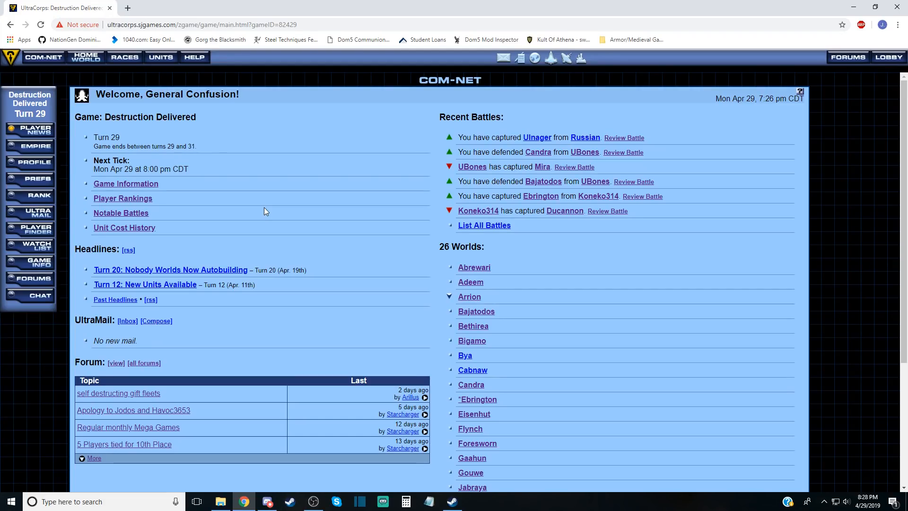
mouse_move(212, 189)
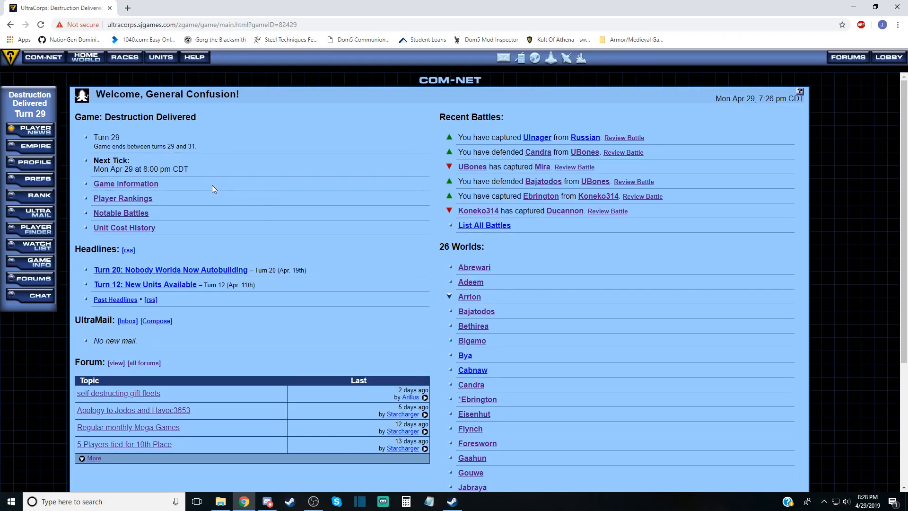
mouse_move(225, 180)
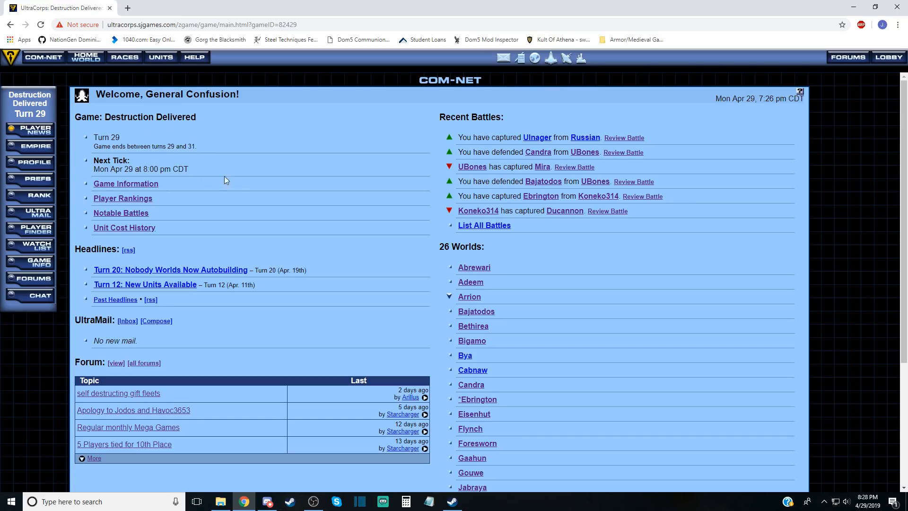
mouse_move(548, 175)
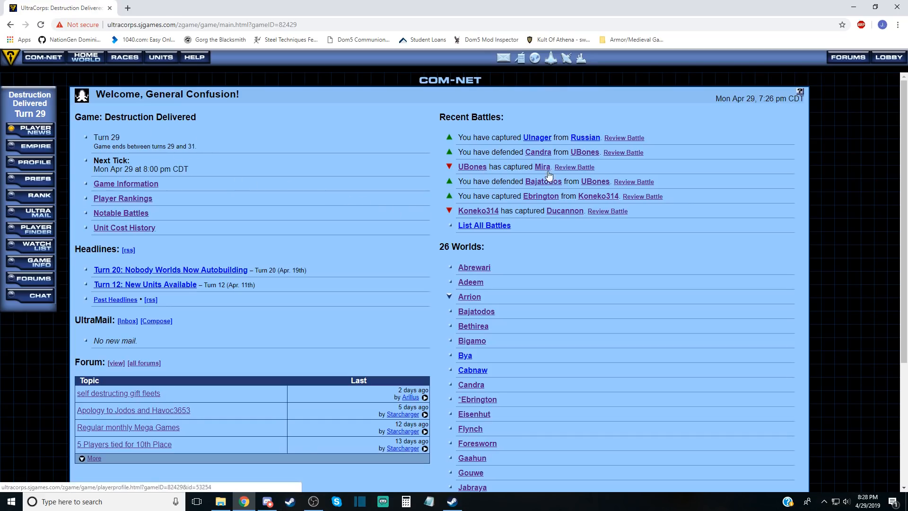
mouse_move(574, 170)
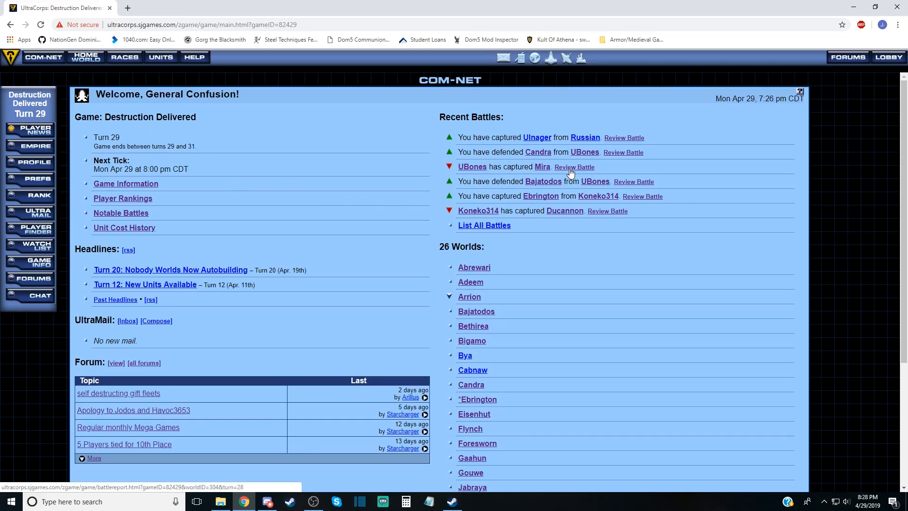
mouse_move(624, 154)
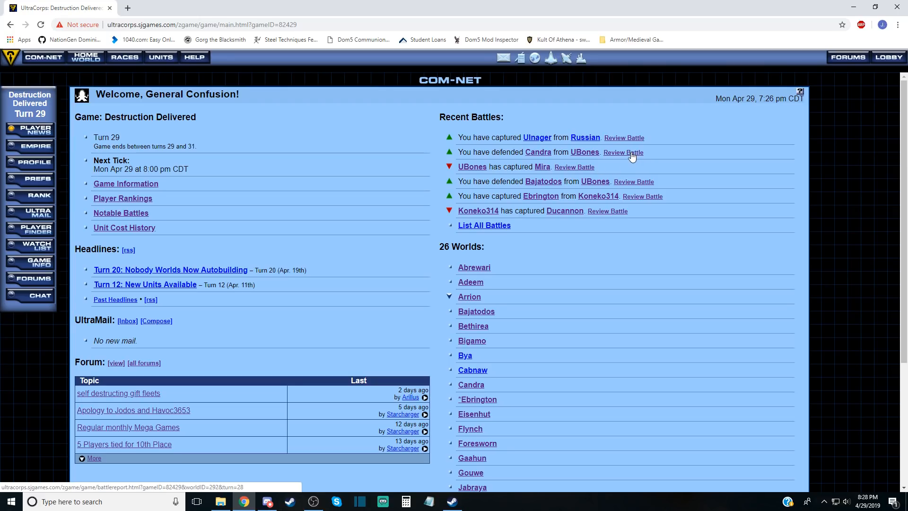
Replay the Turn 28 Candra battle against UBones to round 7, then rewind it to round 0.
left_click(622, 152)
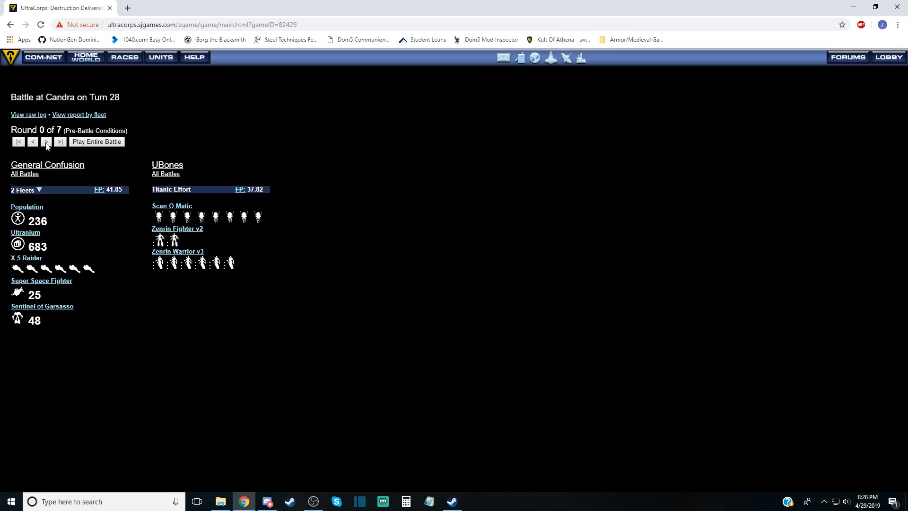
left_click(96, 142)
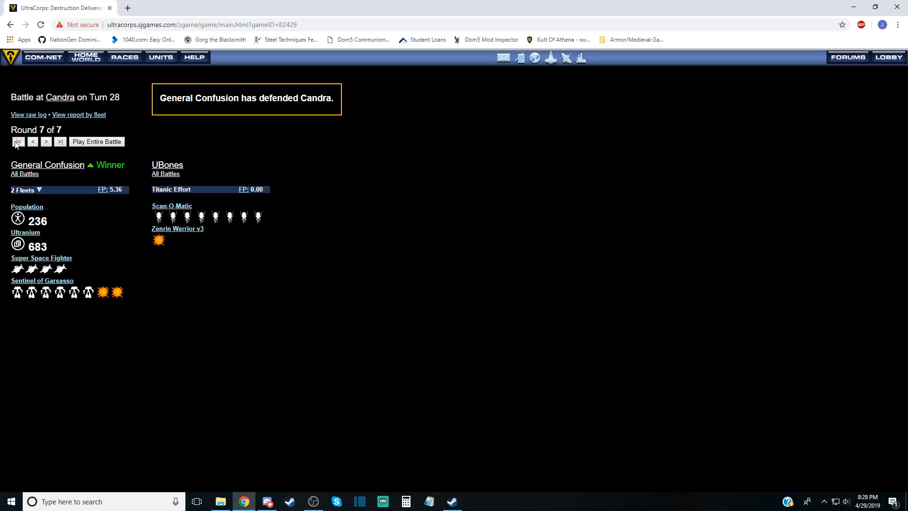
left_click(18, 142)
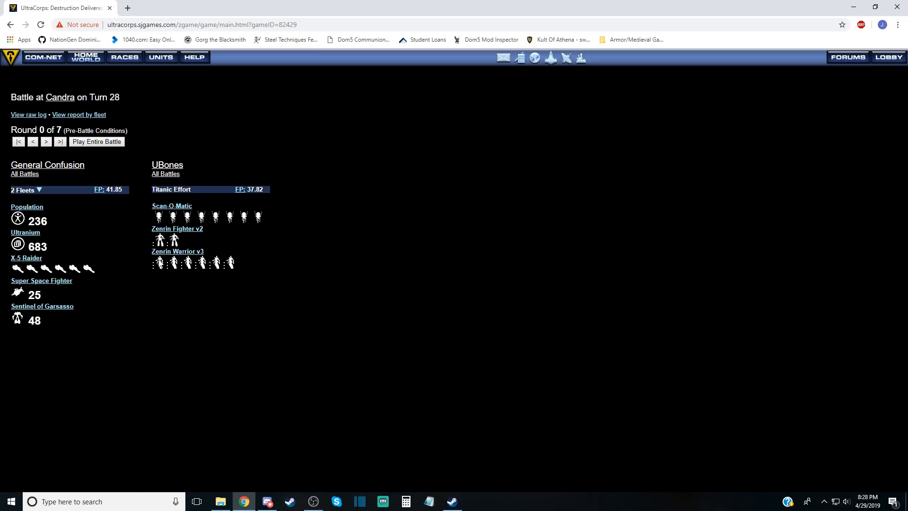
Open the help page for the enemy's Zenrin units and scroll through its details.
left_click(177, 250)
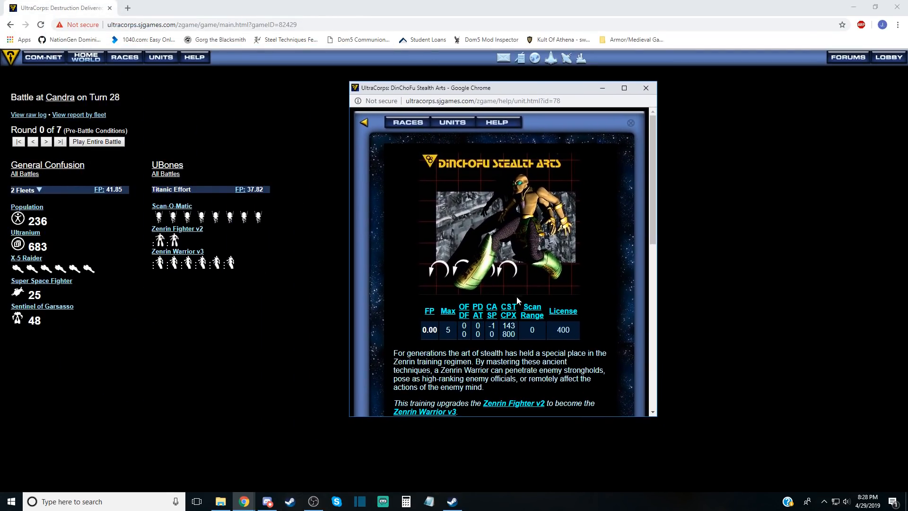
scroll("down", 3)
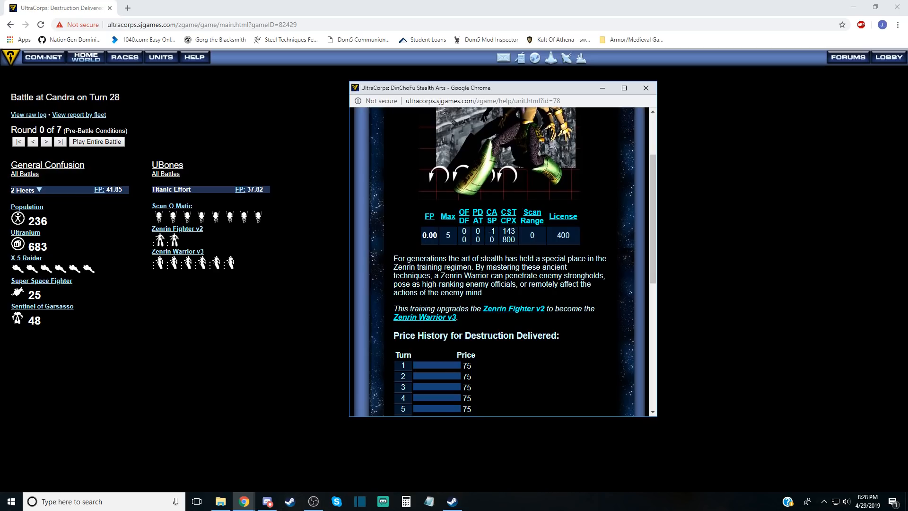
scroll("down", 3)
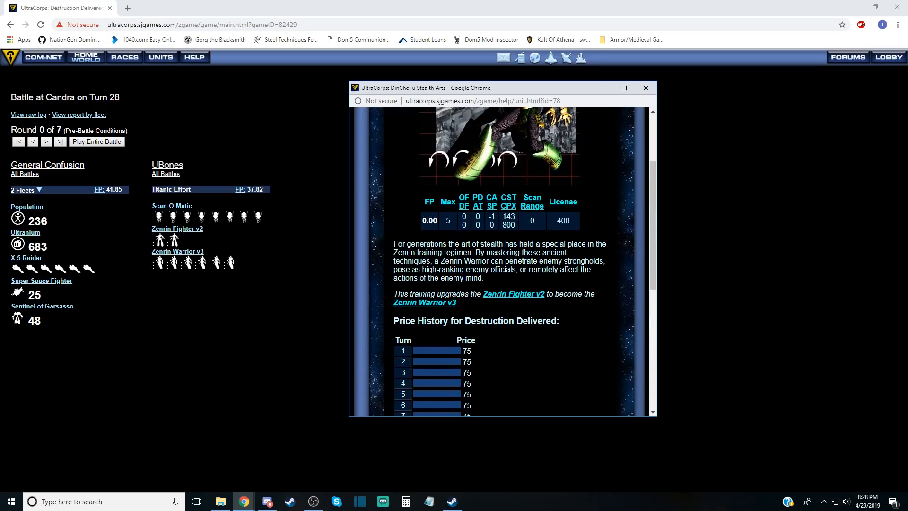
scroll("down", 3)
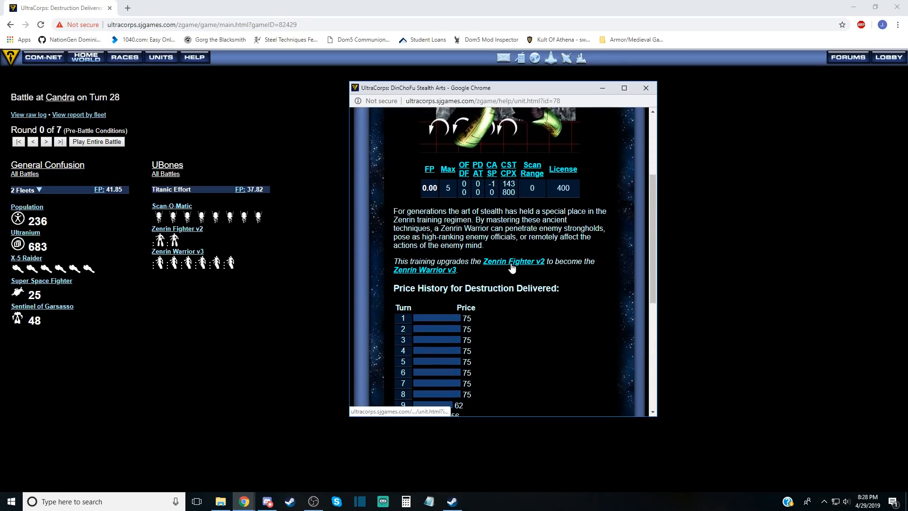
Follow the Zenrin Fighter v2, ZinCho Mystic Breath and War Monk pages, ending on Zenrin Warrior v3.
left_click(512, 261)
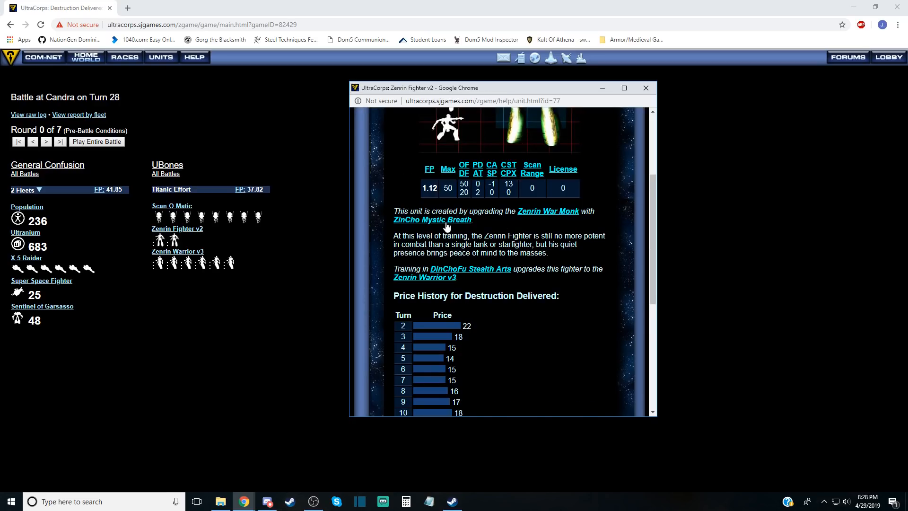
left_click(431, 220)
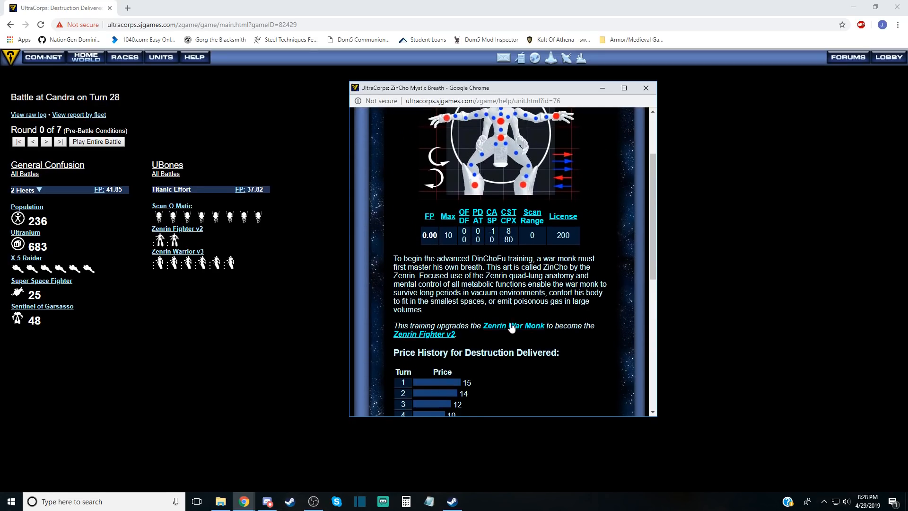
left_click(513, 326)
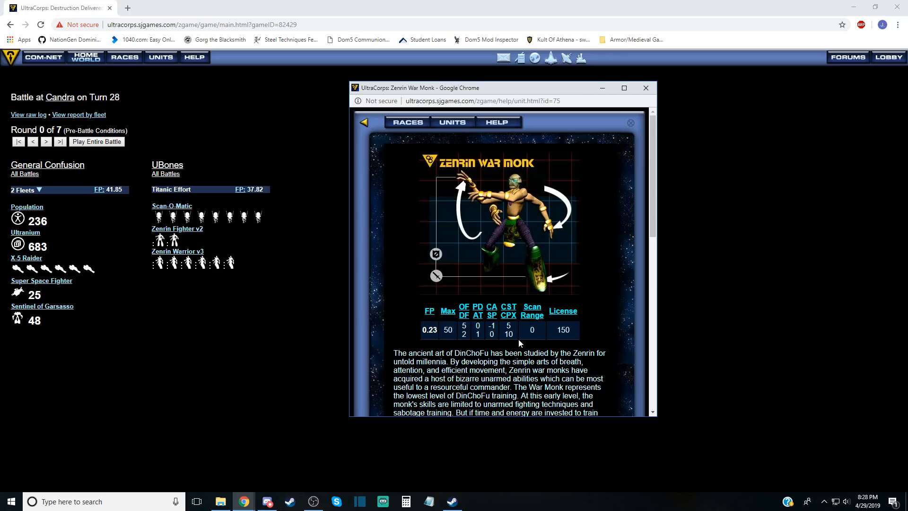
scroll("down", 3)
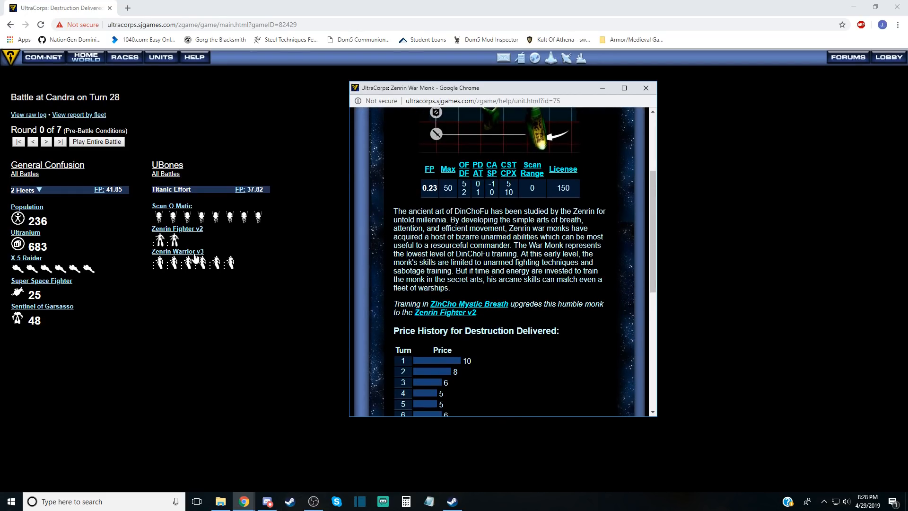
left_click(177, 250)
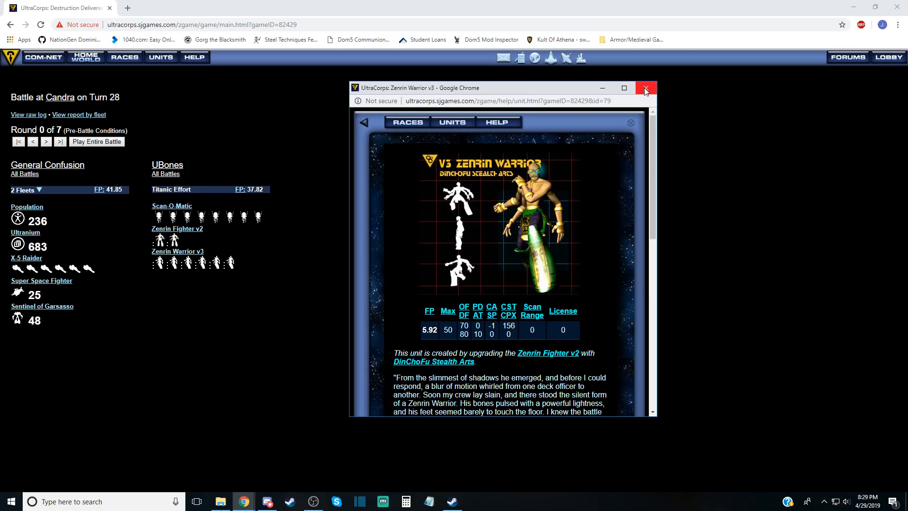
Close unit help, review the Ulnager capture battle against Russian, and return to COM-NET.
left_click(645, 88)
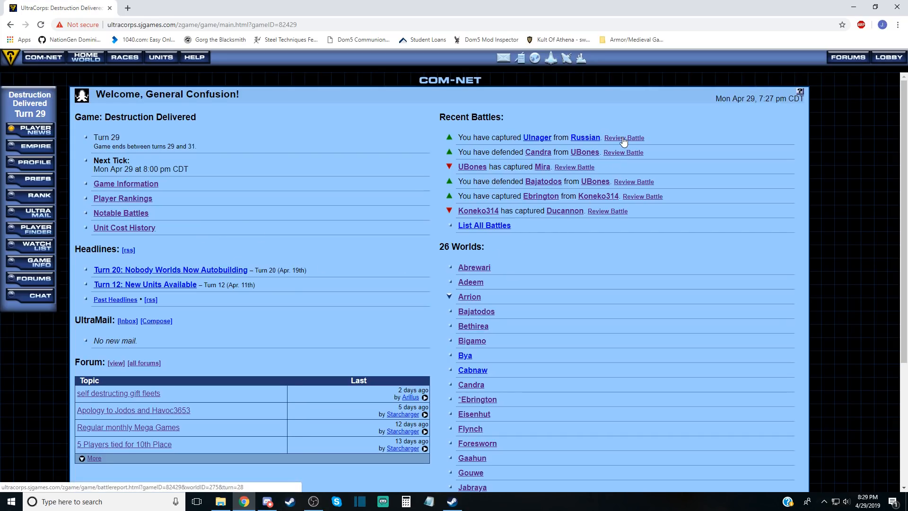
left_click(624, 138)
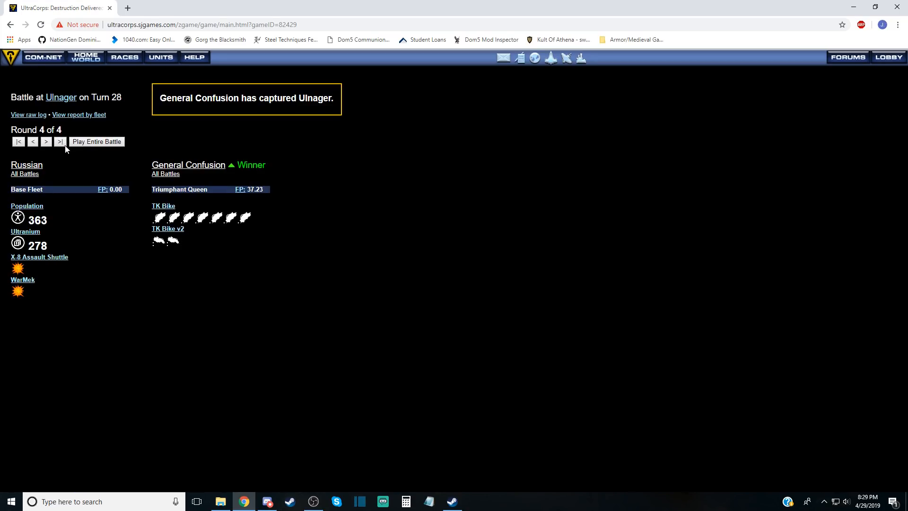
mouse_move(136, 238)
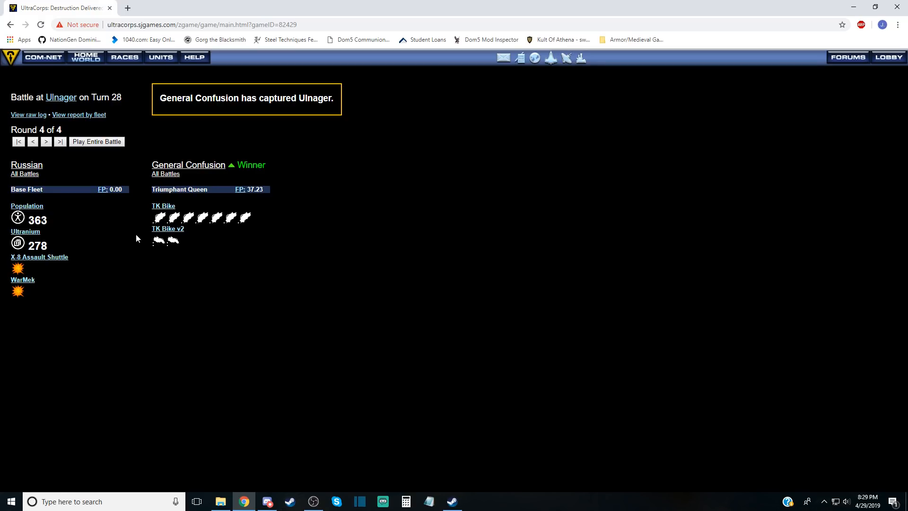
mouse_move(42, 65)
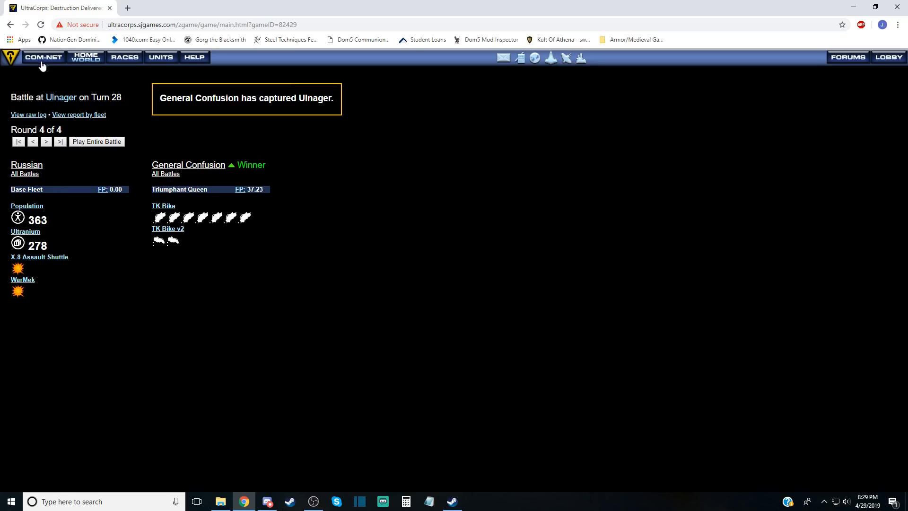
mouse_move(43, 57)
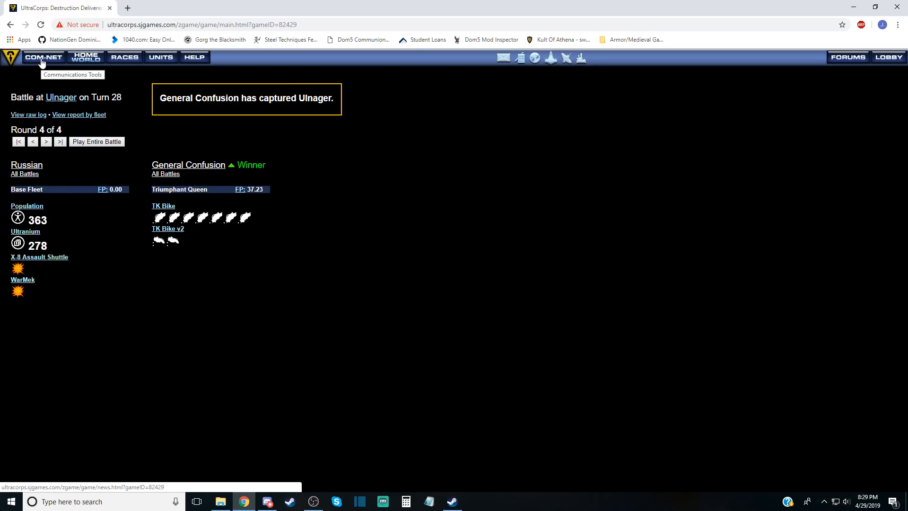
left_click(43, 57)
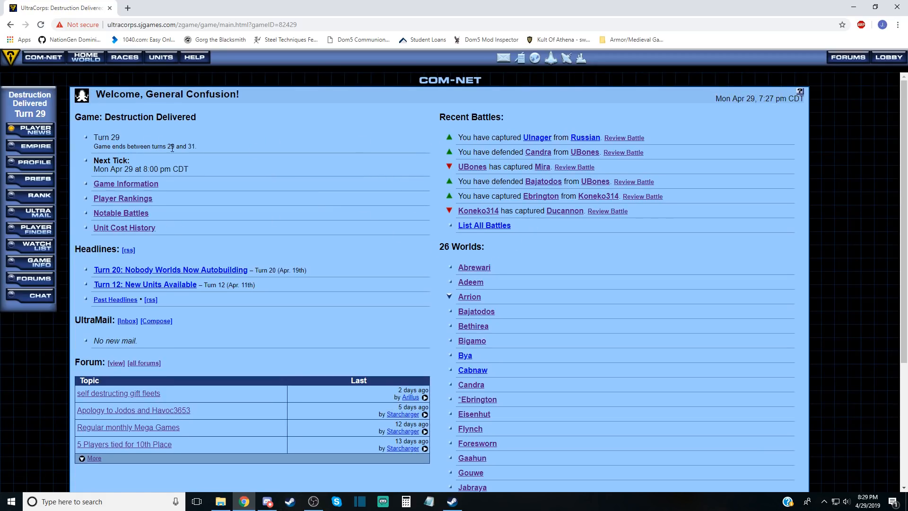
mouse_move(613, 145)
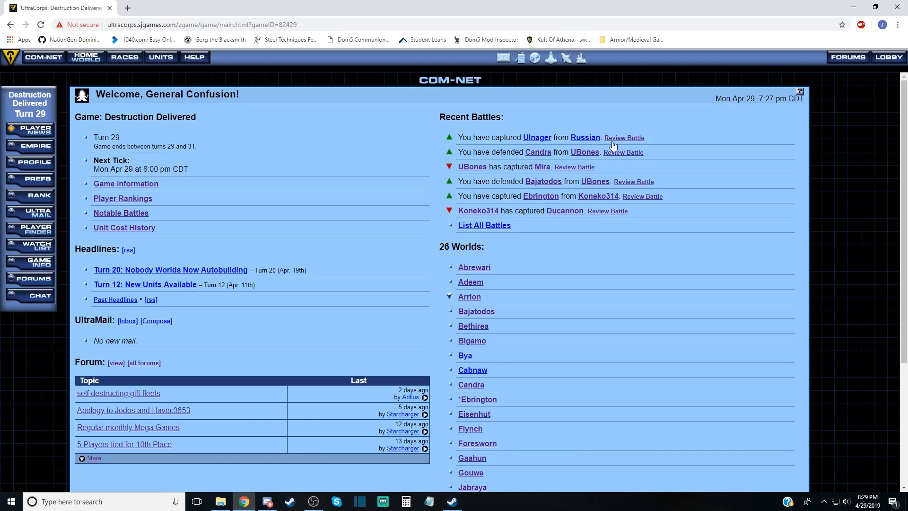
left_click(573, 168)
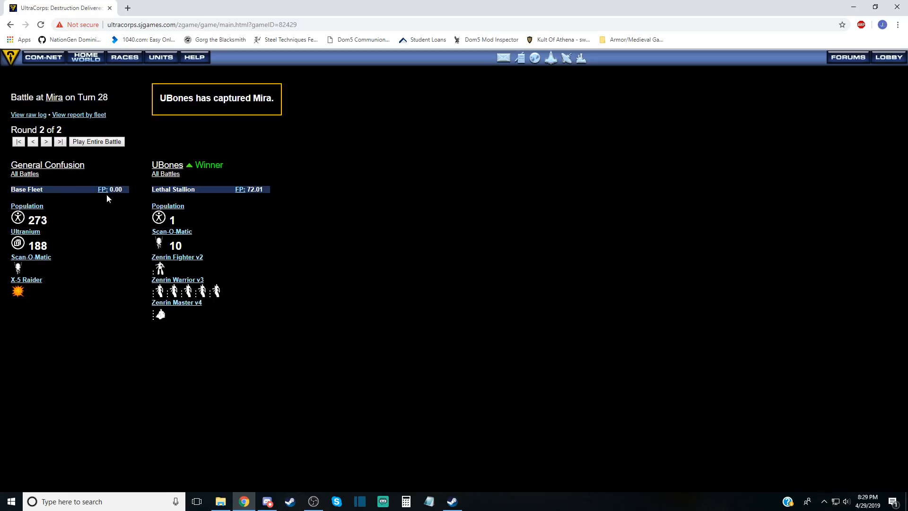
mouse_move(139, 183)
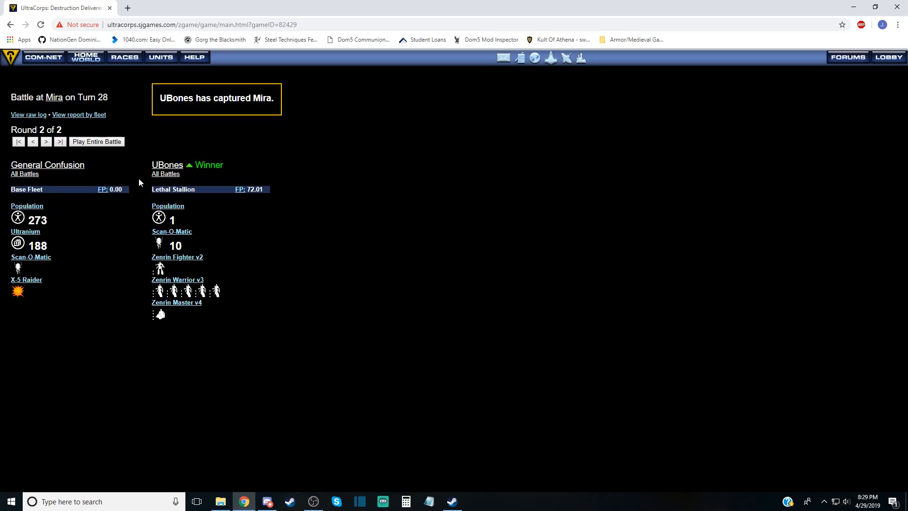
left_click(43, 57)
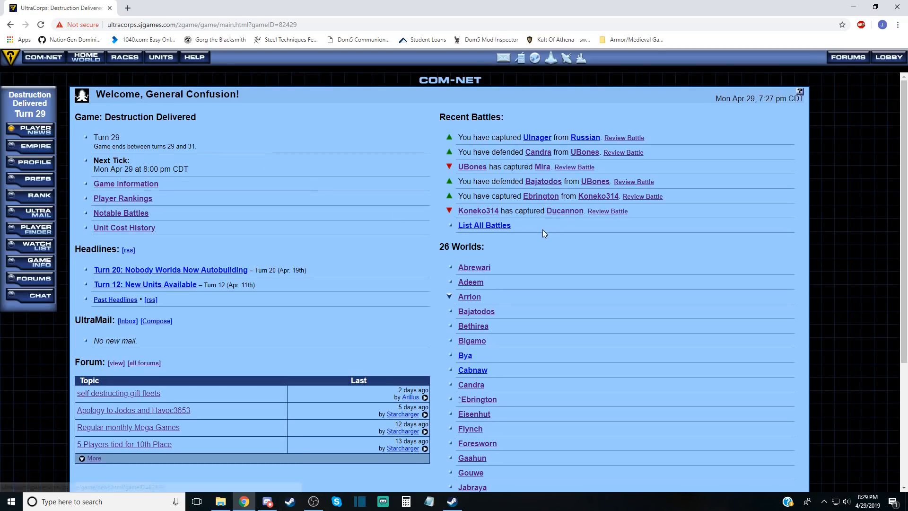
Open the Bajatodos battle report against UBones and advance it to round 2 of 5.
left_click(633, 181)
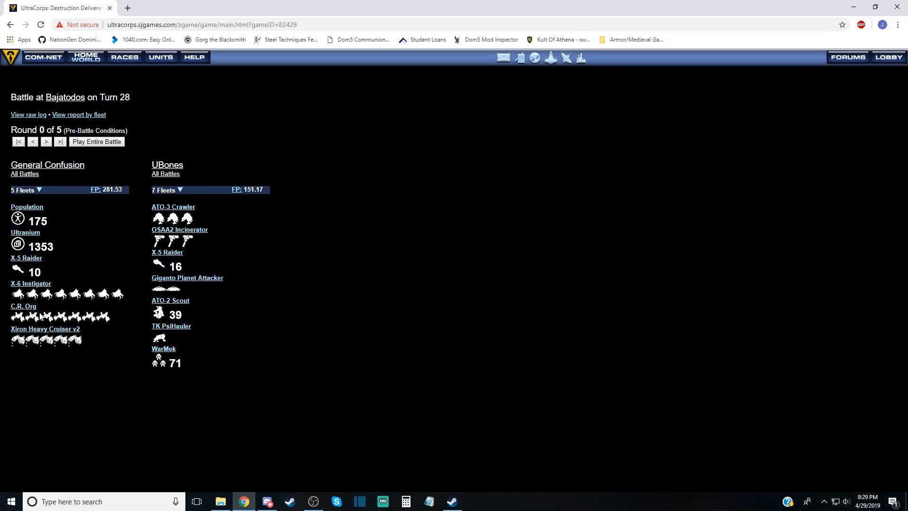
mouse_move(67, 318)
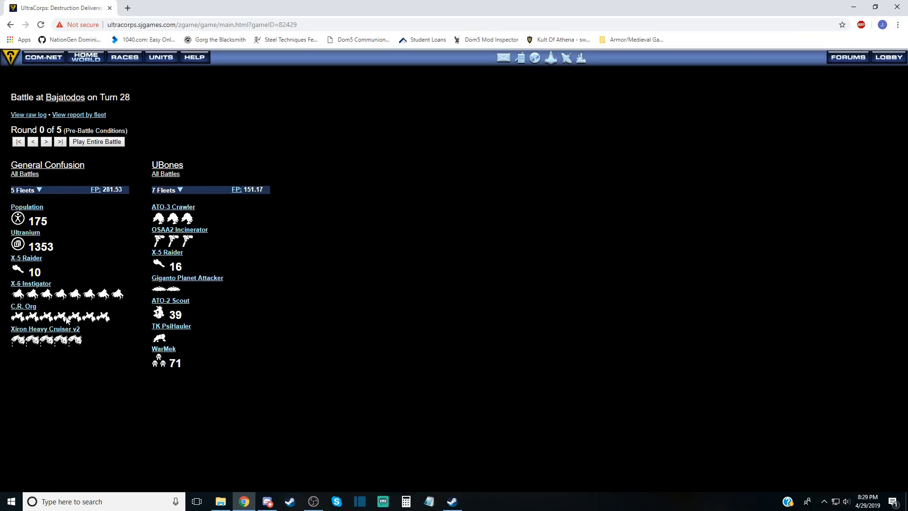
mouse_move(47, 150)
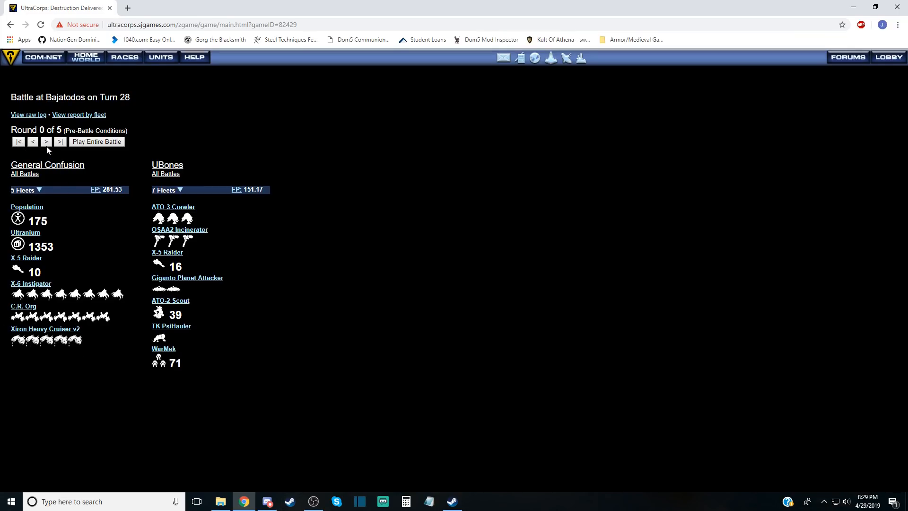
left_click(46, 142)
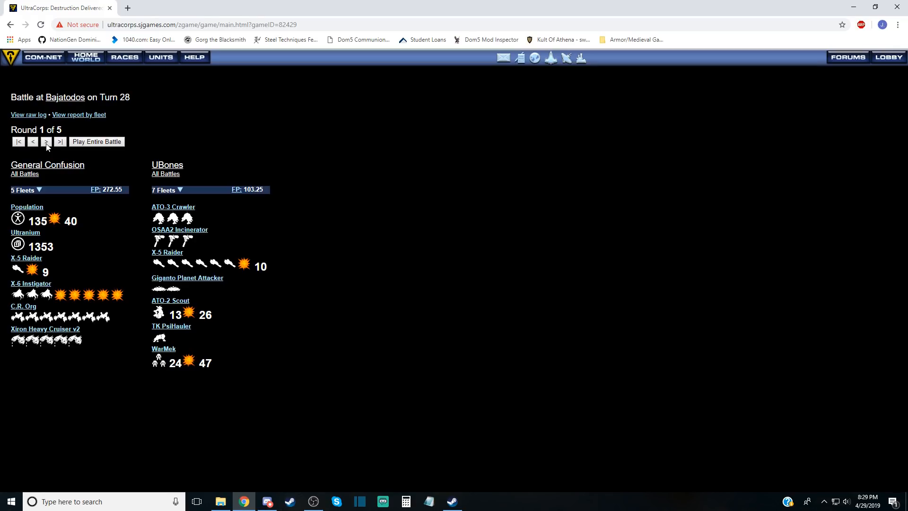
left_click(46, 142)
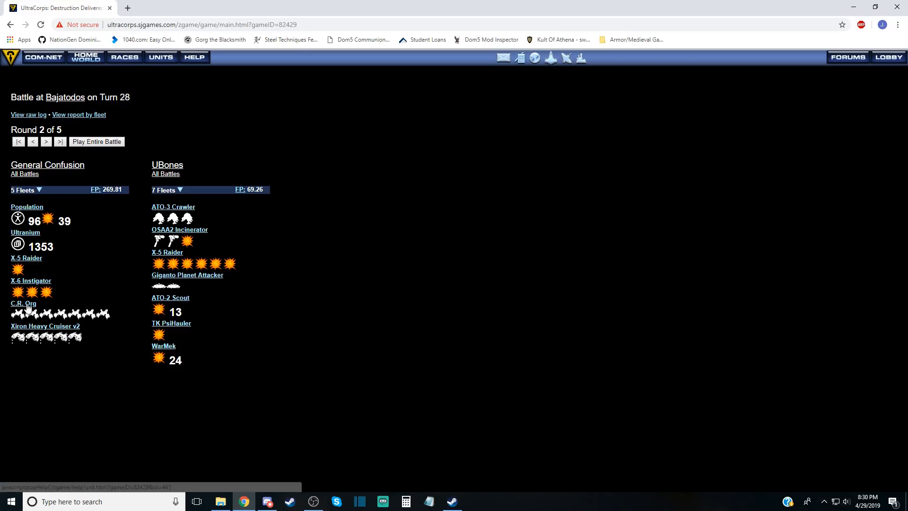
mouse_move(170, 297)
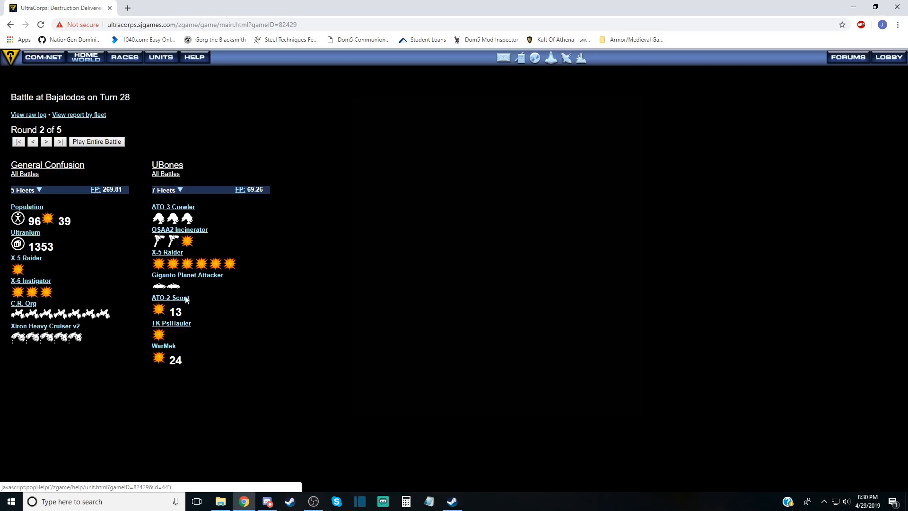
mouse_move(106, 323)
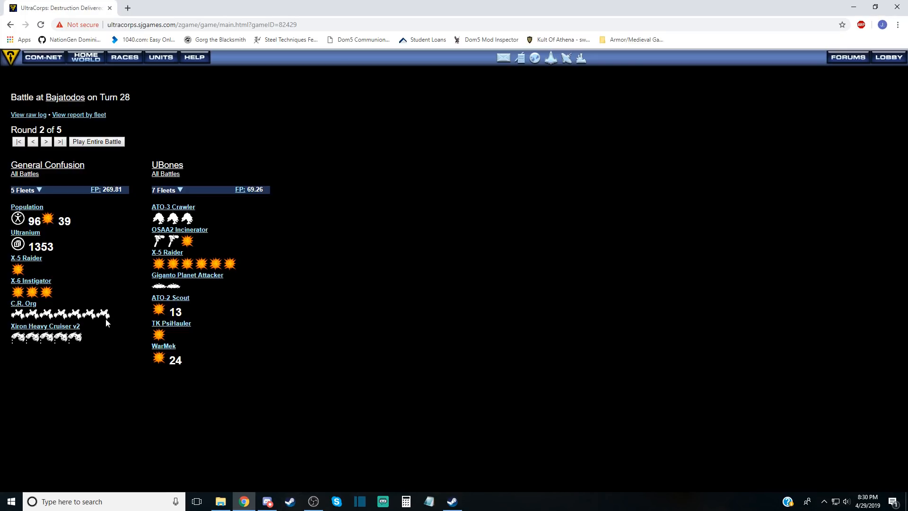
mouse_move(72, 345)
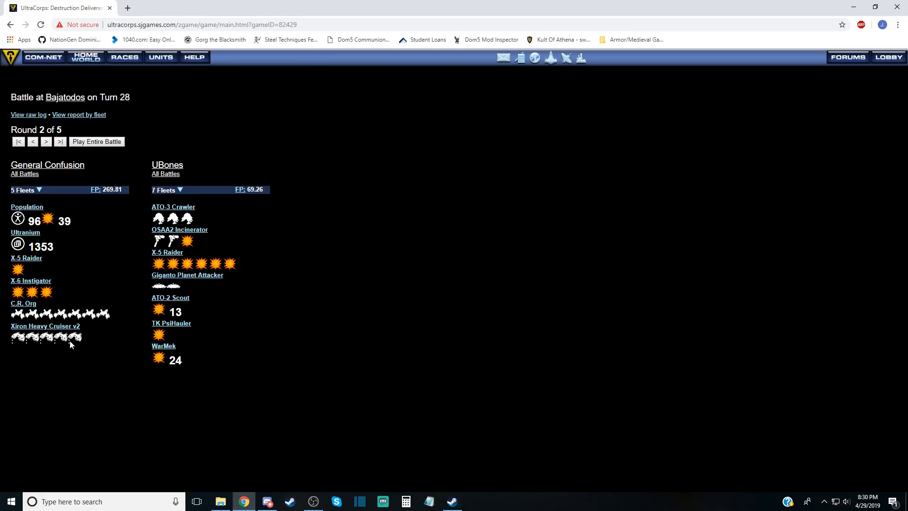
mouse_move(28, 359)
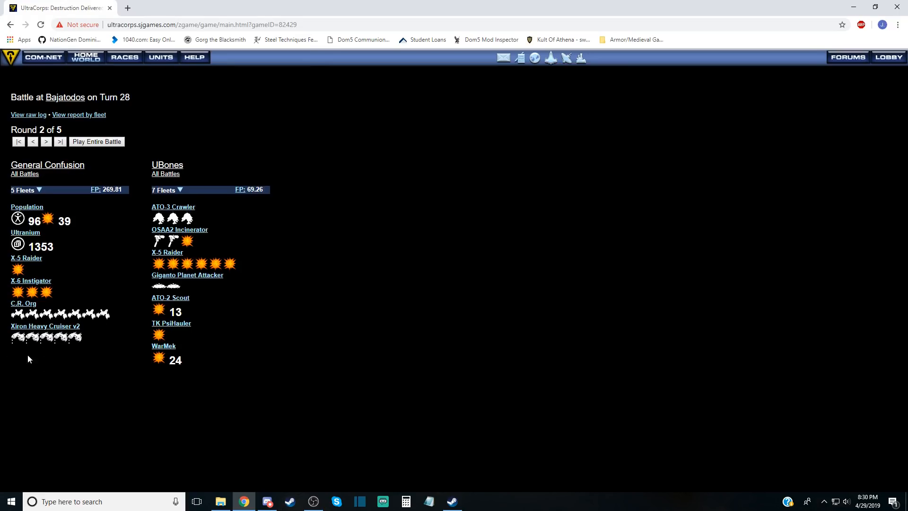
mouse_move(29, 339)
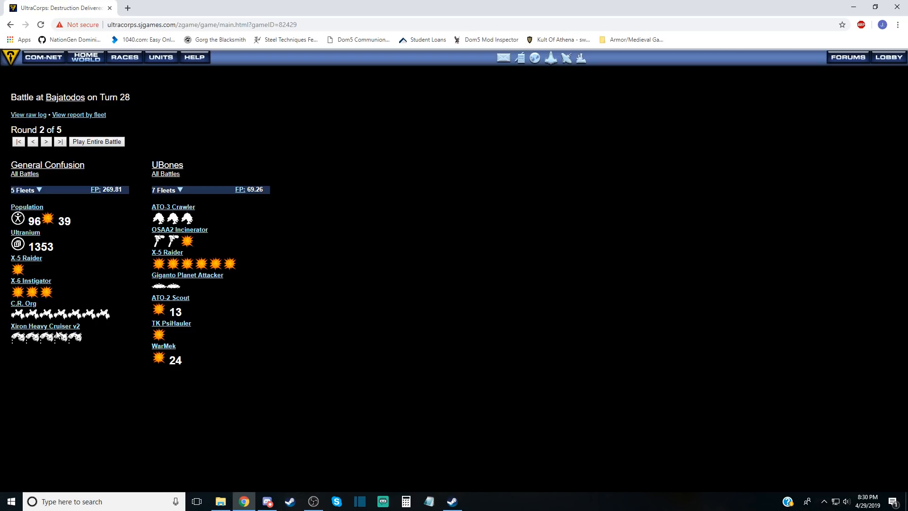
mouse_move(58, 334)
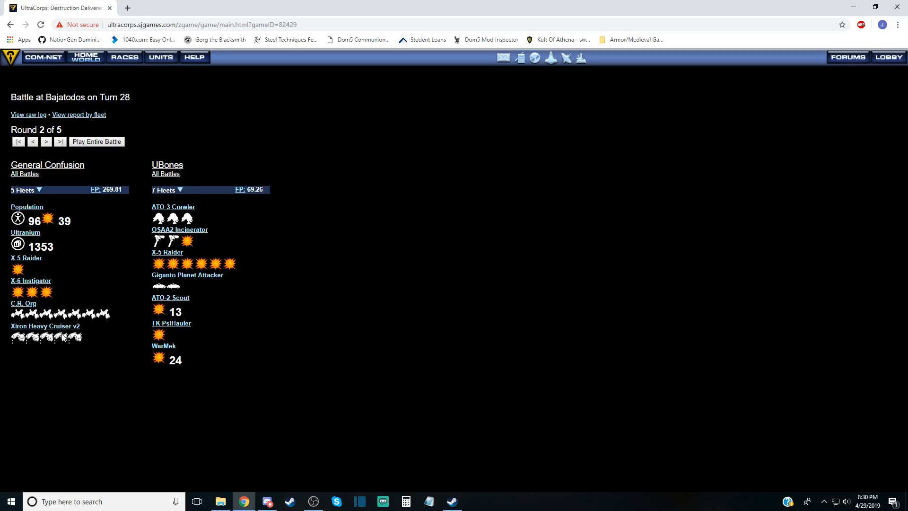
mouse_move(66, 353)
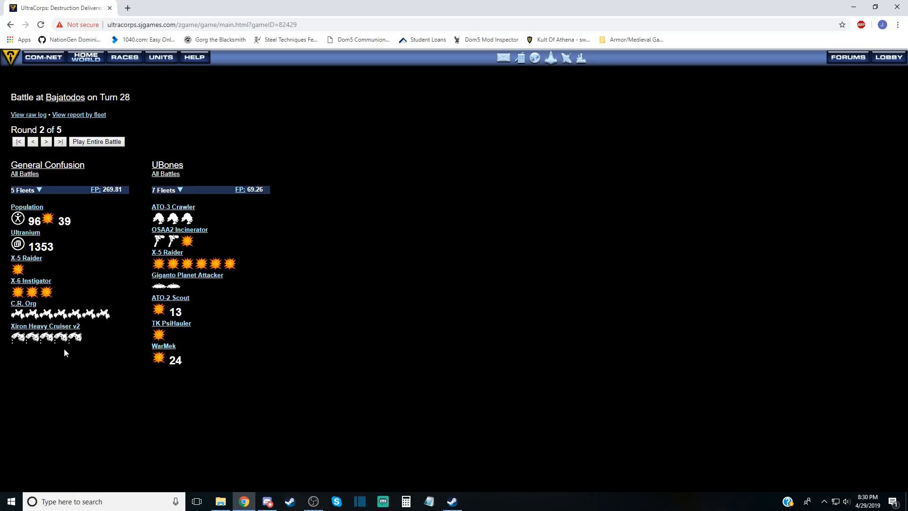
mouse_move(184, 233)
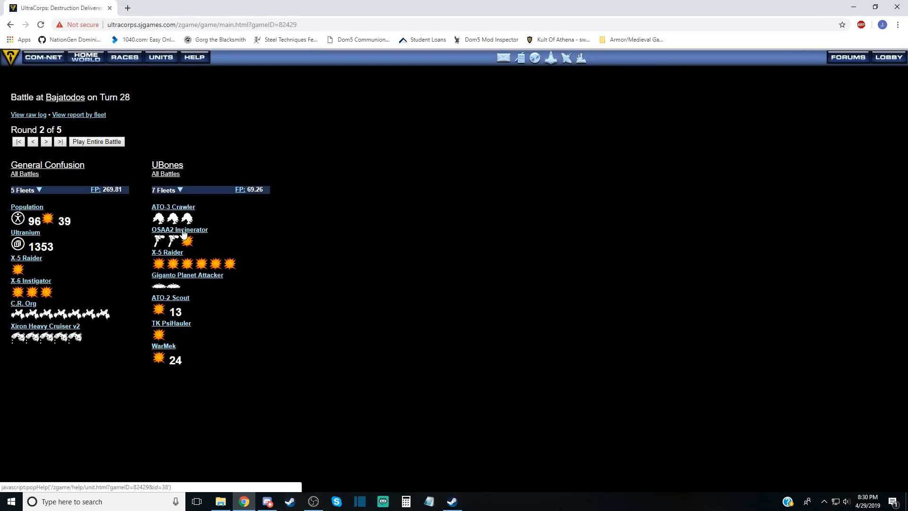
mouse_move(60, 184)
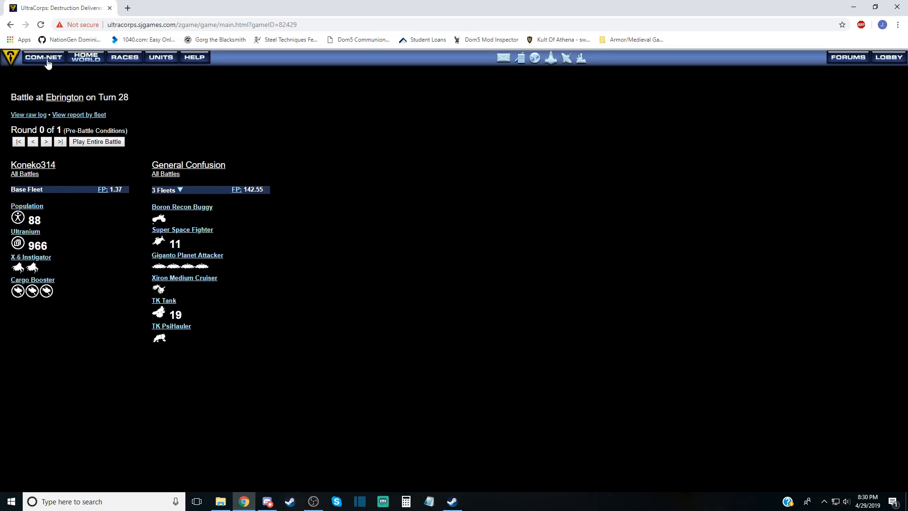
Review Koneko314's Ducannon capture battle from COM-NET, then return to the overview.
left_click(43, 56)
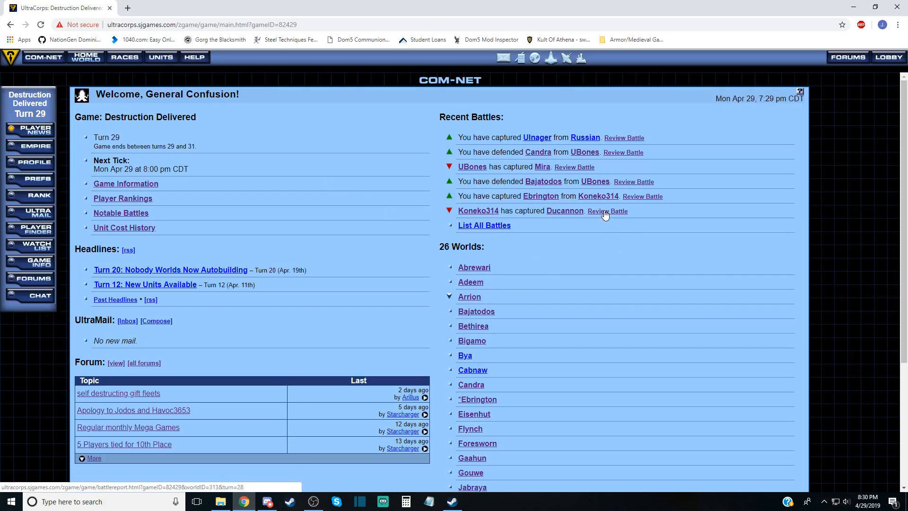
left_click(607, 210)
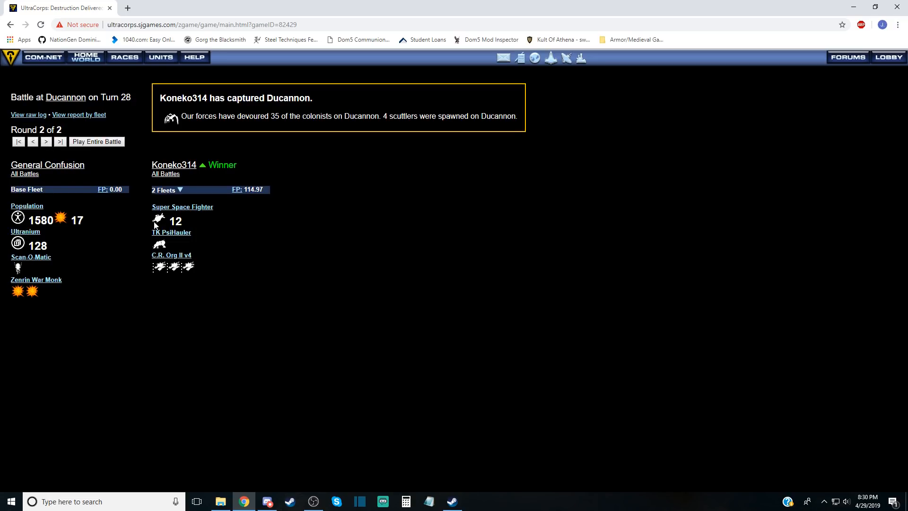
left_click(44, 56)
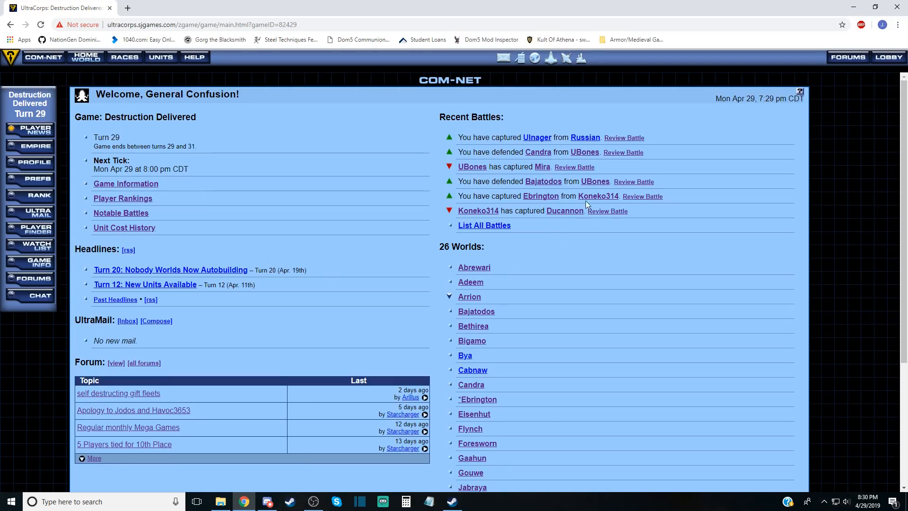
mouse_move(469, 297)
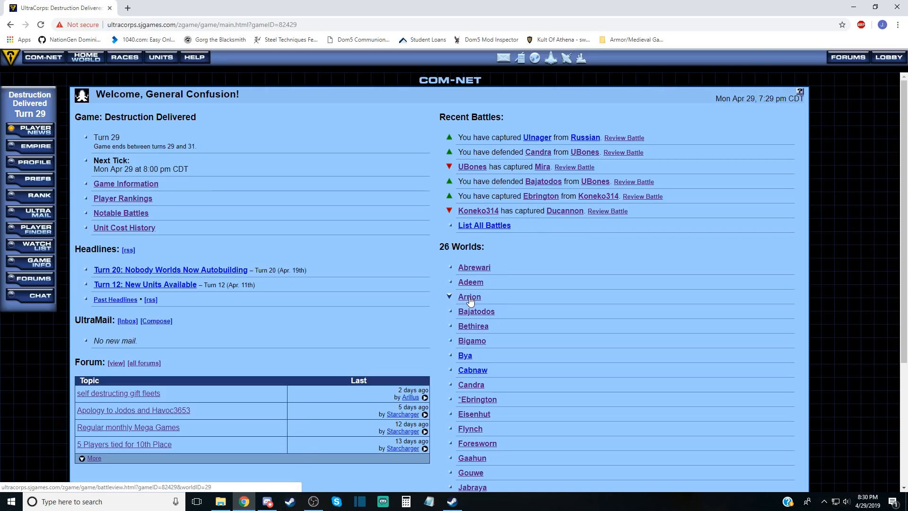
Switch to the map view and select Ulnager to see its Triumphant Queen and base fleets.
left_click(469, 297)
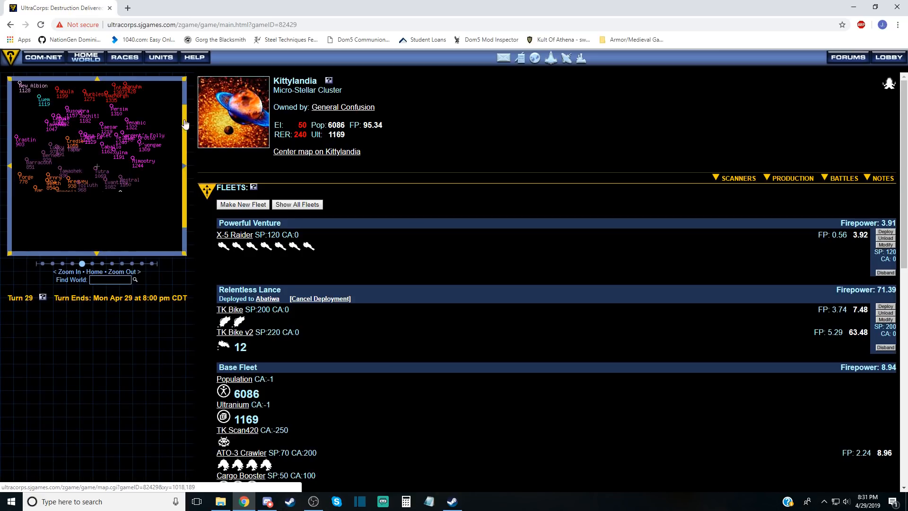
left_click(122, 195)
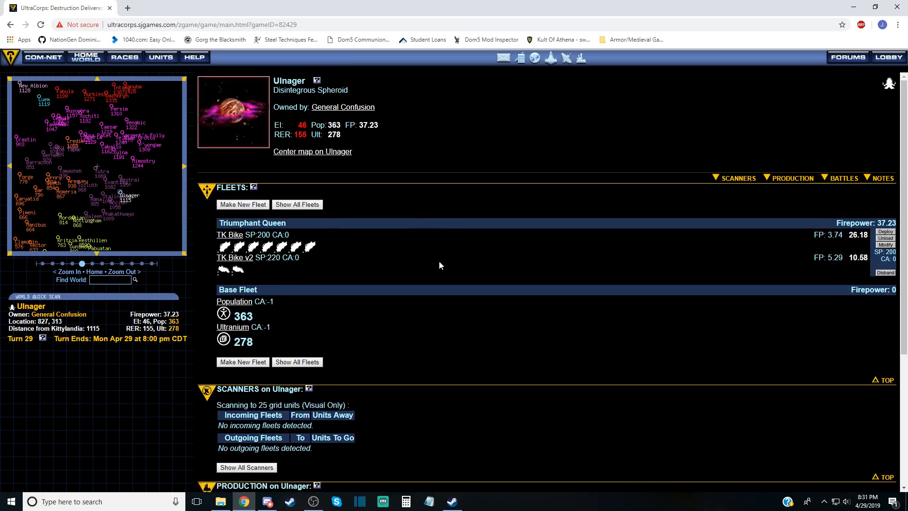
Begin deploying the Triumphant Queen fleet from Ulnager.
left_click(885, 232)
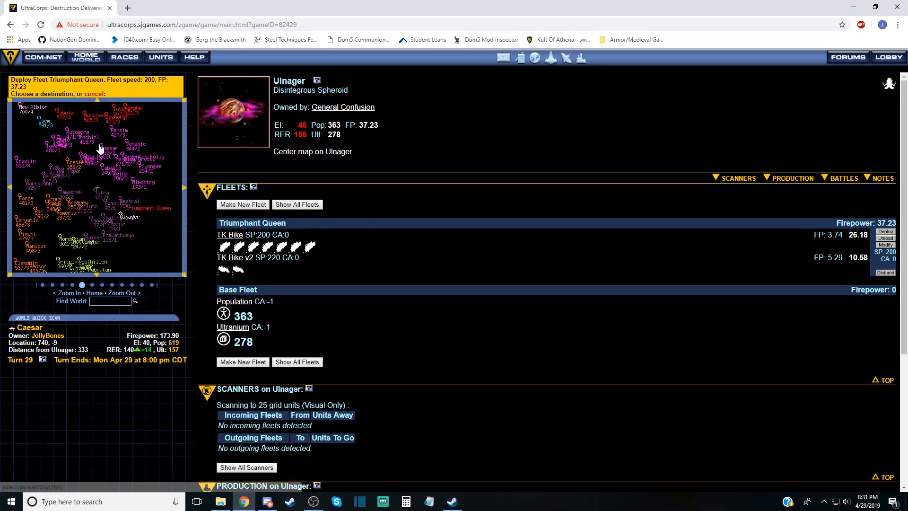
mouse_move(126, 143)
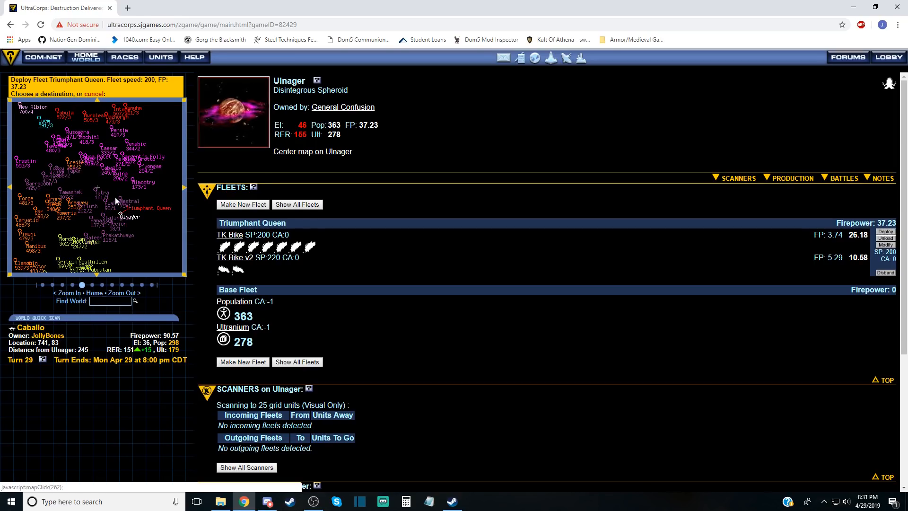
mouse_move(97, 192)
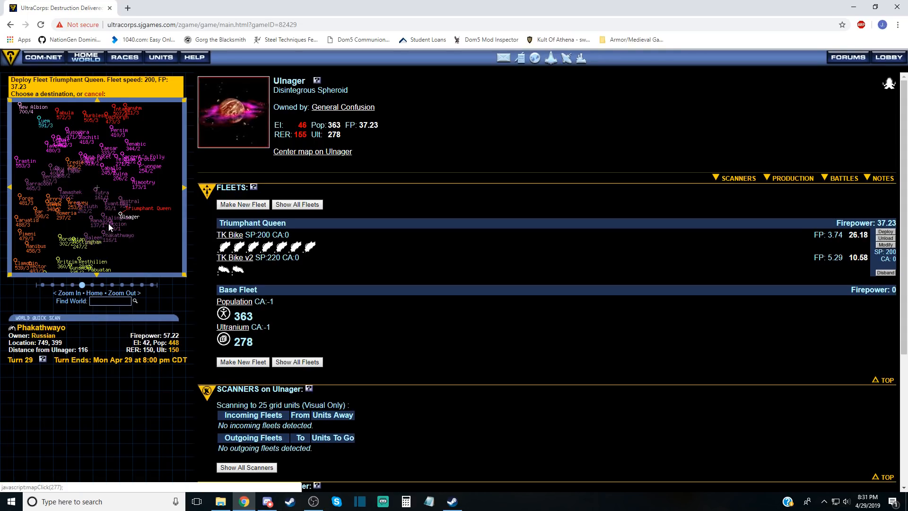
mouse_move(114, 225)
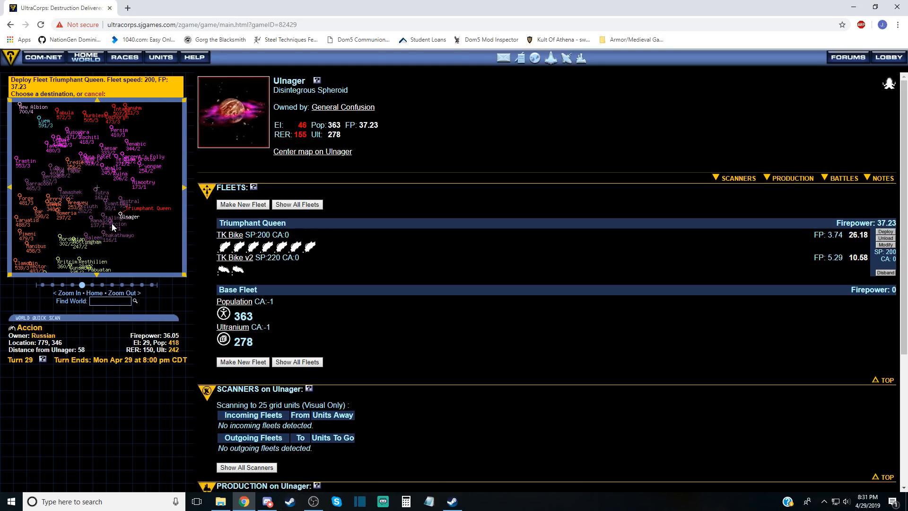
mouse_move(96, 193)
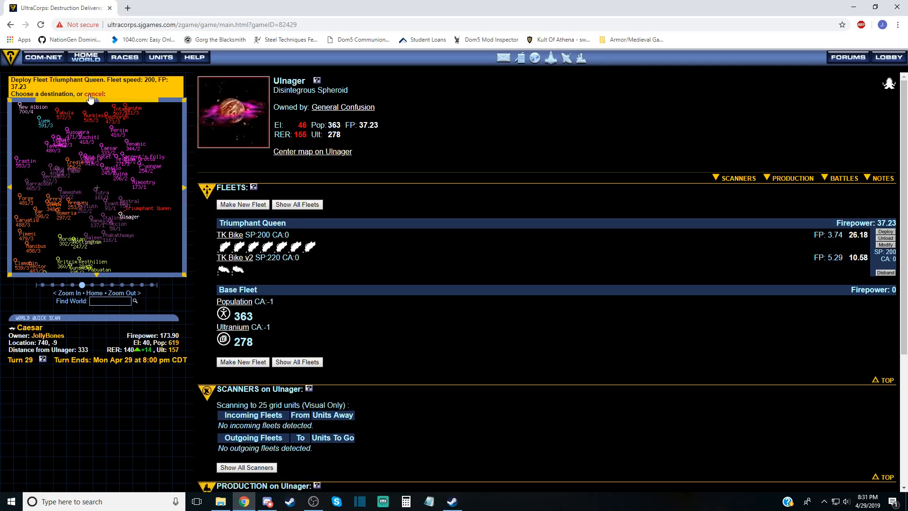
Inspect the Russian-owned Accion world page, then return to the pending Triumphant Queen deployment.
left_click(117, 204)
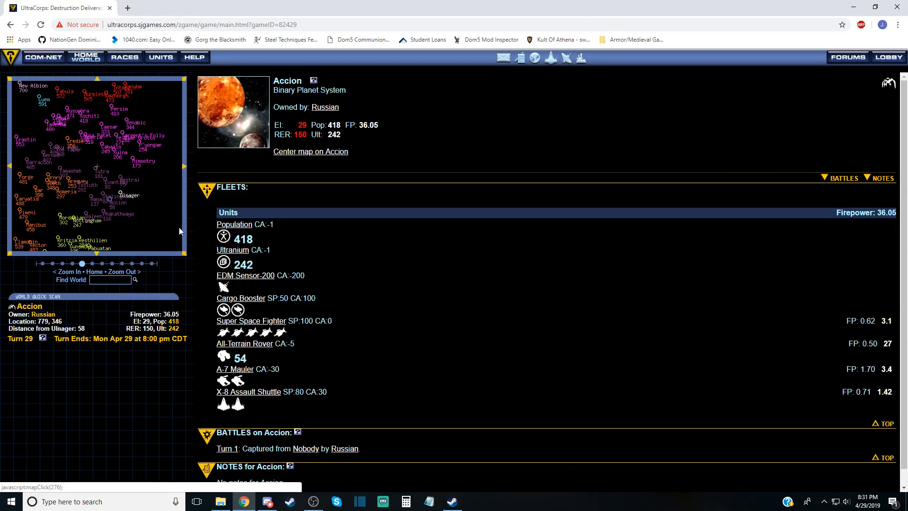
mouse_move(113, 197)
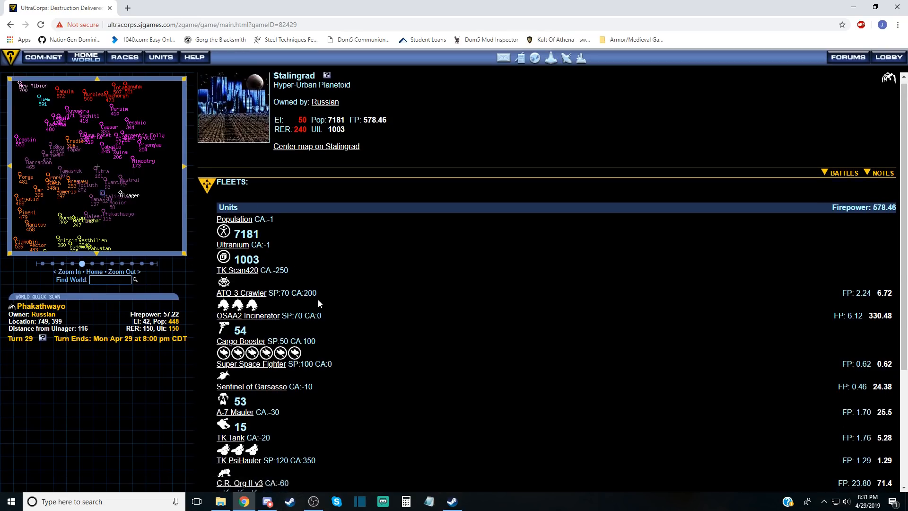
scroll("down", 3)
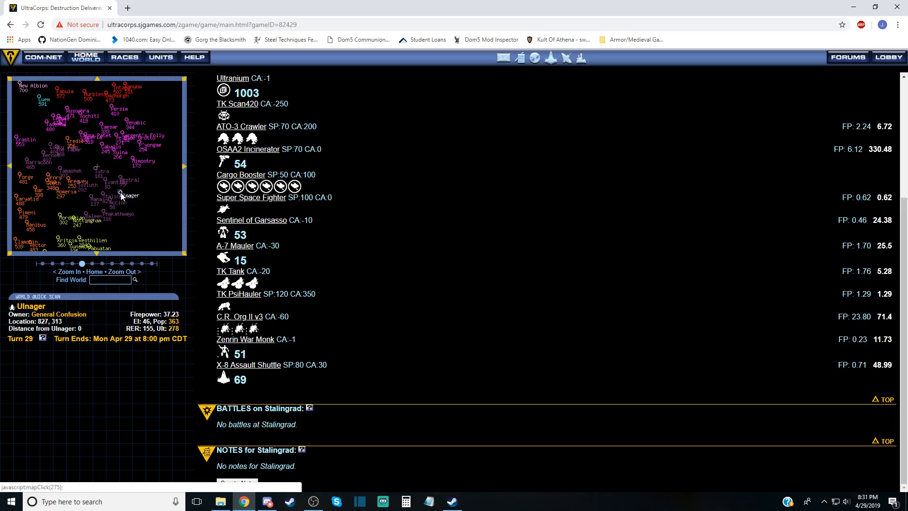
left_click(885, 231)
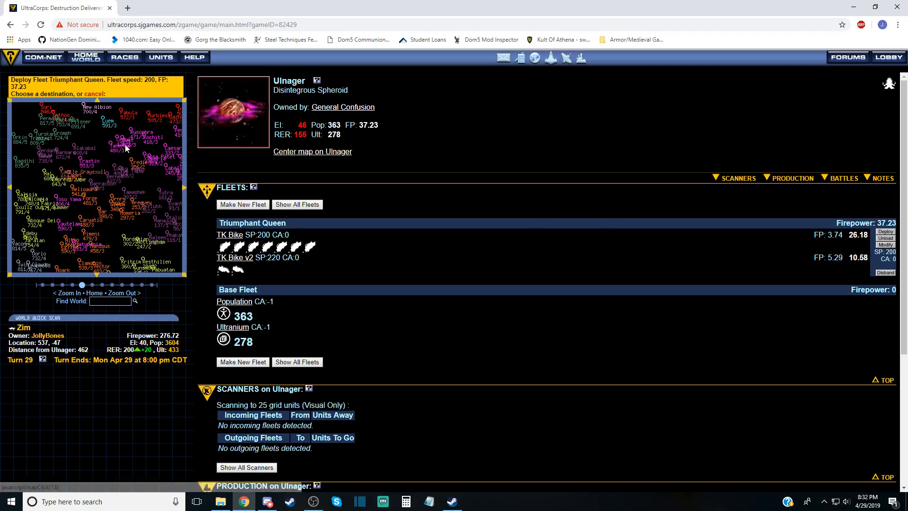
mouse_move(138, 172)
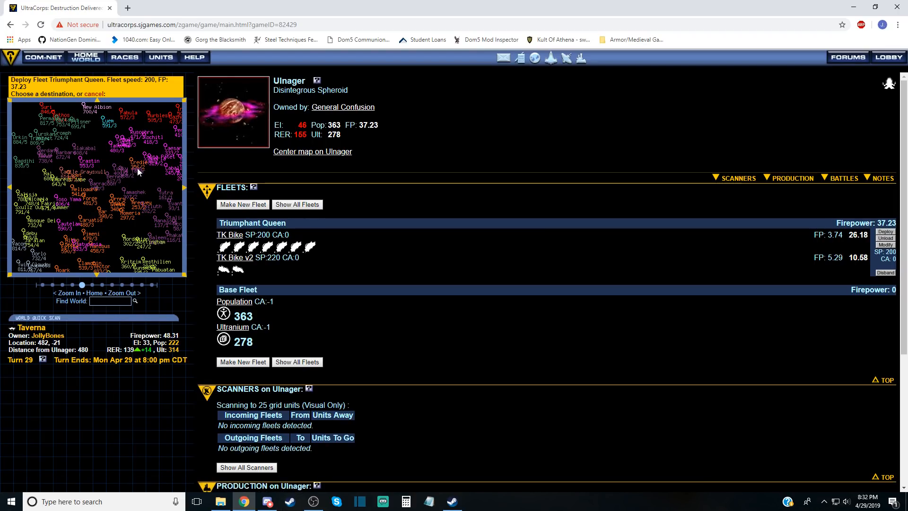
mouse_move(184, 191)
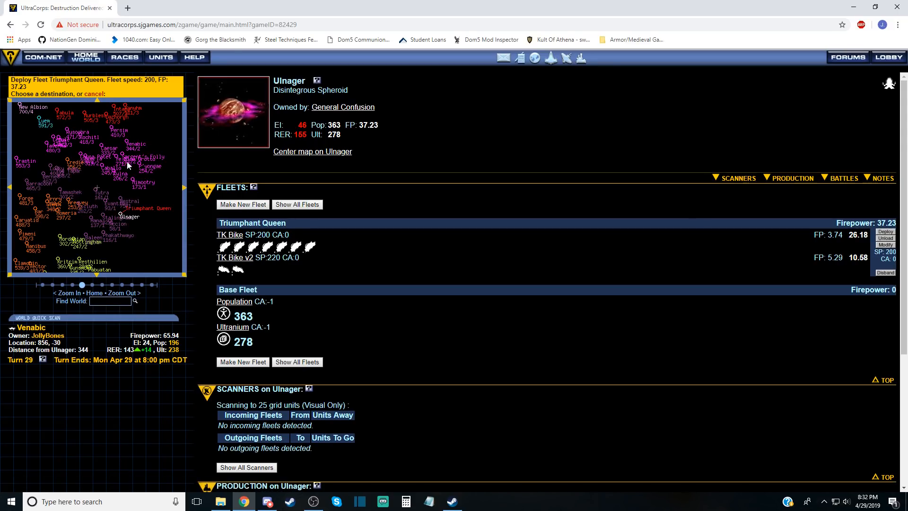
mouse_move(130, 180)
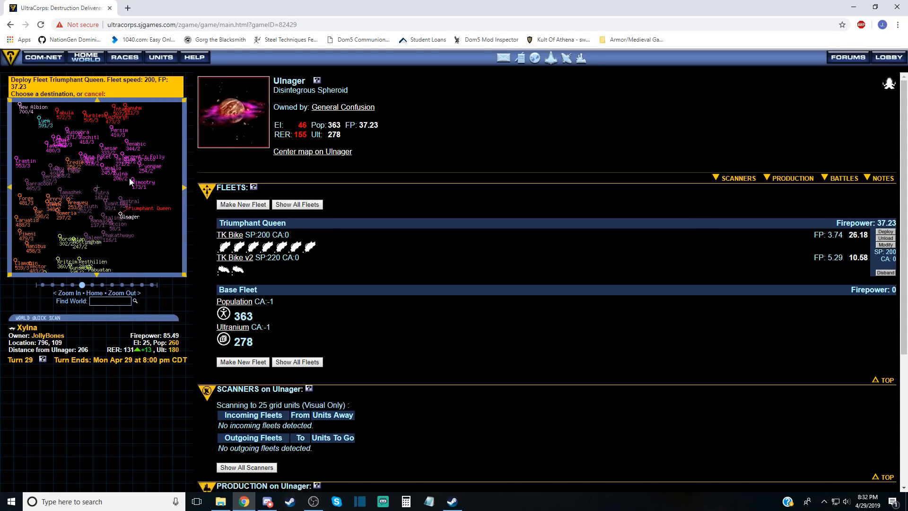
mouse_move(101, 126)
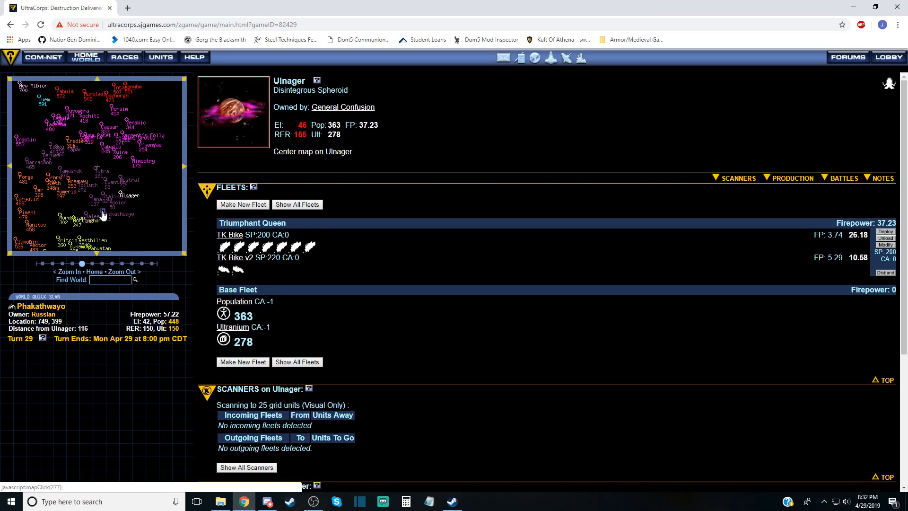
View the Phakathwayo, Baleen, Hana and Ulnager world pages, ending on UBones-owned Mira.
left_click(103, 215)
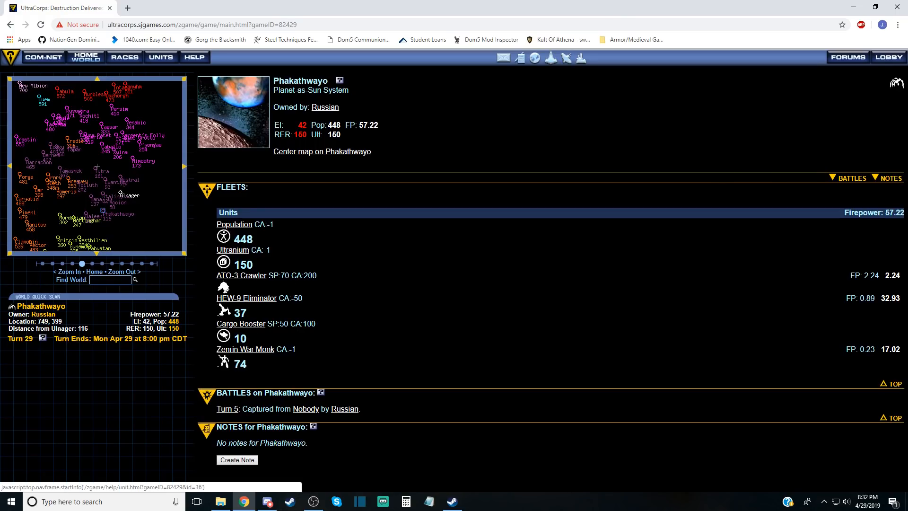
mouse_move(125, 241)
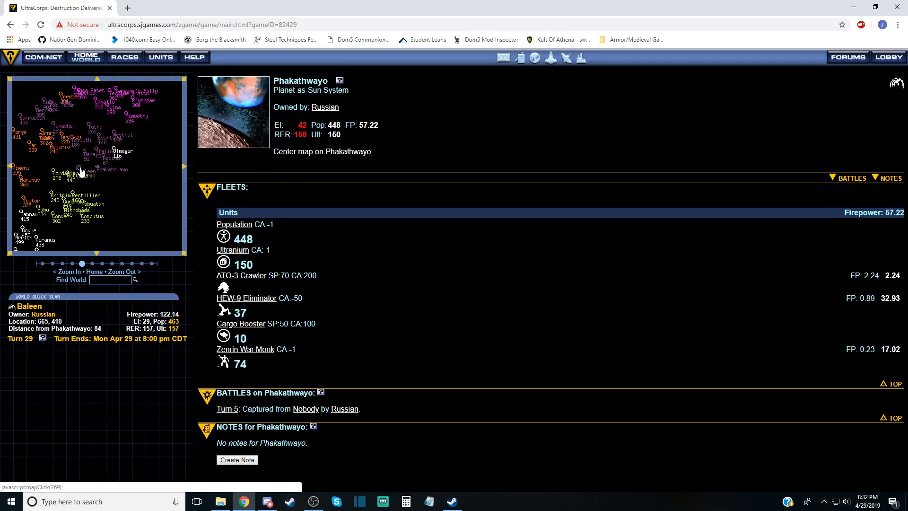
left_click(86, 174)
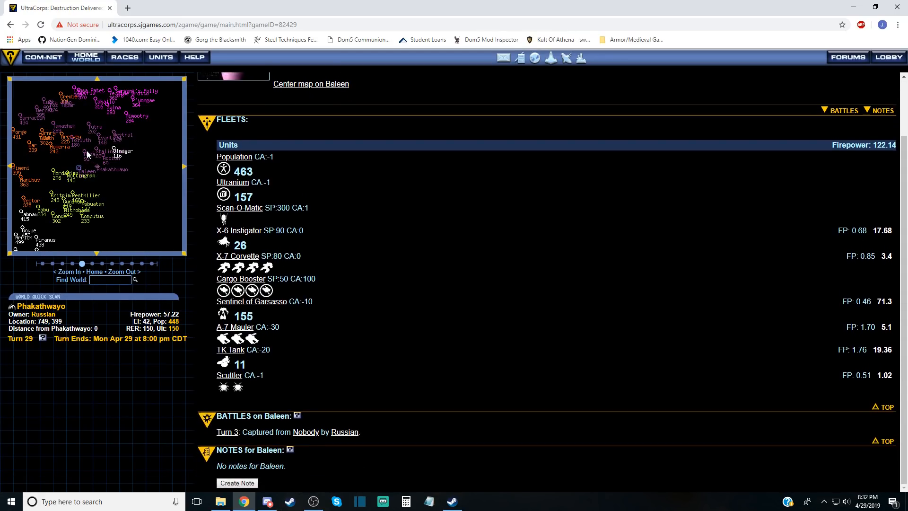
left_click(79, 167)
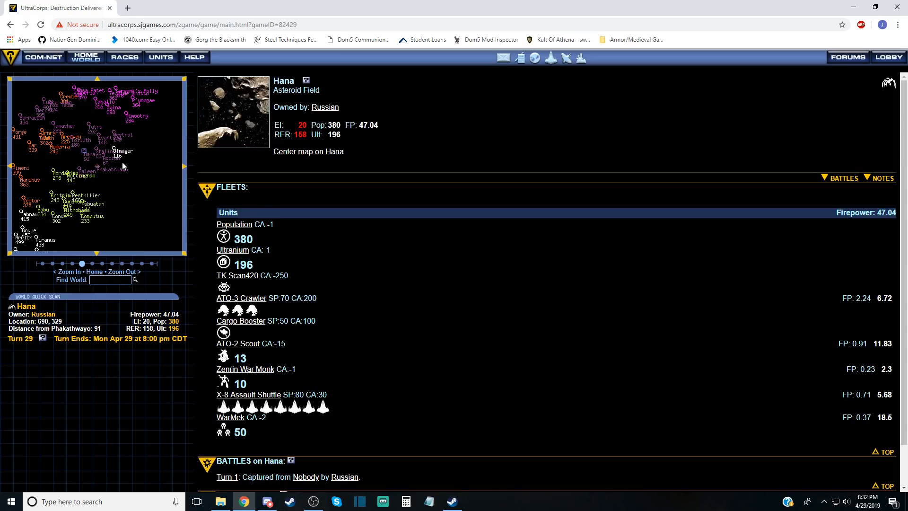
left_click(113, 151)
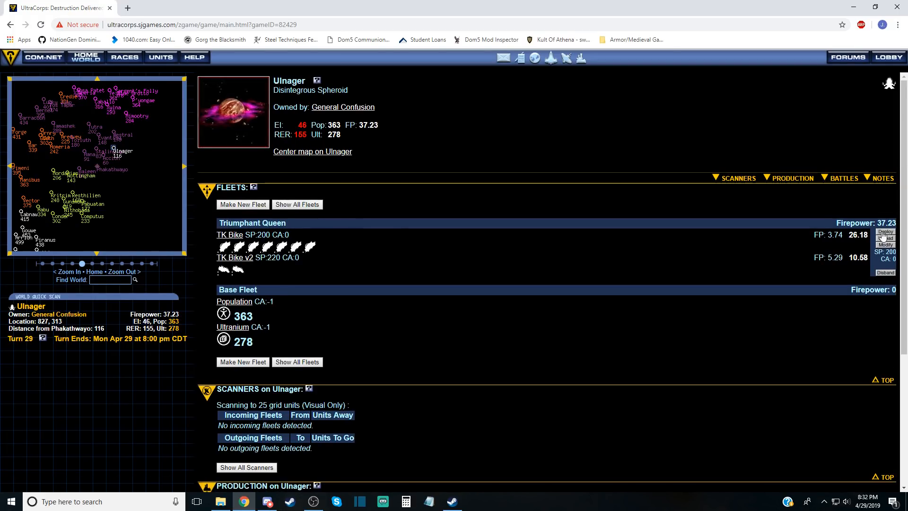
left_click(884, 231)
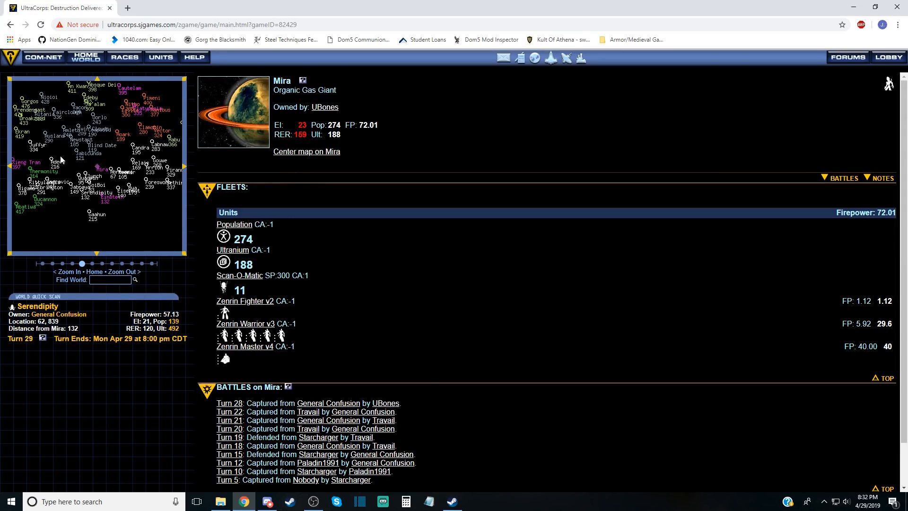
View Piranus, follow its incoming fleet to Bethirea, then return to Piranus.
left_click(91, 214)
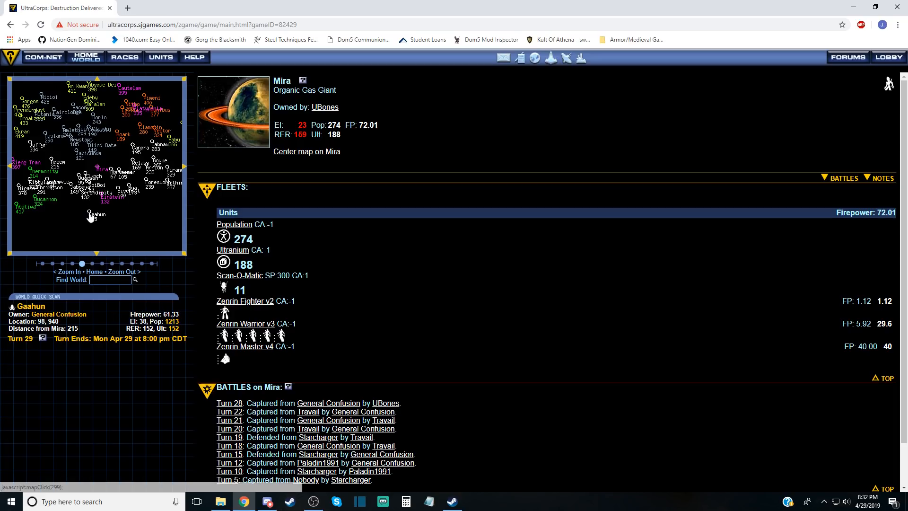
left_click(80, 181)
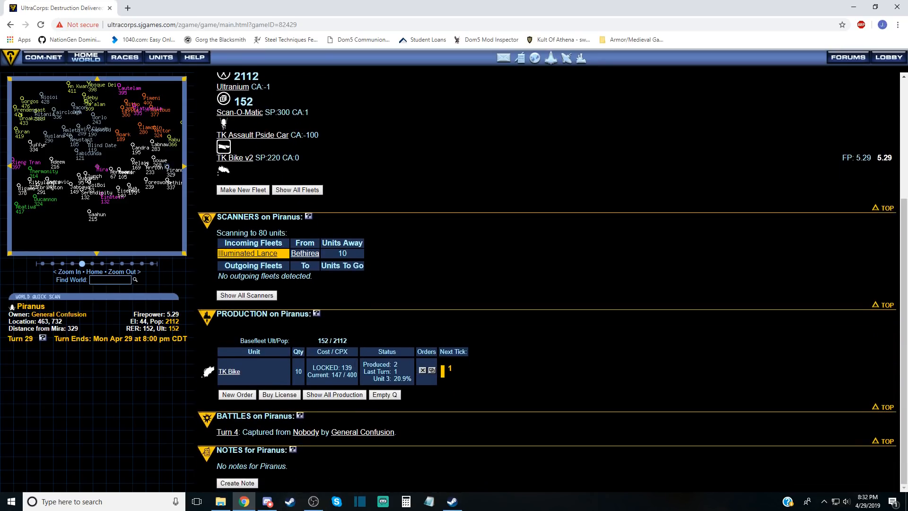
left_click(304, 253)
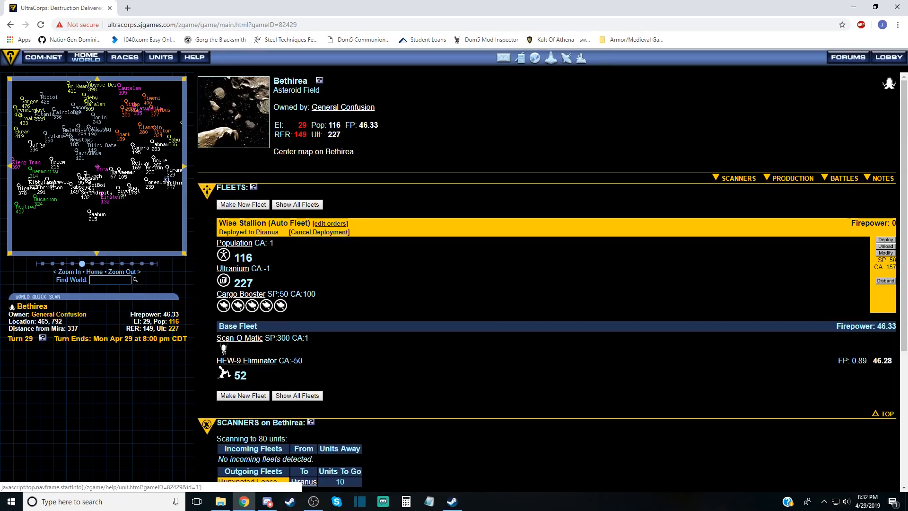
scroll("down", 3)
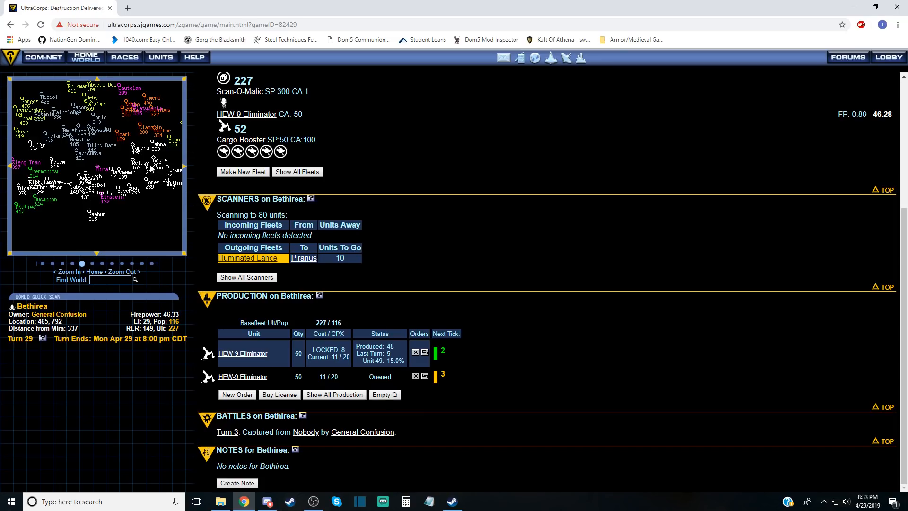
left_click(303, 258)
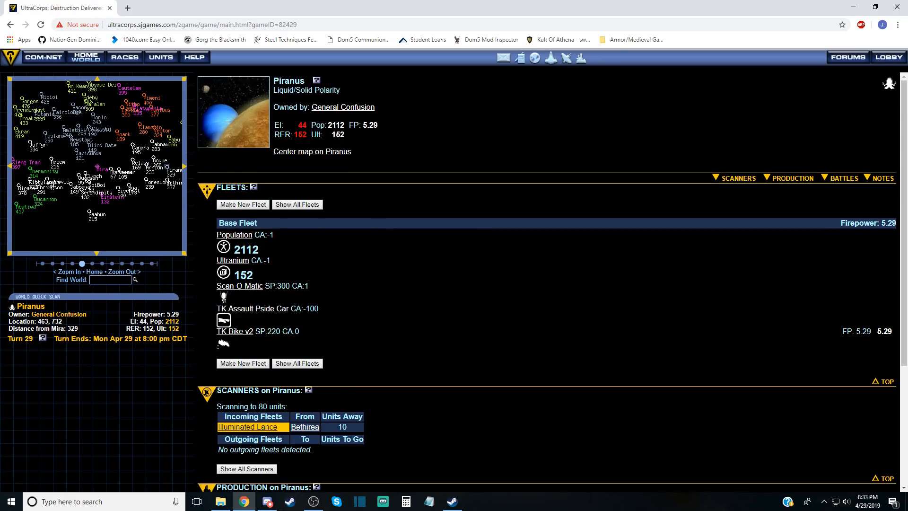
Assemble a new Piranus fleet holding the TK Bike v2, then open Candra's world page.
left_click(242, 204)
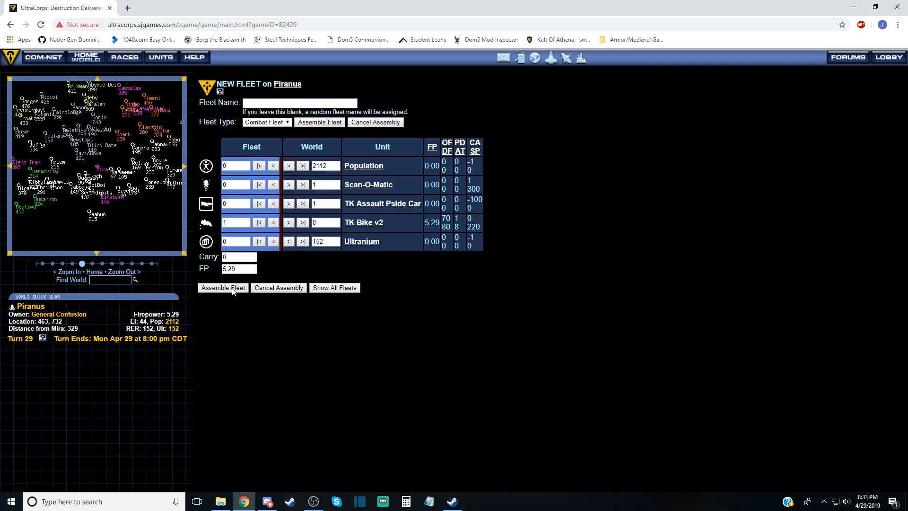
left_click(222, 288)
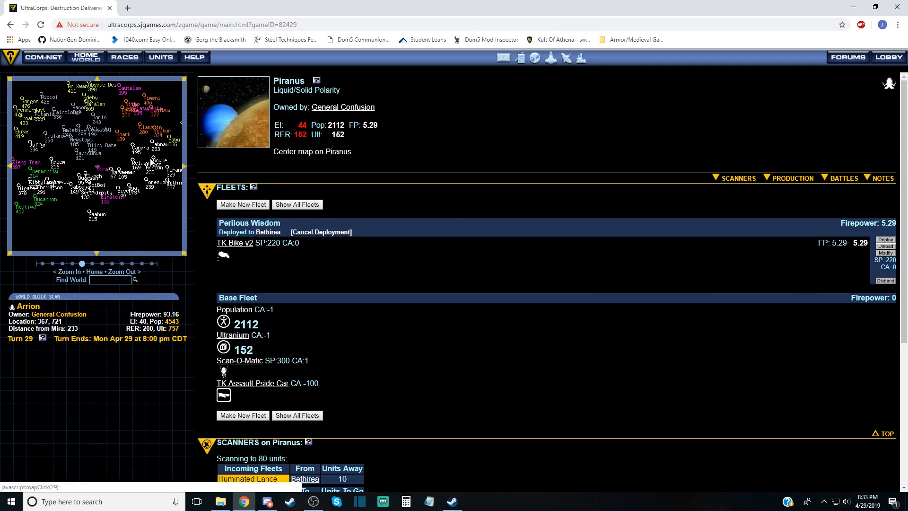
left_click(155, 166)
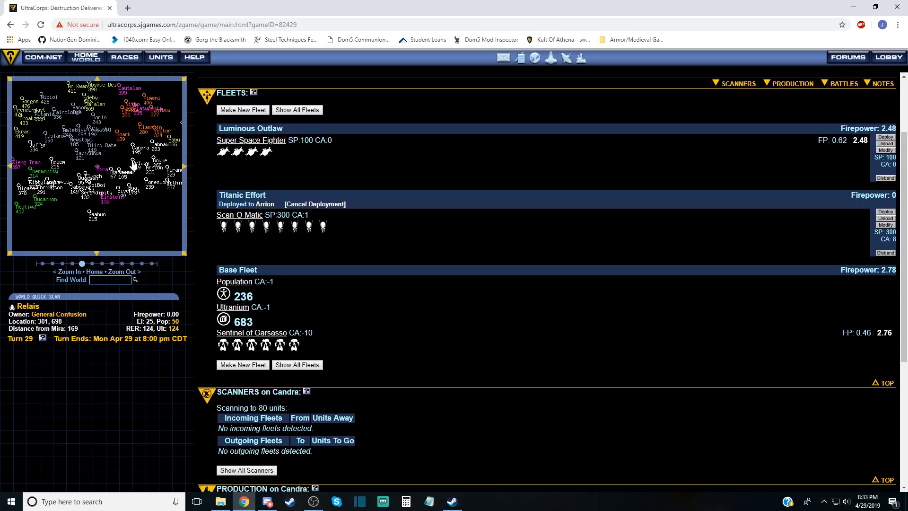
Scroll through the Arrion and Mira world pages.
scroll("down", 3)
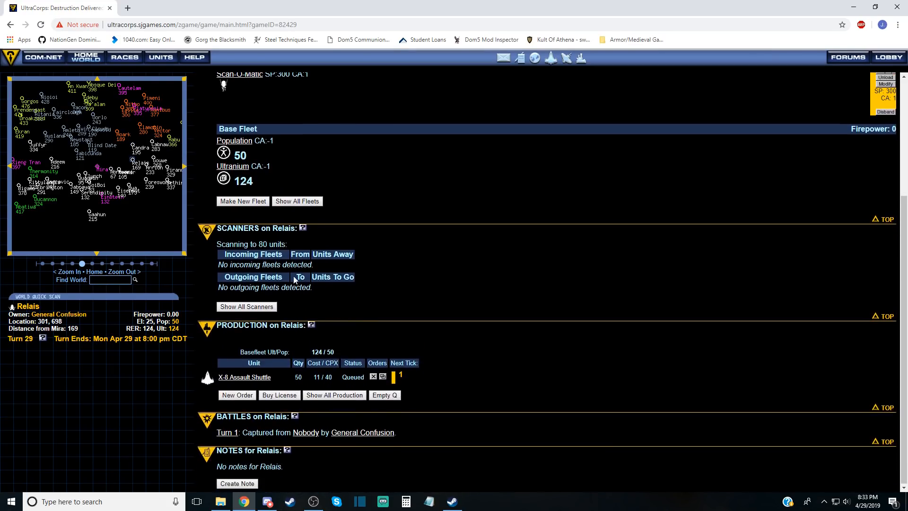
left_click(138, 188)
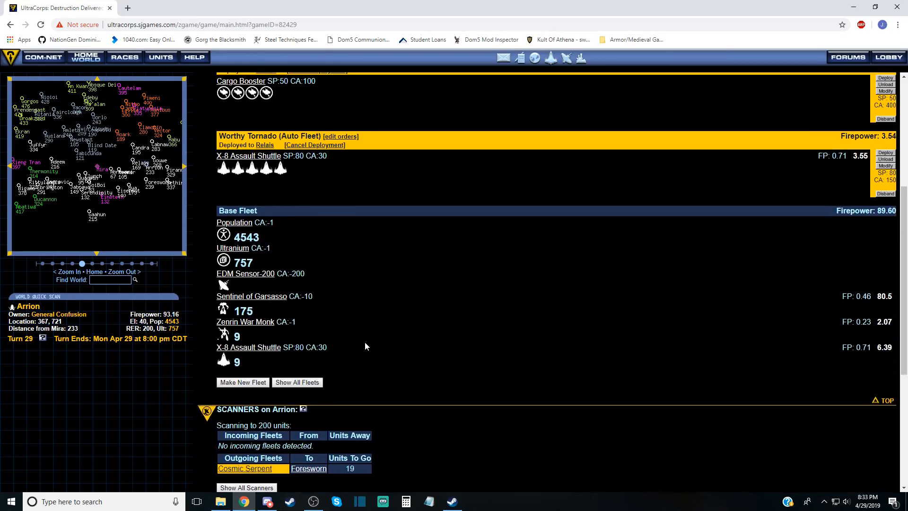
scroll("down", 3)
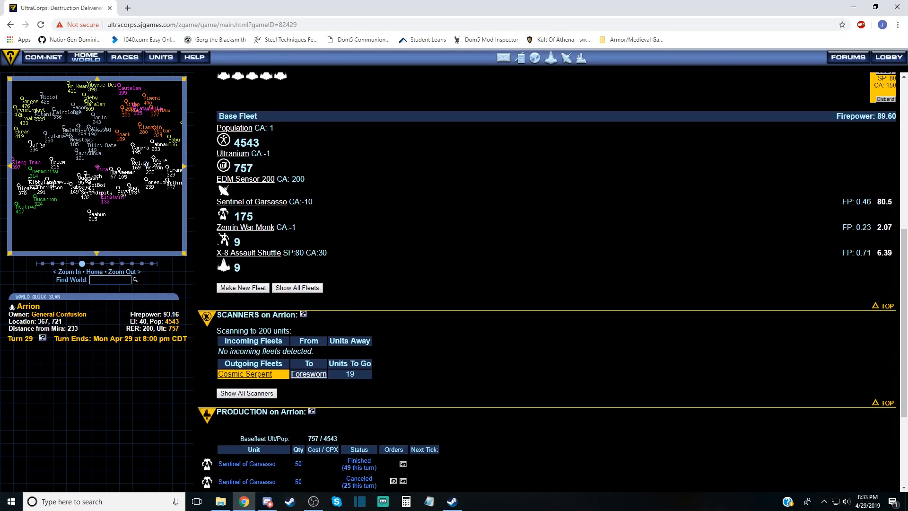
scroll("down", 3)
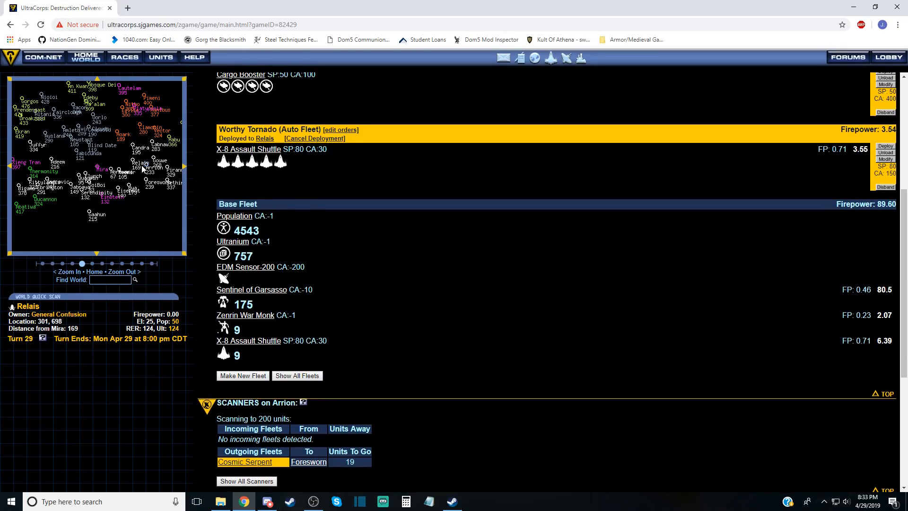
left_click(143, 168)
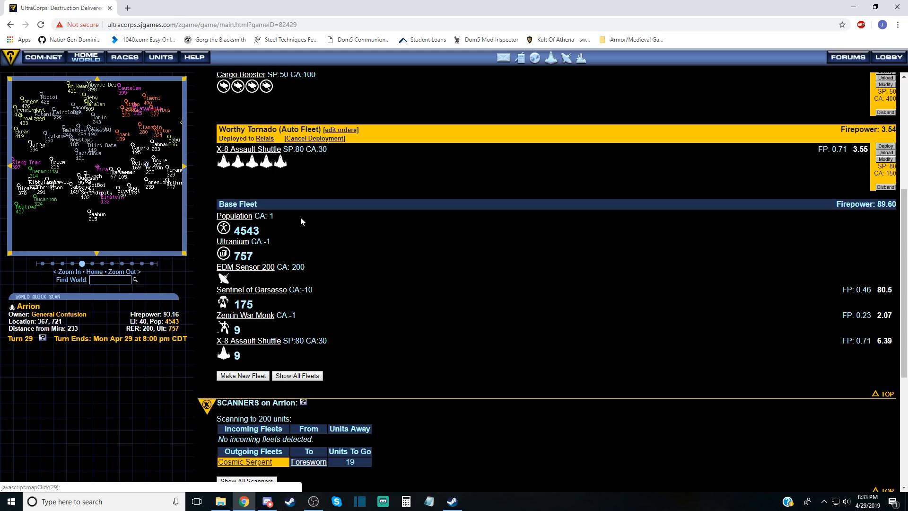
scroll("down", 3)
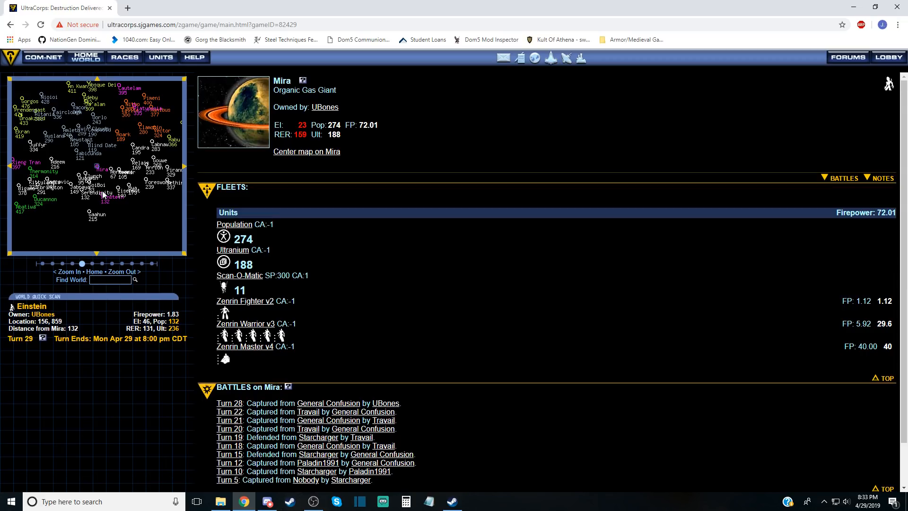
Review the Cabnaw and Relais world pages, then open SoiBoi's world page.
left_click(97, 214)
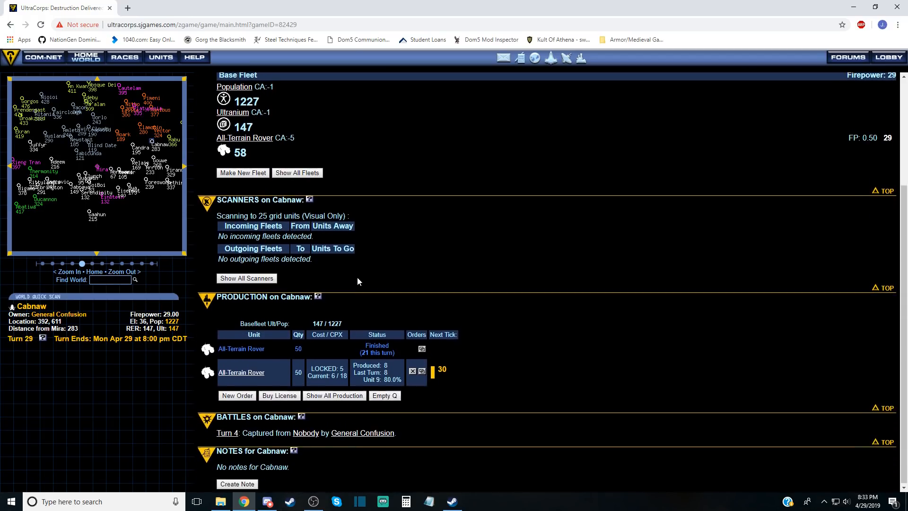
left_click(131, 158)
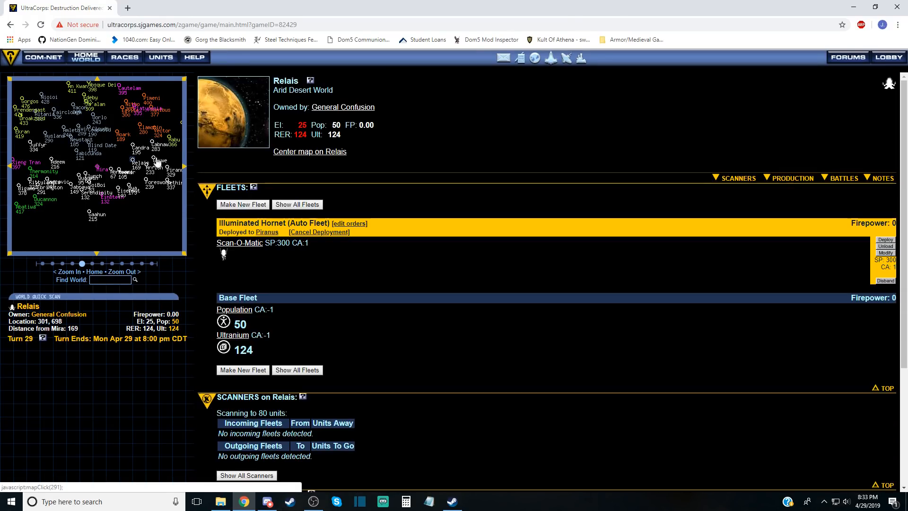
scroll("down", 3)
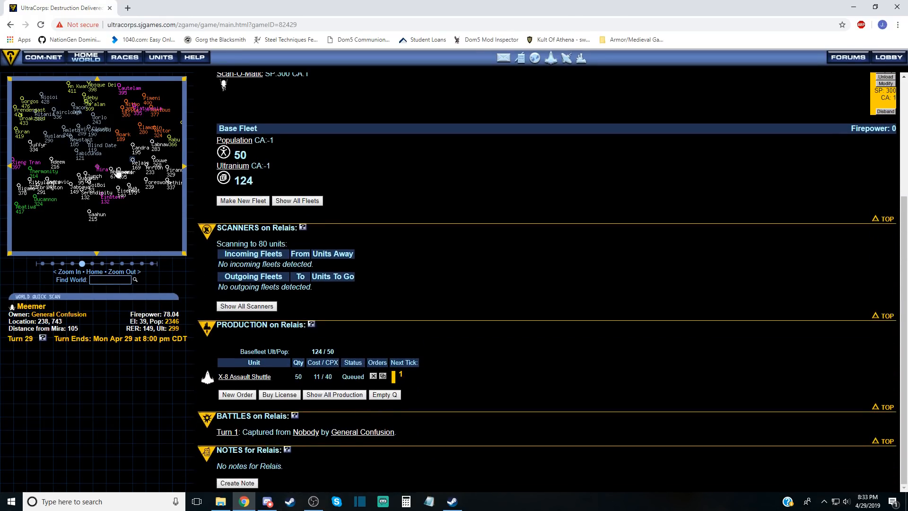
left_click(118, 191)
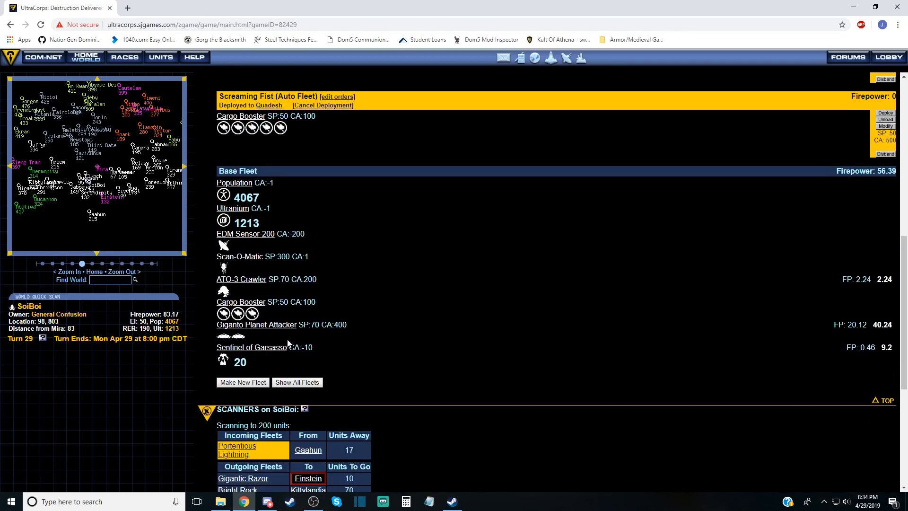
Build the Wicked Stallion fleet on SoiBoi from the Giganto Planet Attackers.
scroll("down", 3)
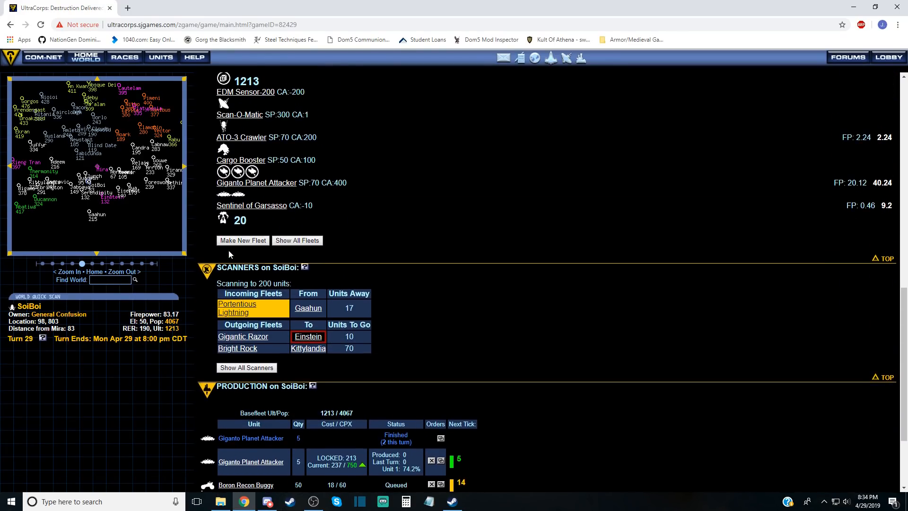
left_click(243, 240)
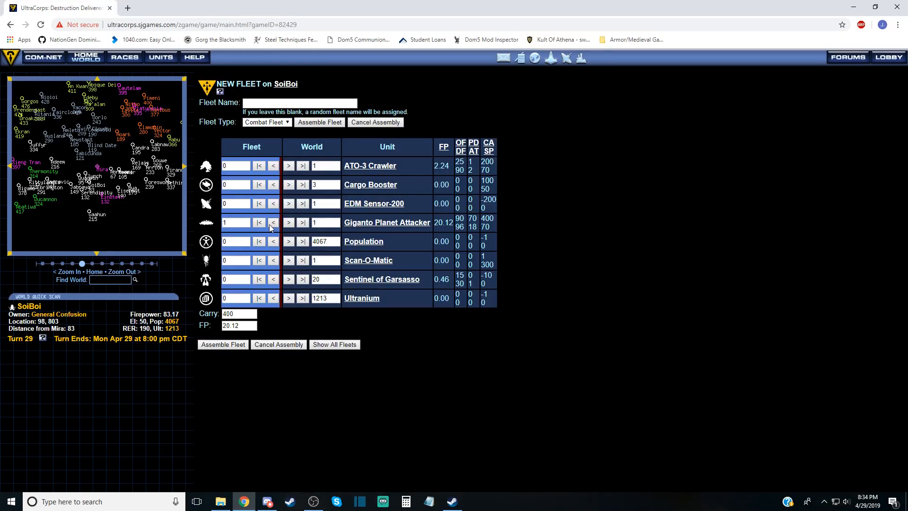
left_click(273, 222)
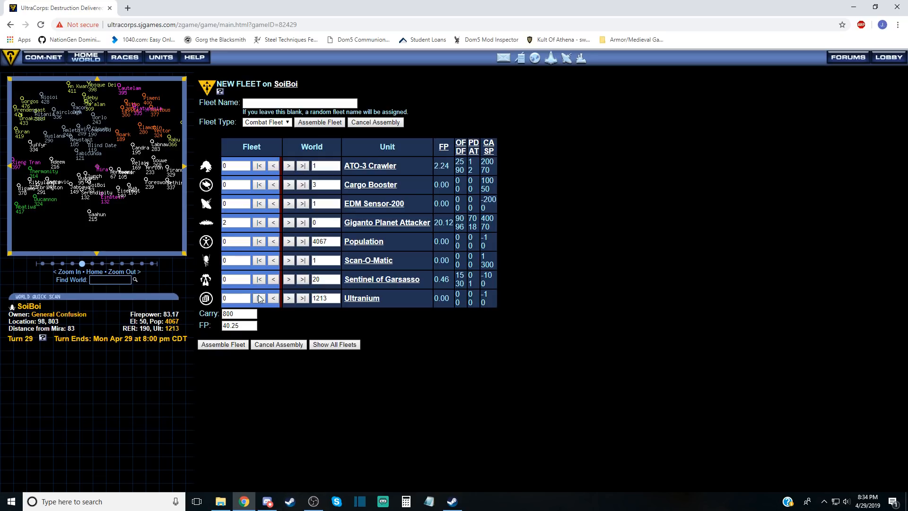
mouse_move(368, 227)
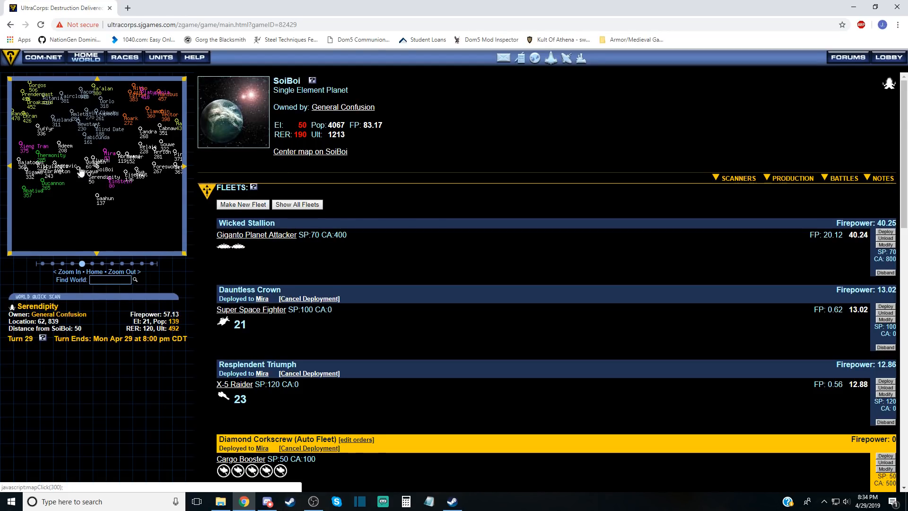
mouse_move(603, 289)
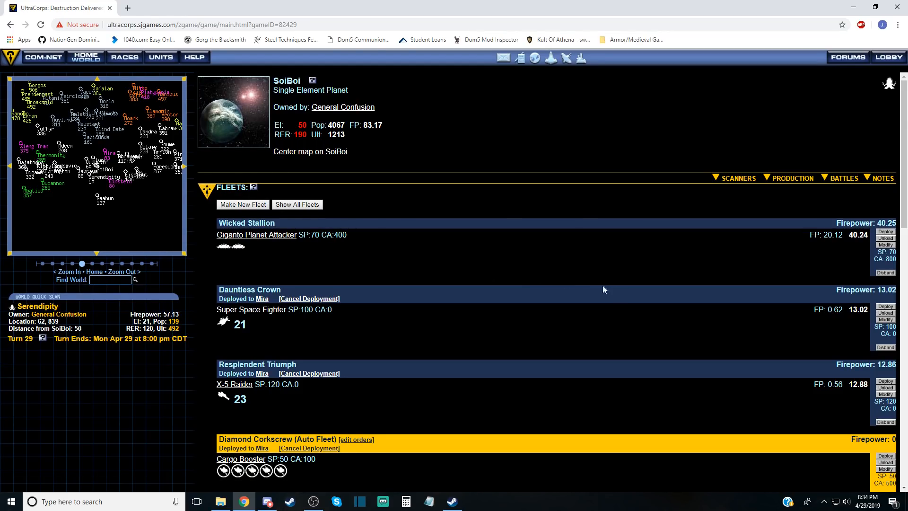
left_click(884, 245)
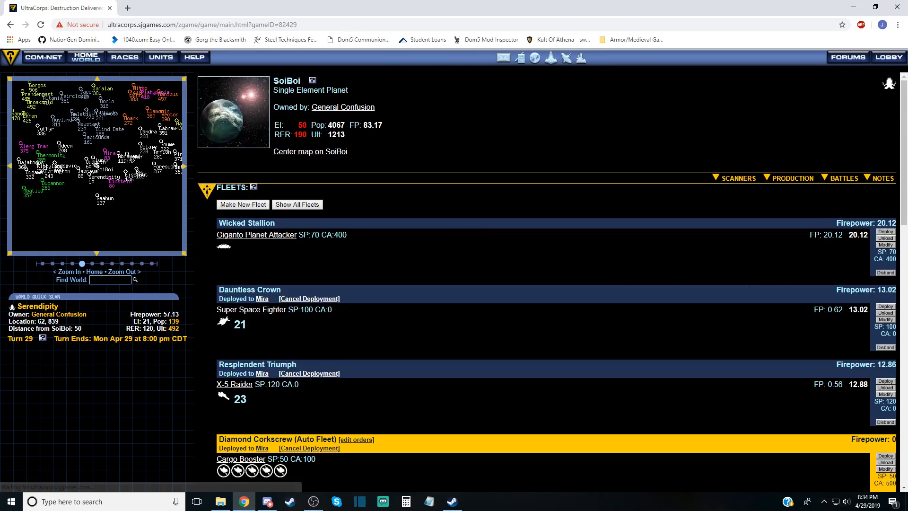
Deploy the Wicked Stallion fleet from SoiBoi to Serendipity.
left_click(885, 232)
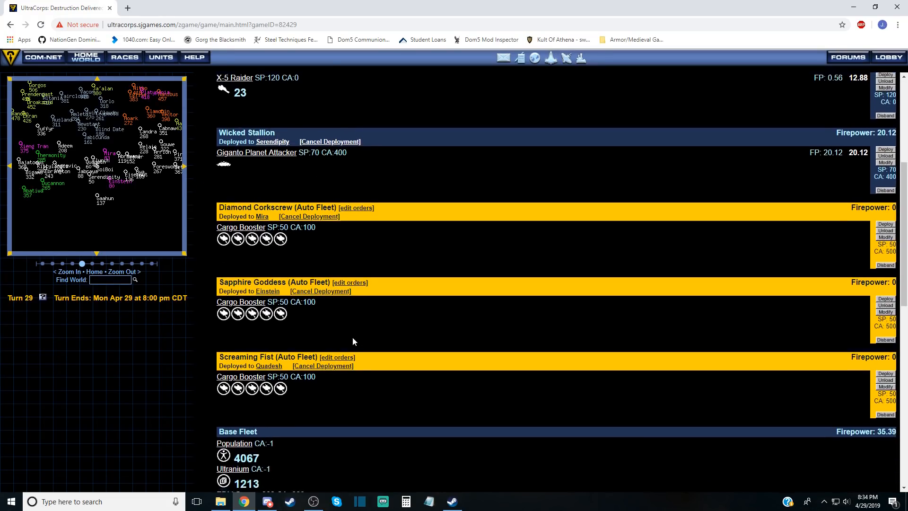
scroll("down", 3)
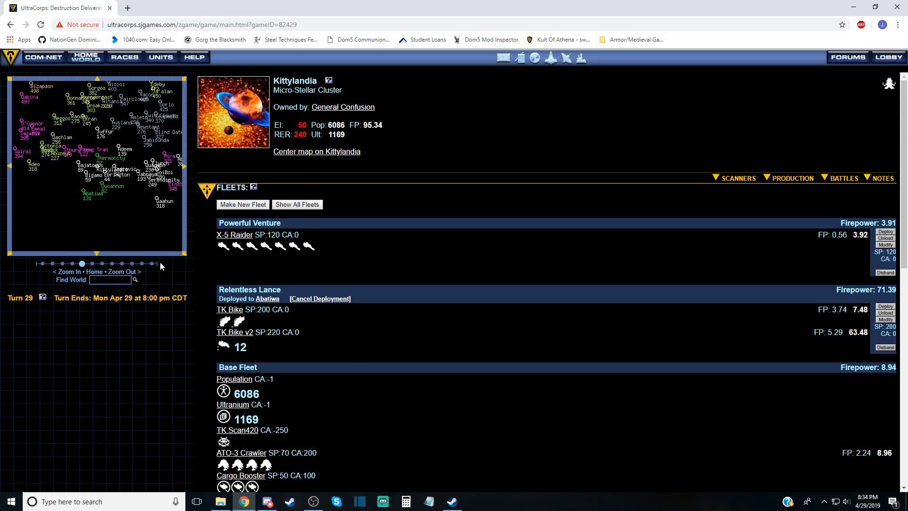
Check Sthurg'ton and all fleet destinations, then deploy Kittylandia's Powerful Venture to Thermonity.
left_click(80, 152)
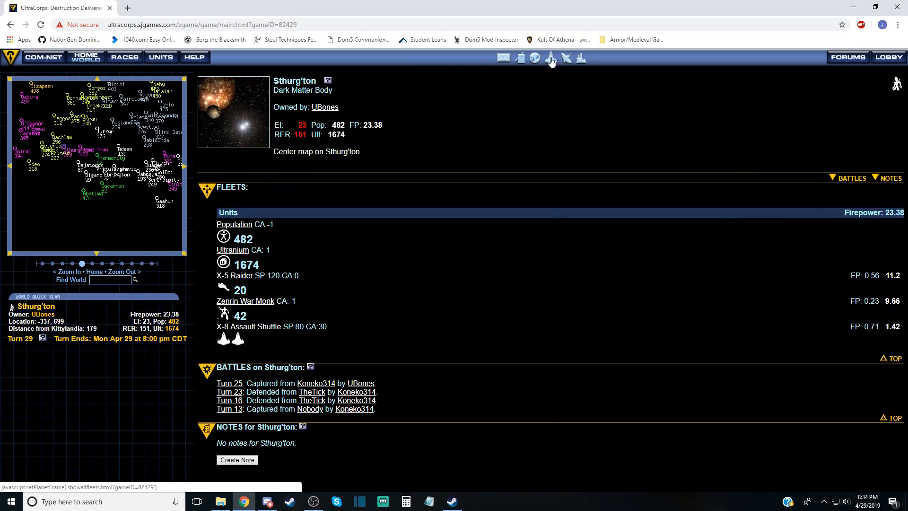
left_click(550, 57)
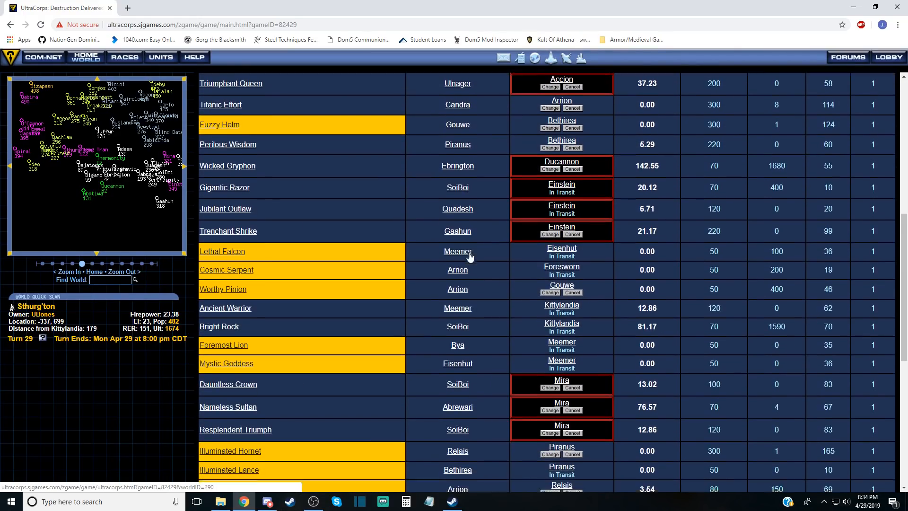
scroll("down", 3)
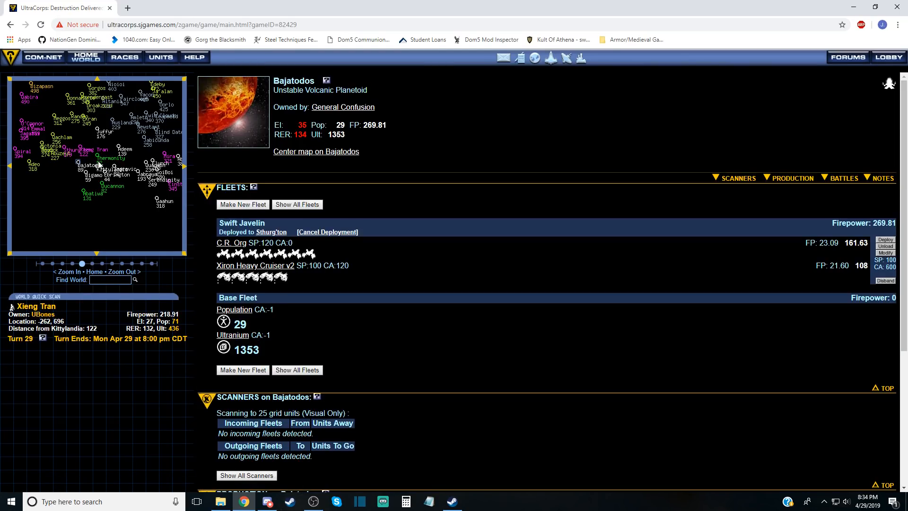
left_click(88, 166)
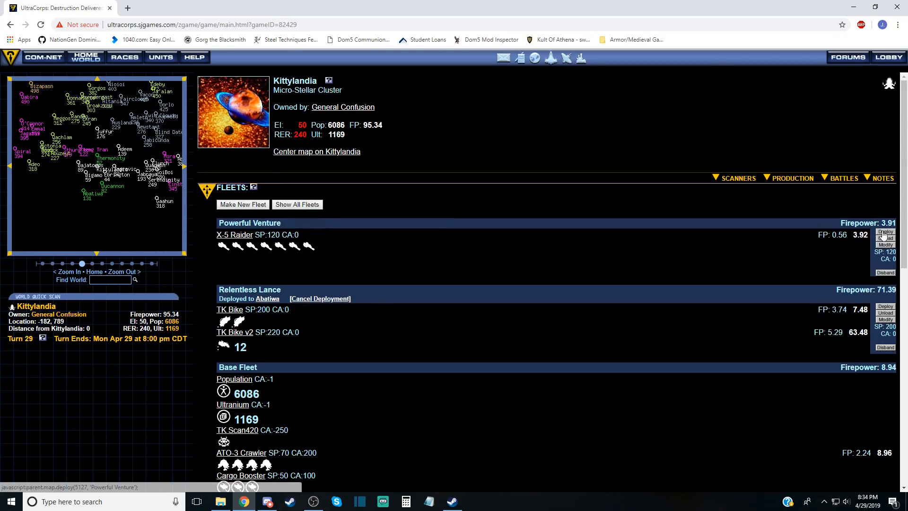
left_click(884, 232)
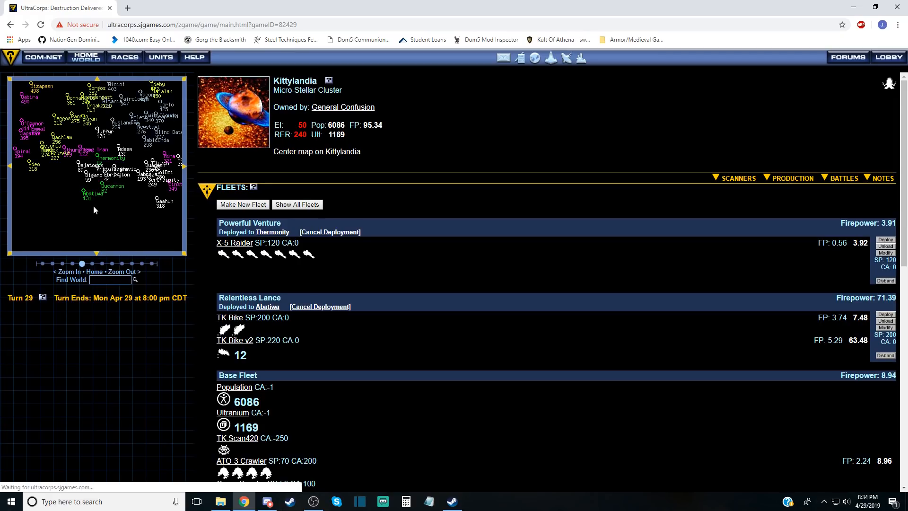
Scout Bigamo and enemy world Ducannon, then open Zagrovic's world page.
left_click(86, 173)
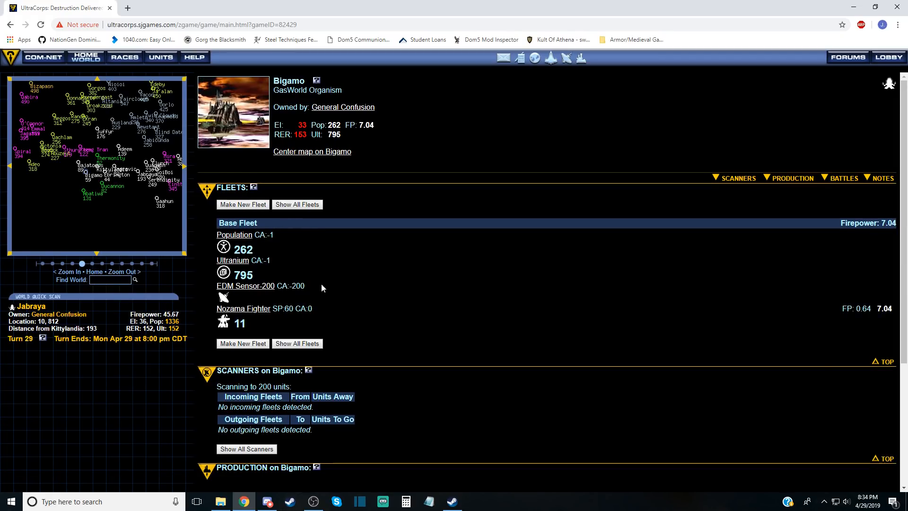
scroll("down", 3)
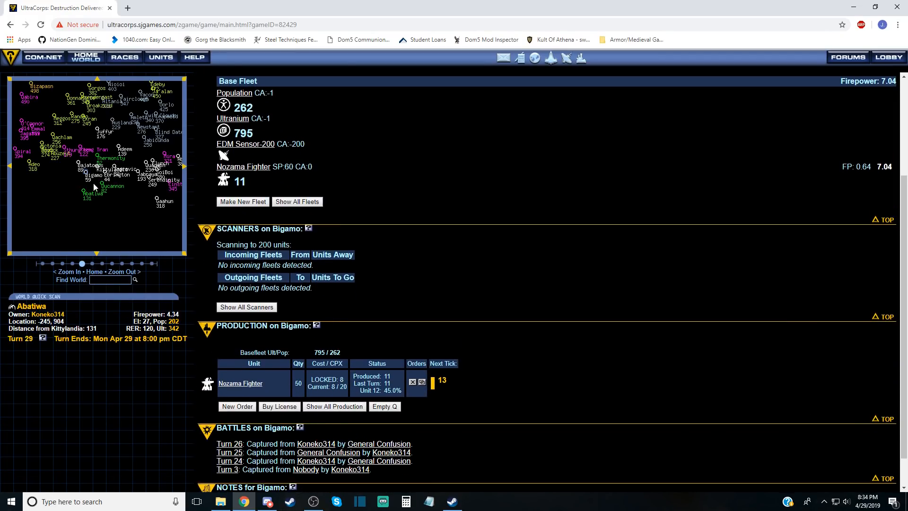
left_click(108, 168)
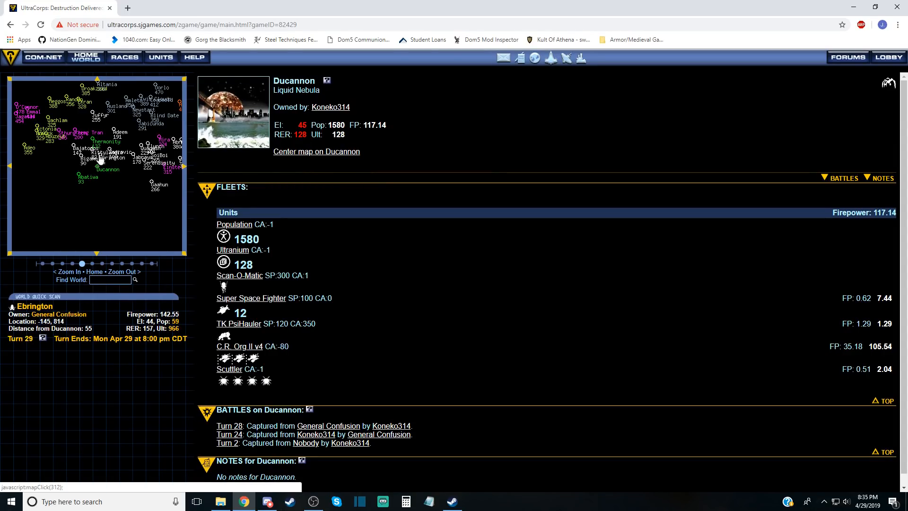
left_click(106, 163)
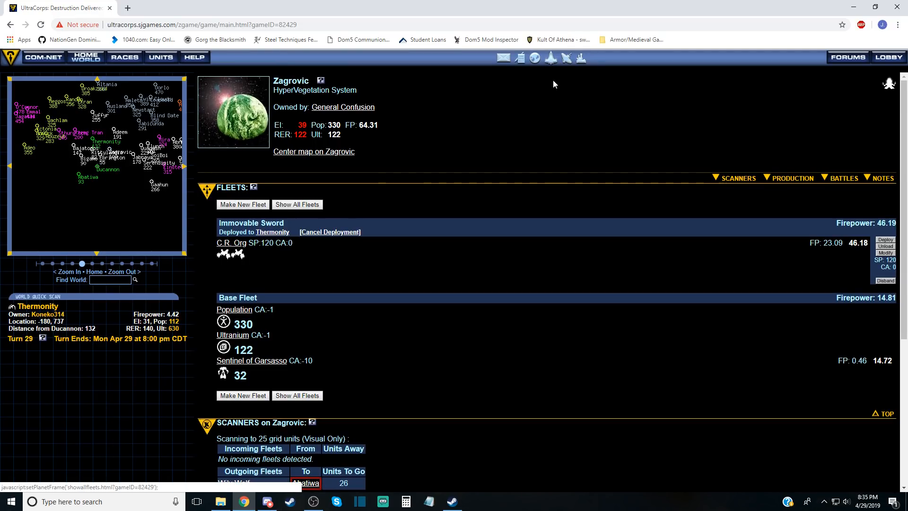
Scroll through the full list of fleets and their destinations.
left_click(297, 205)
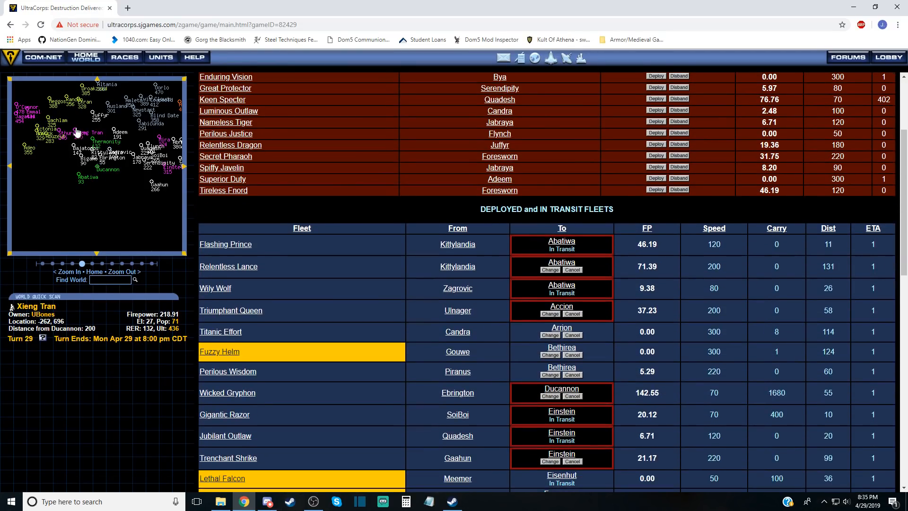
scroll("down", 3)
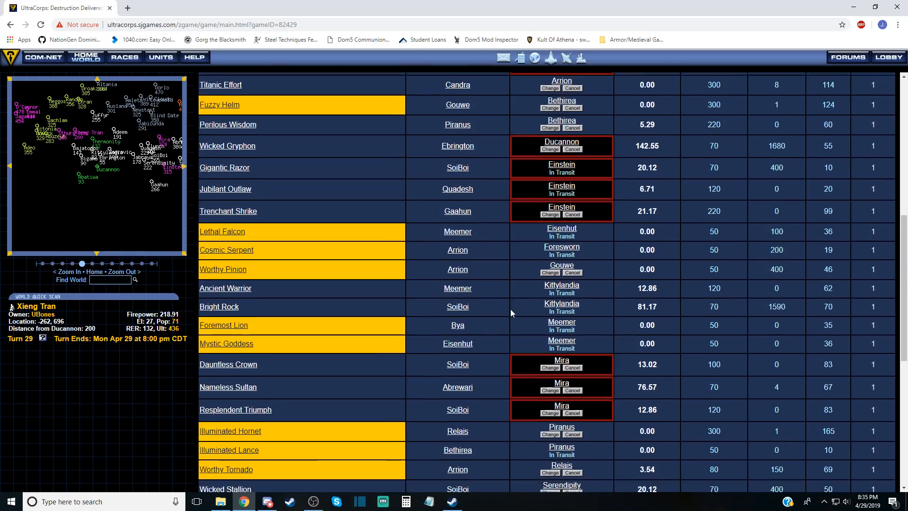
scroll("down", 3)
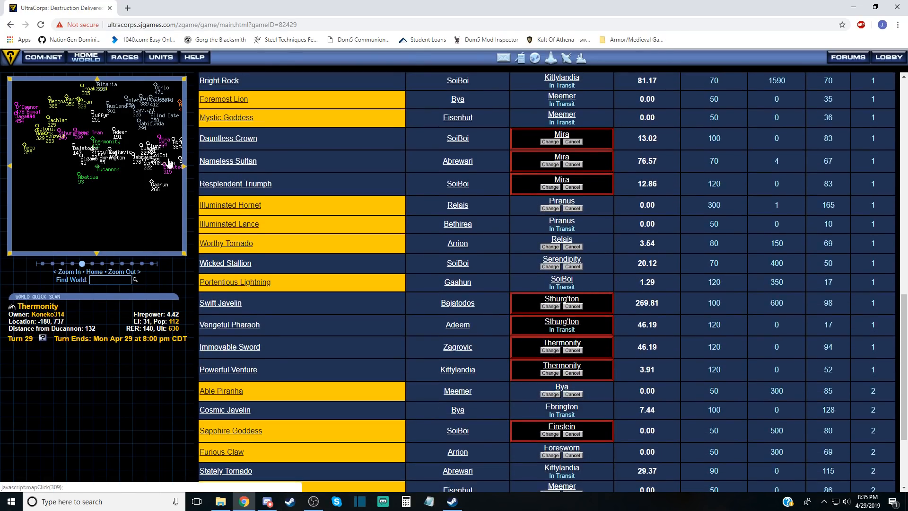
scroll("down", 3)
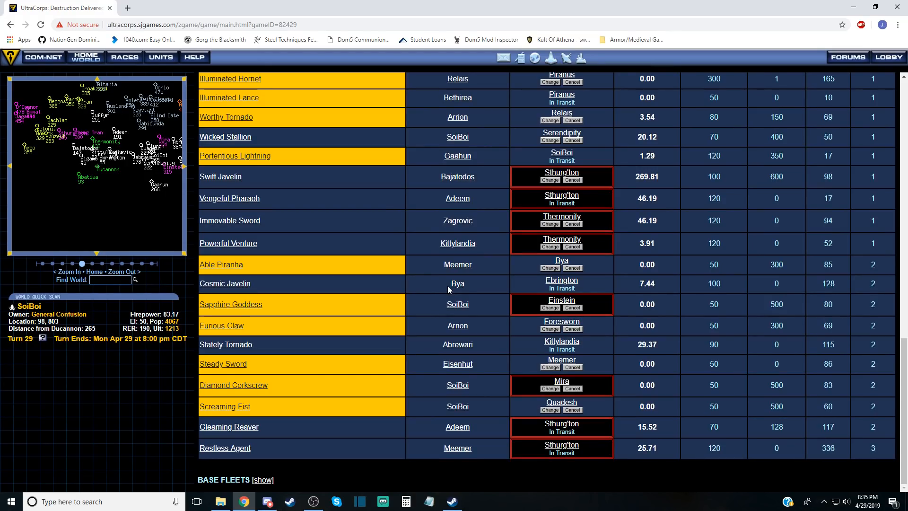
scroll("down", 3)
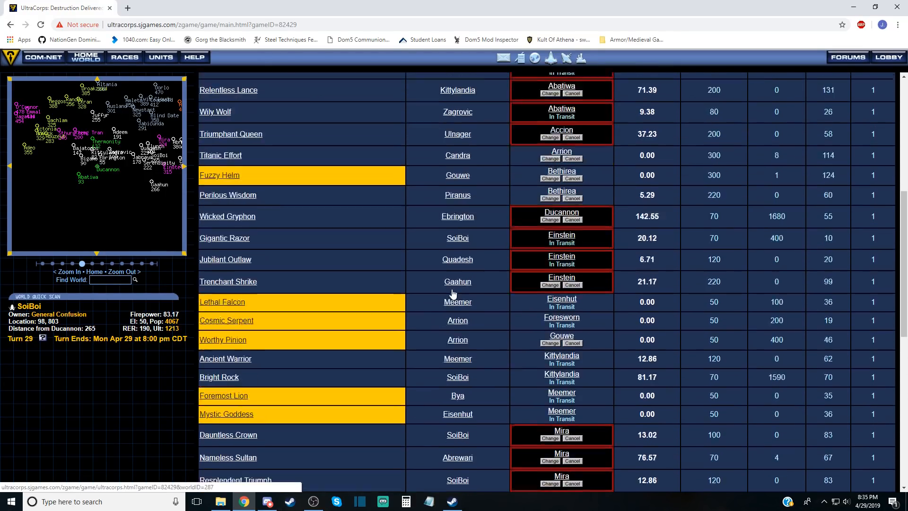
scroll("up", 3)
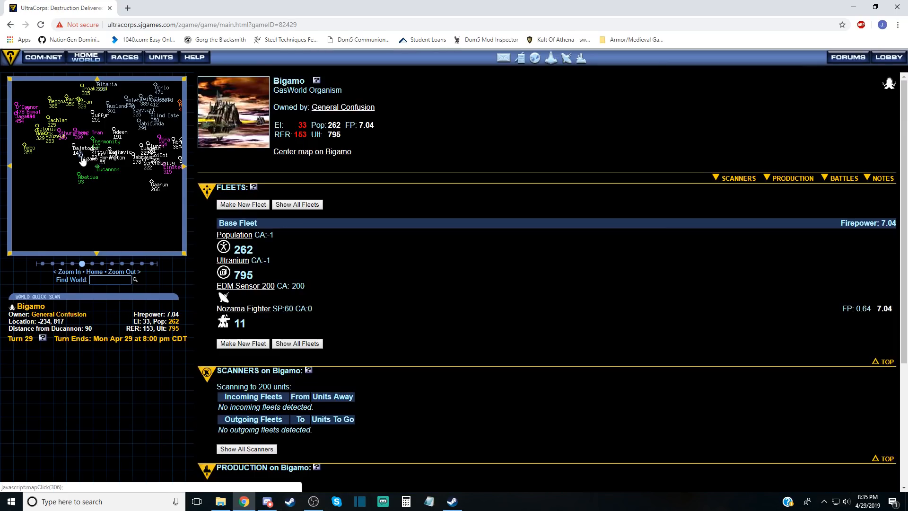
Scout enemy world Xieng Tran, view Bajatodos, then open Bigamo's world page.
left_click(82, 150)
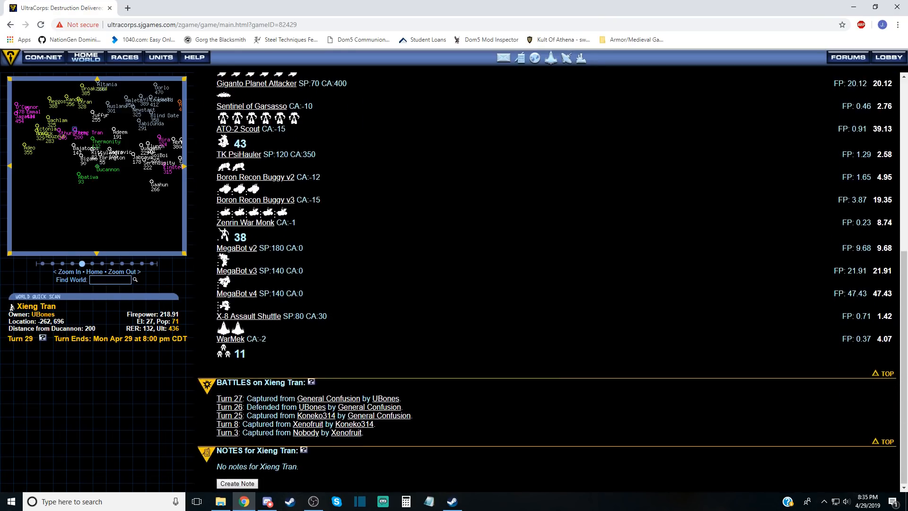
scroll("up", 3)
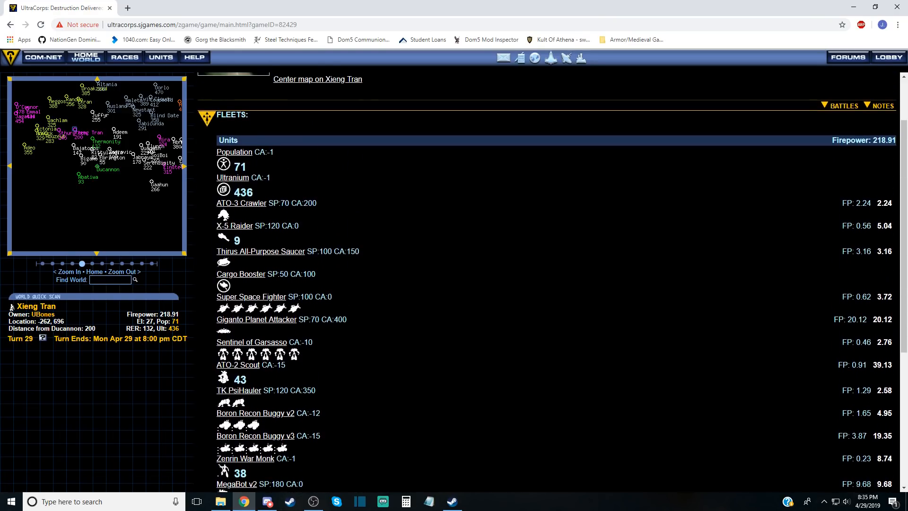
left_click(85, 148)
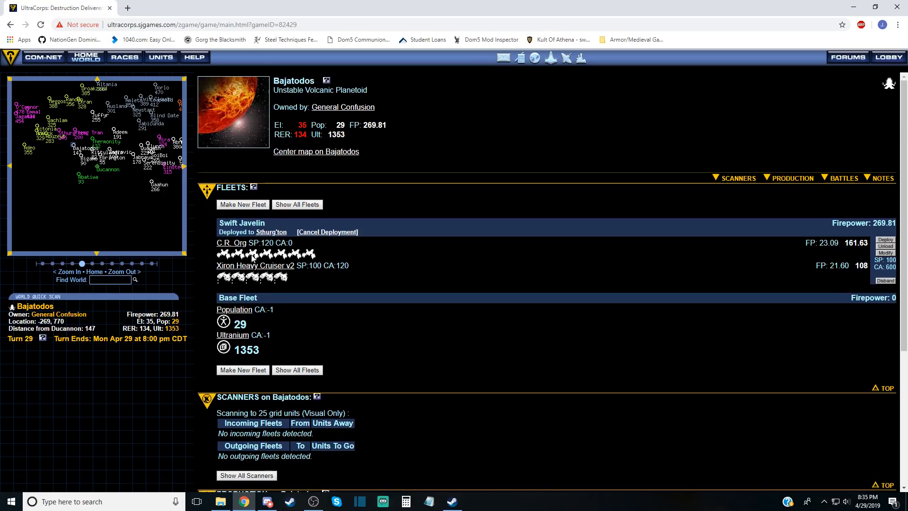
scroll("down", 3)
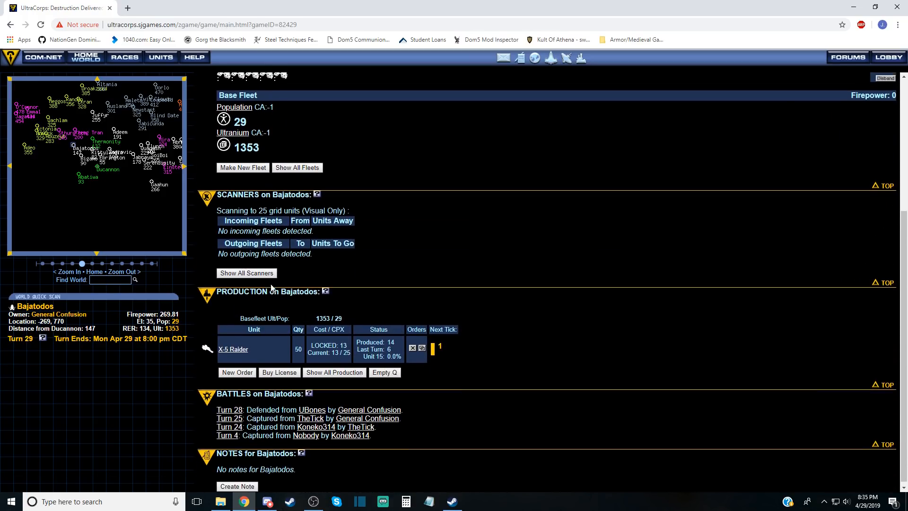
left_click(83, 158)
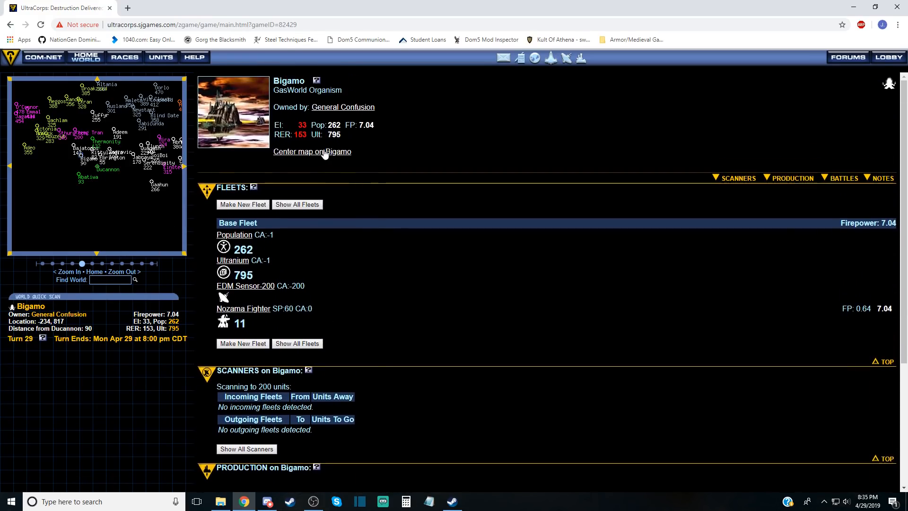
Assemble the Perfect Ace fleet of 11 Nozama Fighters and deploy it to Bajatodos.
left_click(242, 203)
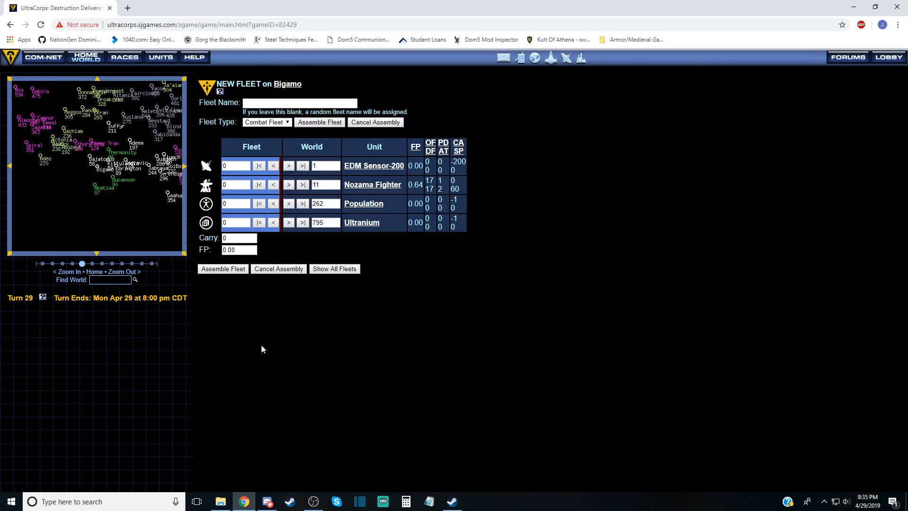
left_click(278, 268)
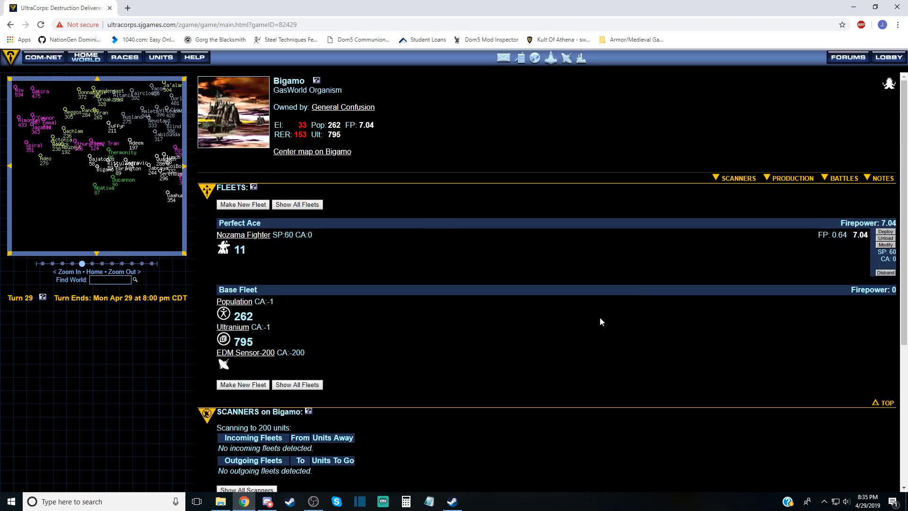
left_click(884, 231)
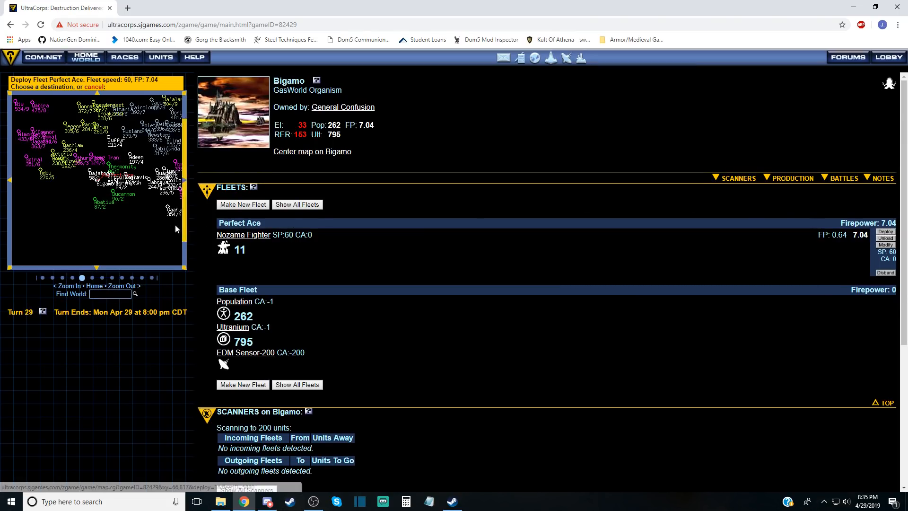
left_click(102, 158)
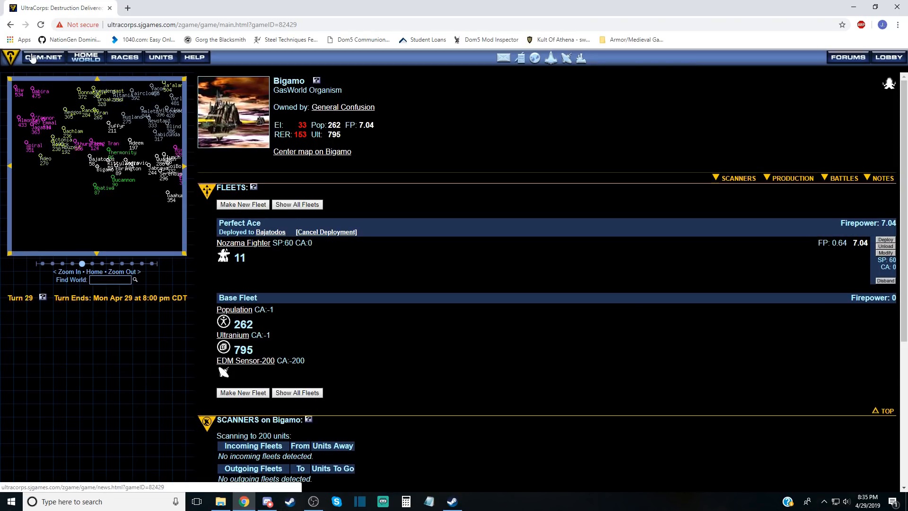
Check Shayster's battle list, view the Turn 28 Krigg battle, then return to Mongrell's empire page.
left_click(43, 56)
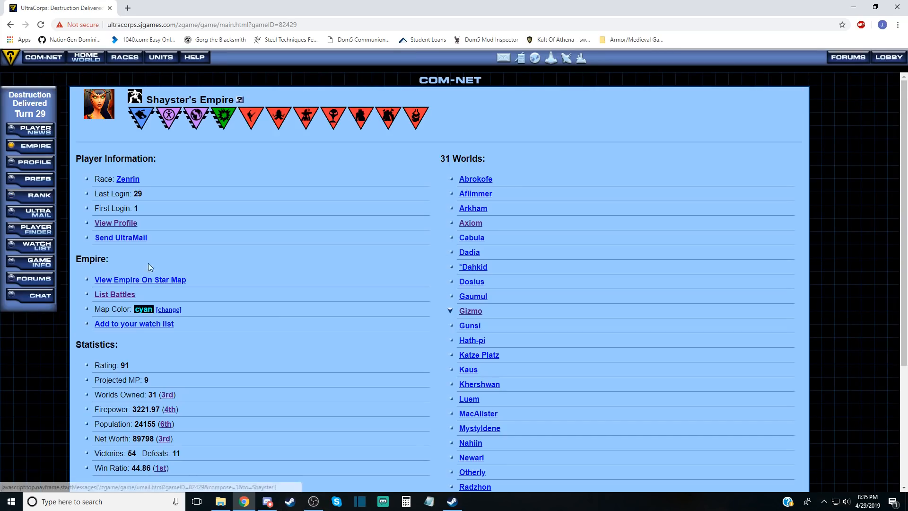
left_click(114, 294)
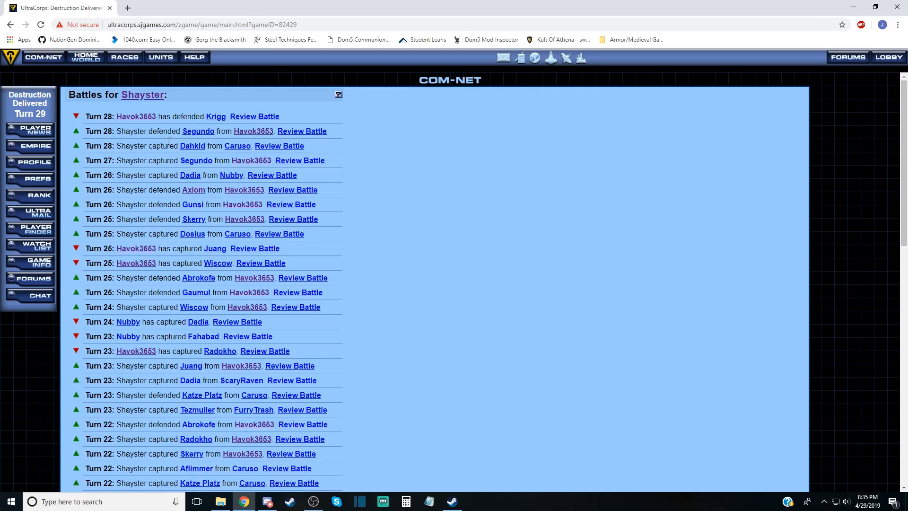
mouse_move(187, 241)
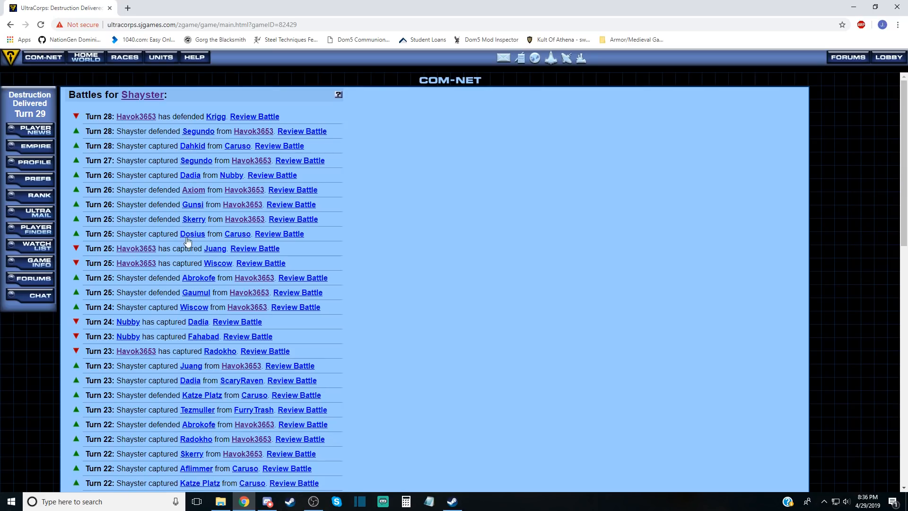
mouse_move(298, 133)
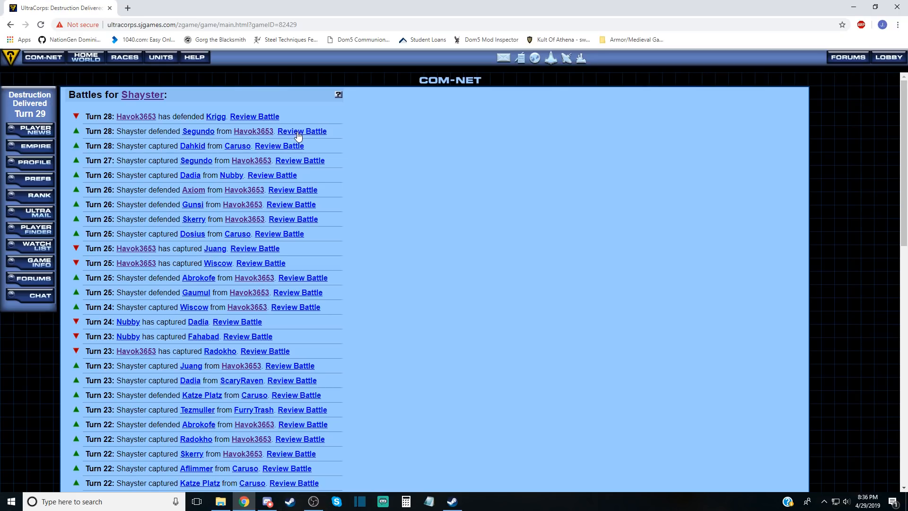
mouse_move(253, 116)
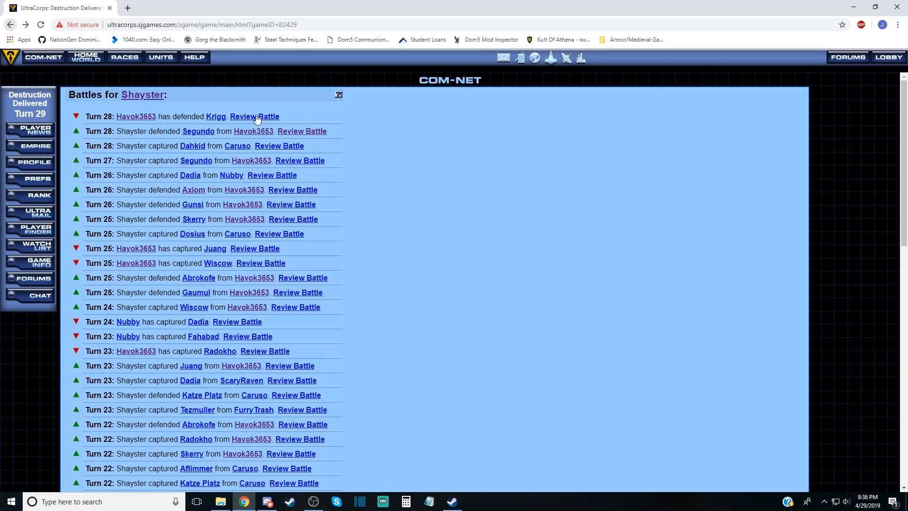
left_click(243, 116)
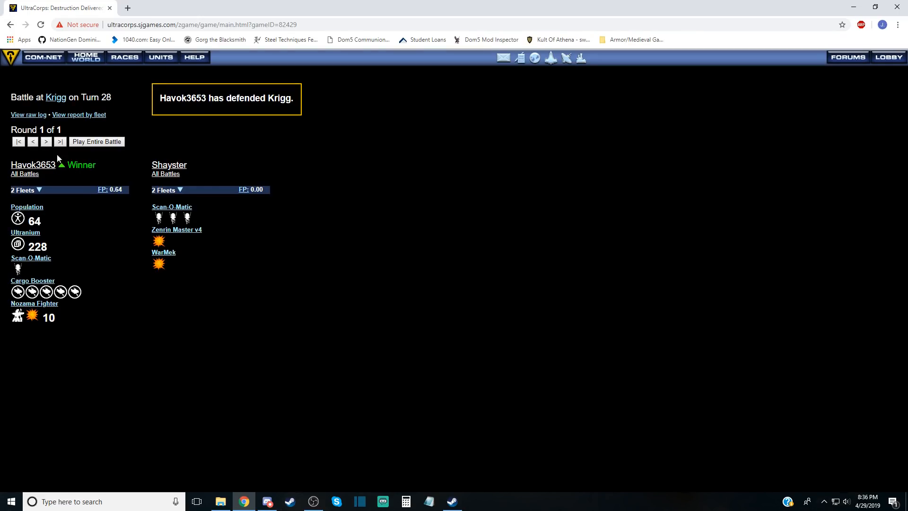
left_click(18, 142)
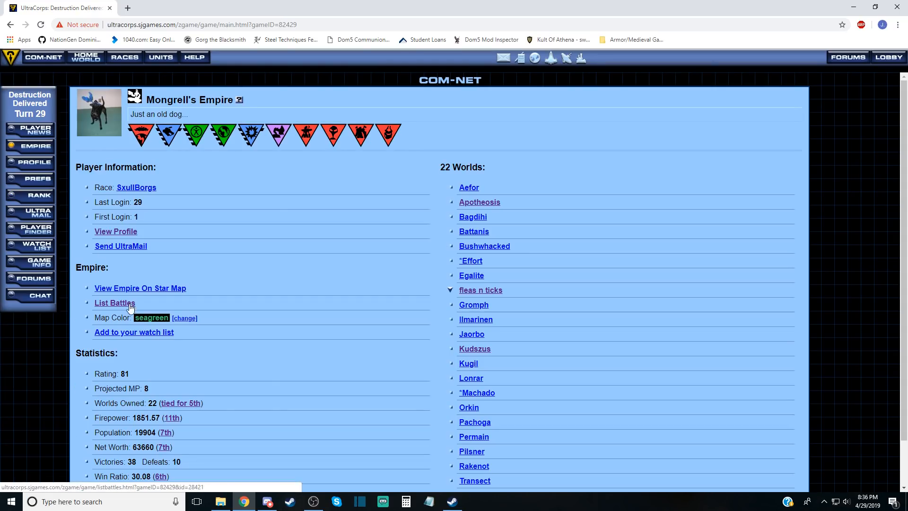
Open Mongrell's battle list of captures and defences from Turn 28 backward.
left_click(113, 302)
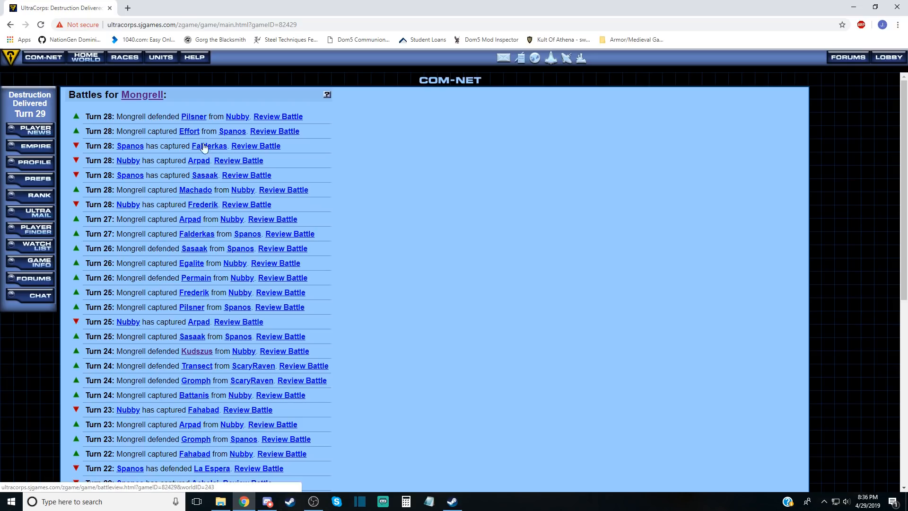
mouse_move(191, 180)
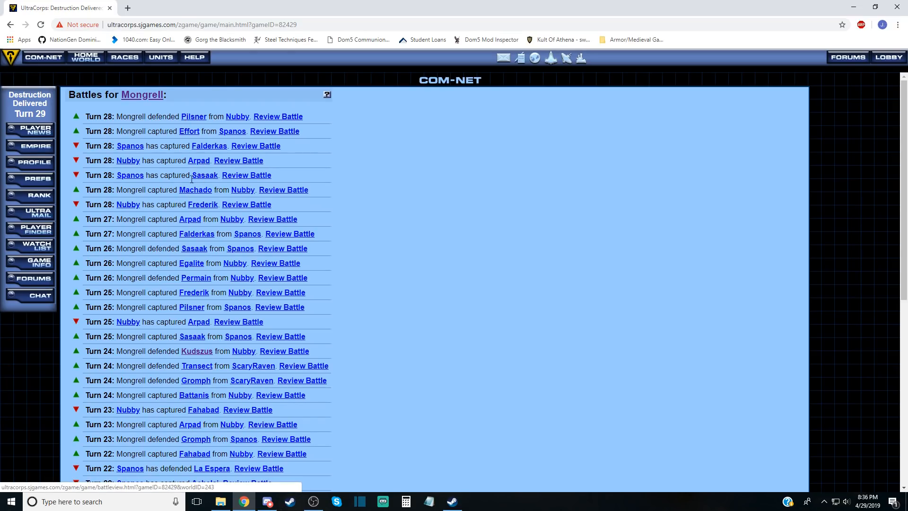
mouse_move(195, 191)
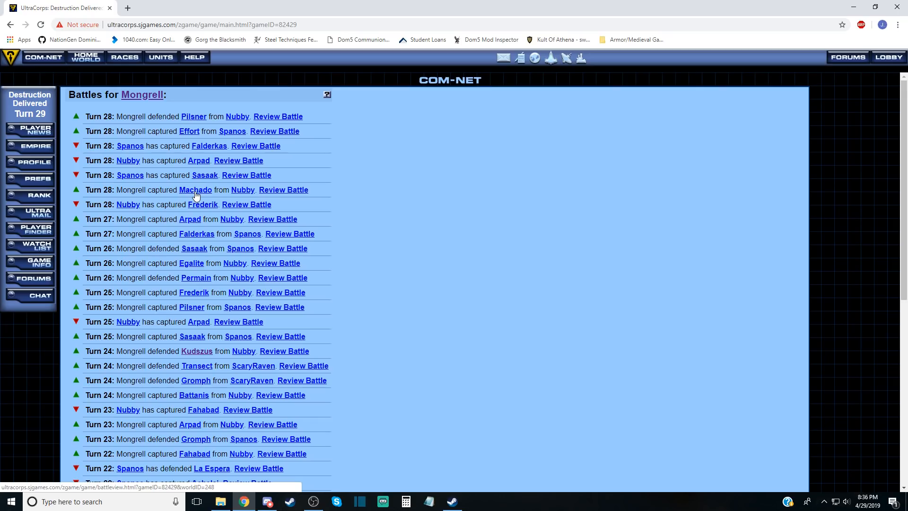
mouse_move(194, 116)
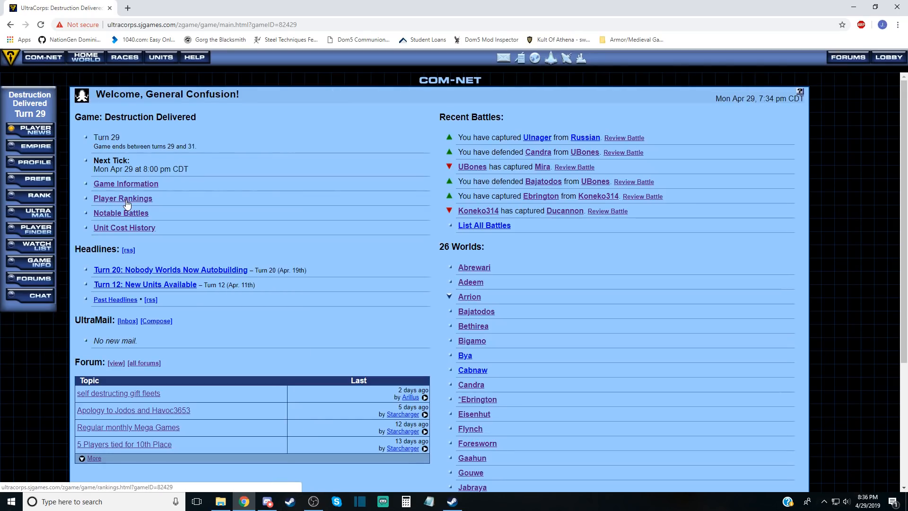
Open the Turn 28 player rankings for Destruction Delivered.
left_click(123, 198)
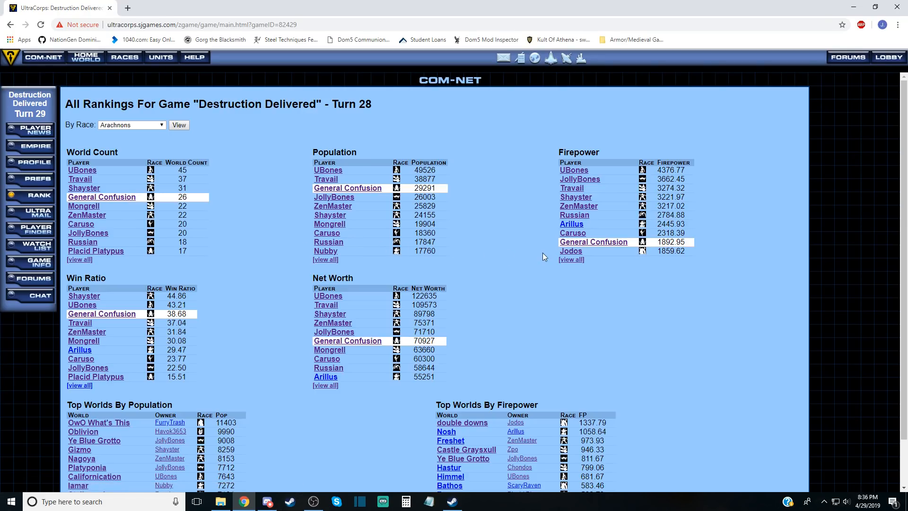
mouse_move(608, 234)
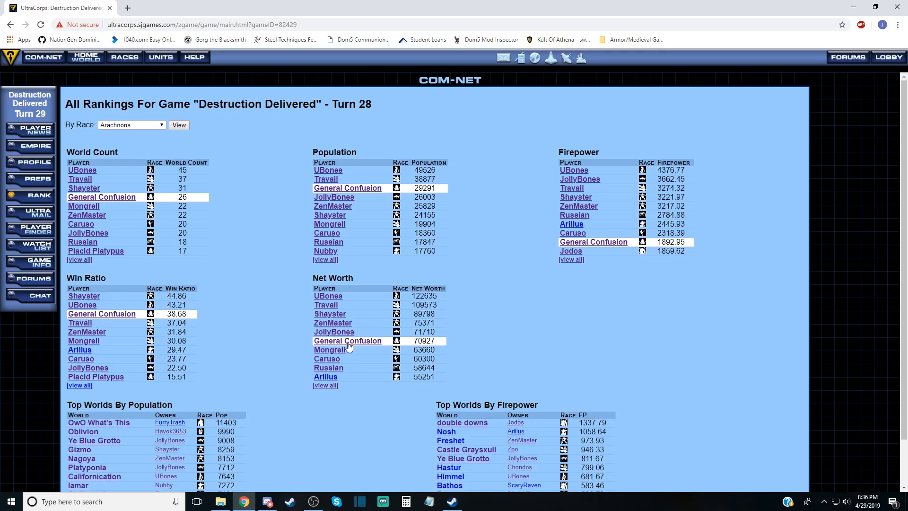
mouse_move(345, 341)
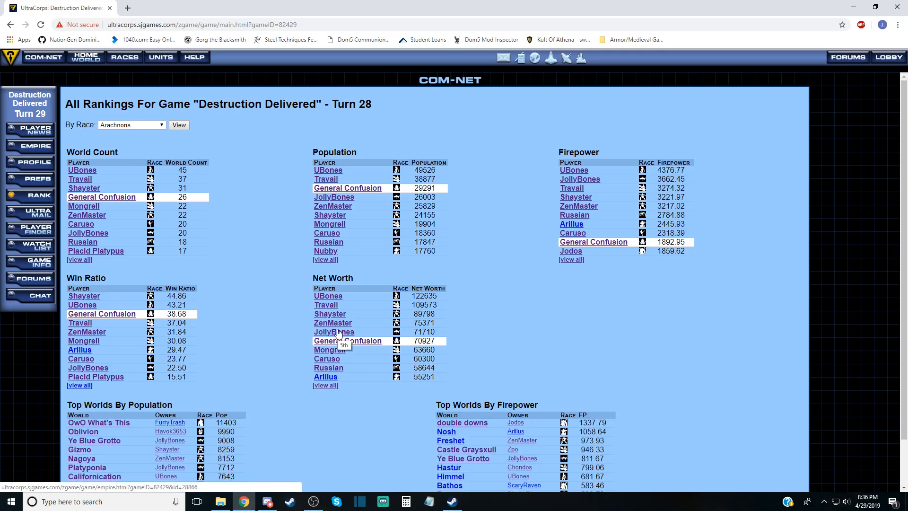
mouse_move(165, 221)
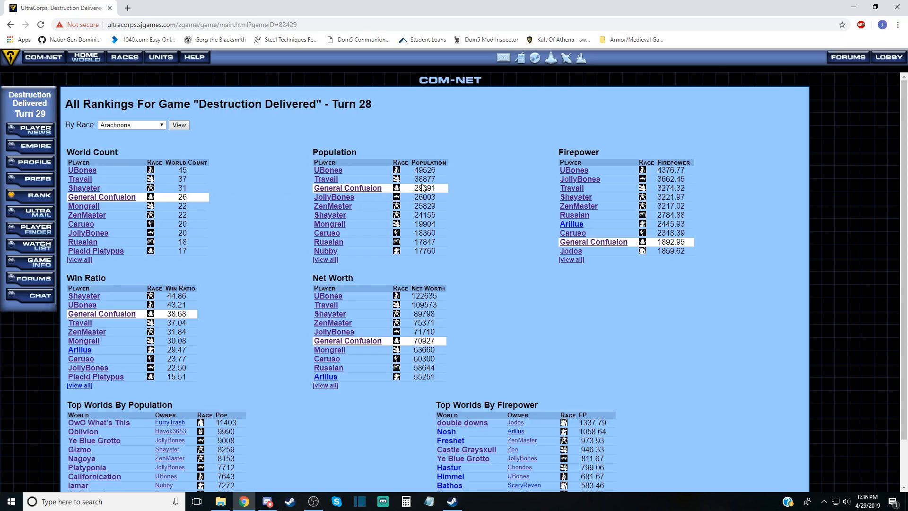
mouse_move(583, 209)
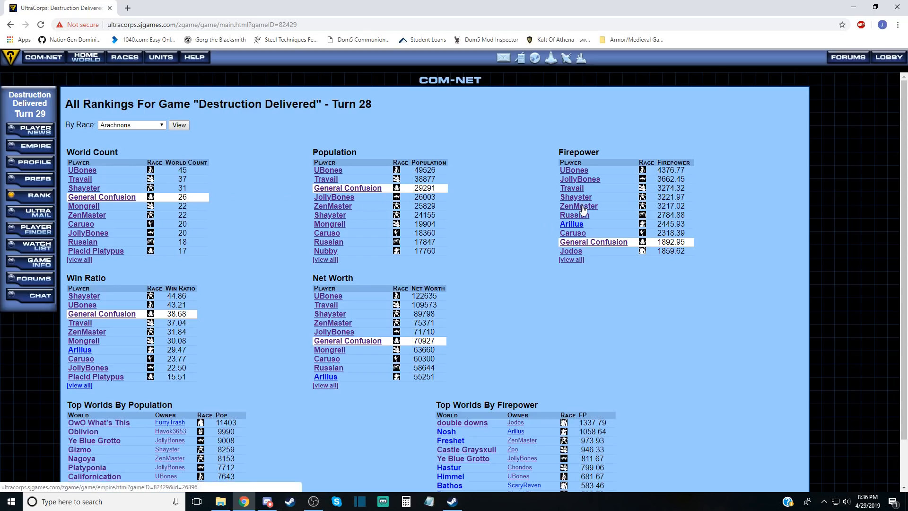
mouse_move(411, 325)
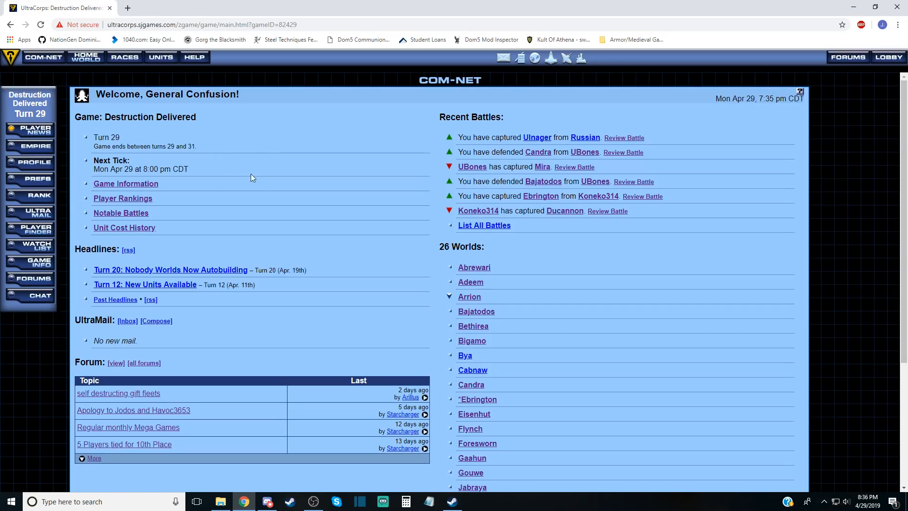
Browse the home world's fleets, then list all fleets with their locations and destinations.
left_click(85, 57)
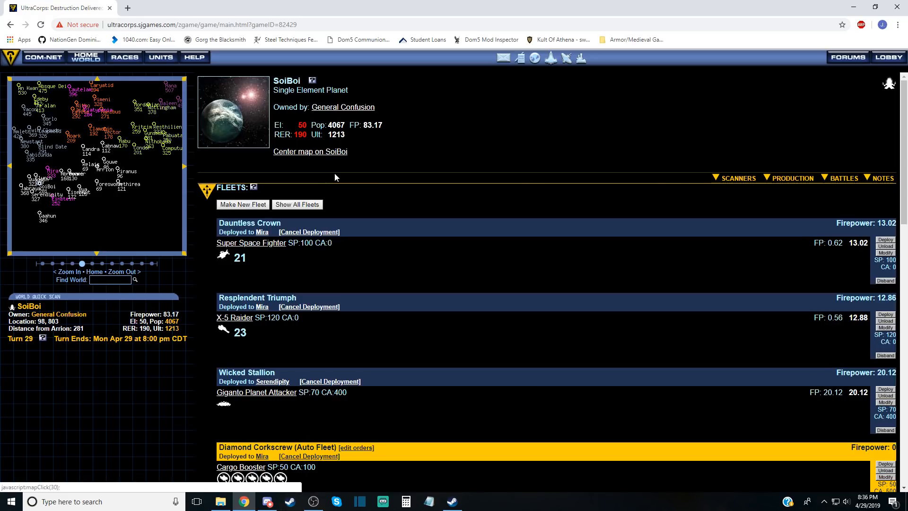
scroll("down", 3)
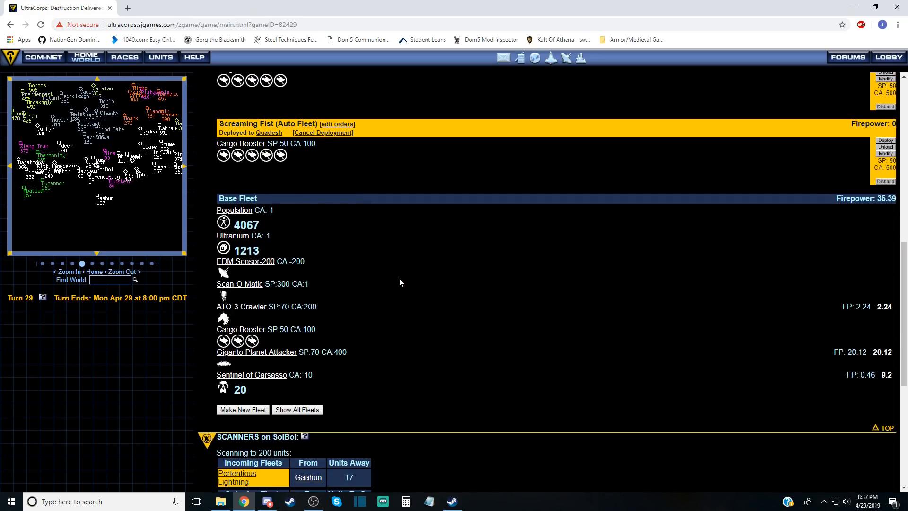
scroll("down", 3)
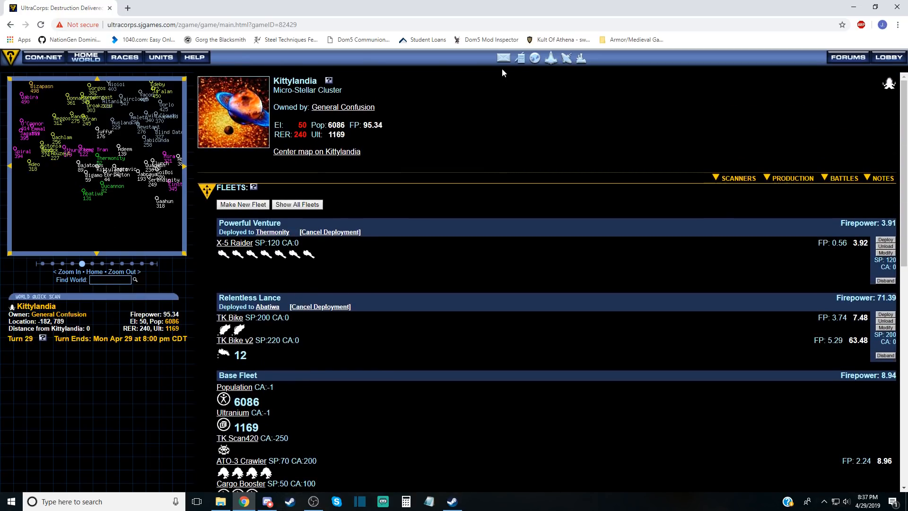
left_click(297, 204)
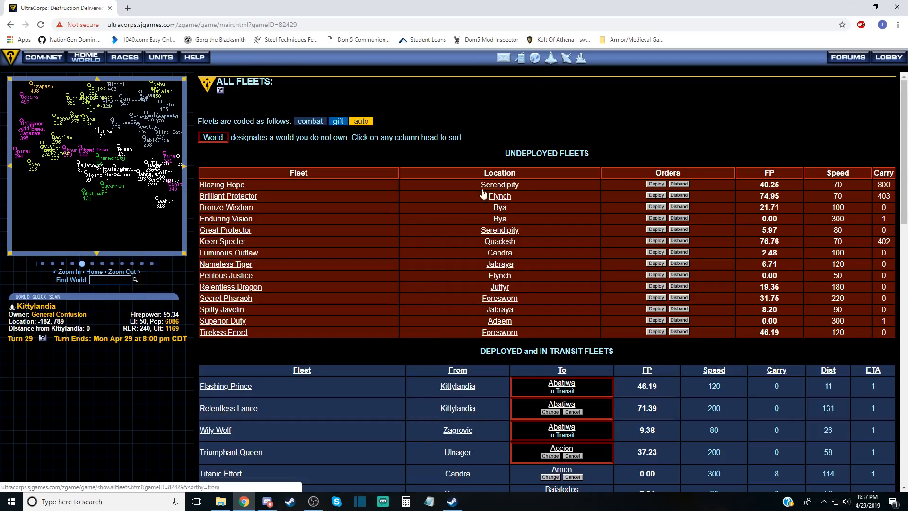
mouse_move(65, 60)
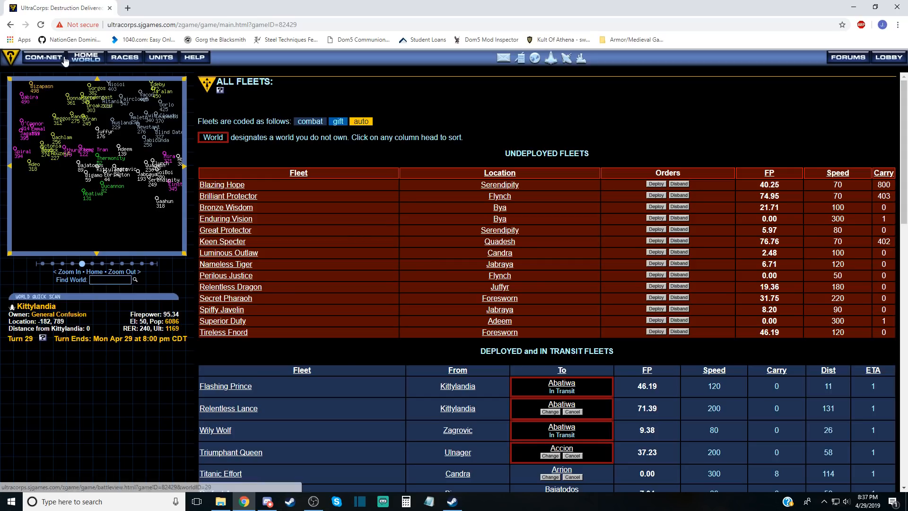
Go from COM-NET to the lobby and reopen completed game Destruction Delivered.
left_click(43, 57)
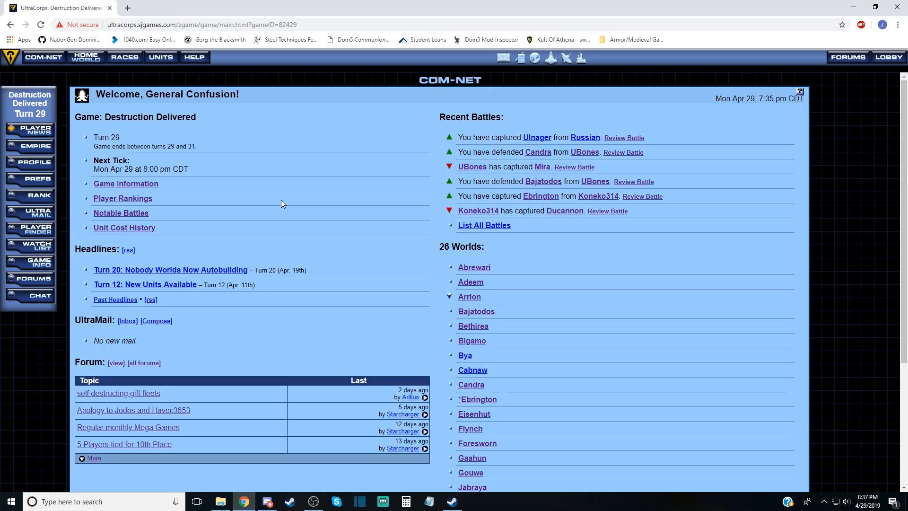
left_click(888, 57)
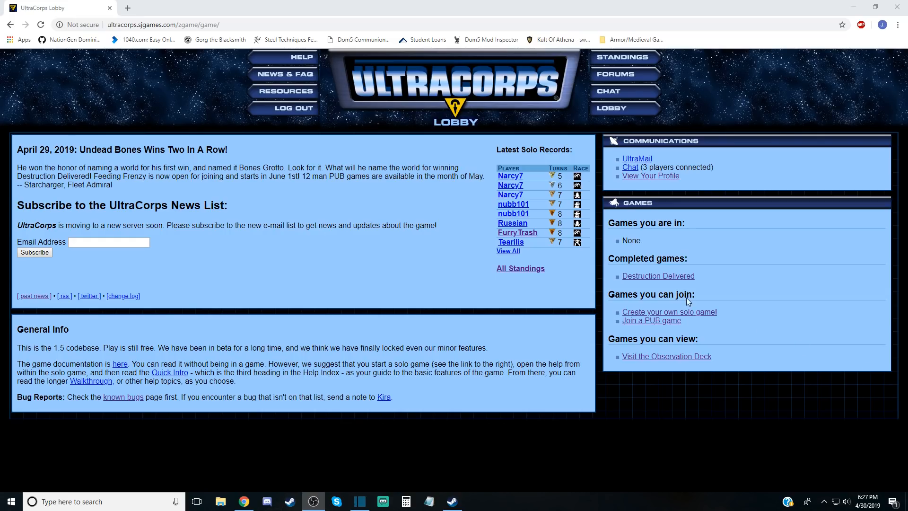
mouse_move(348, 267)
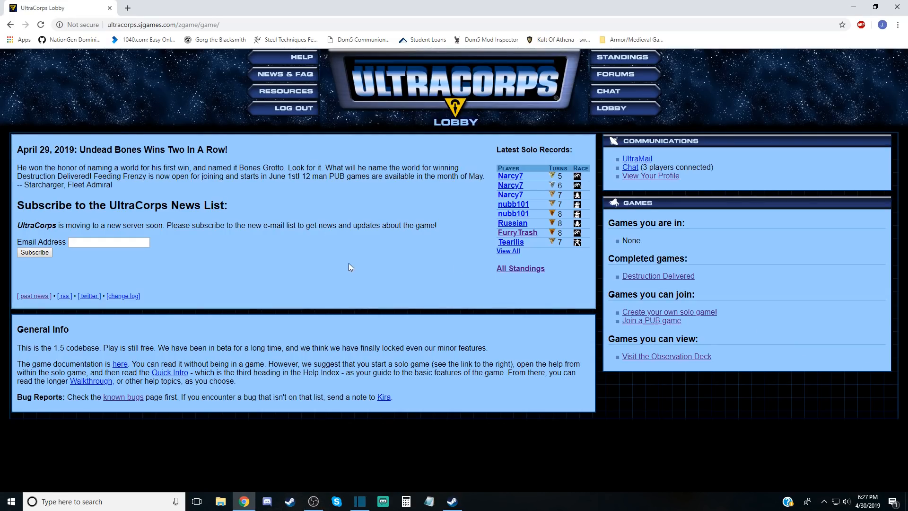
left_click(658, 275)
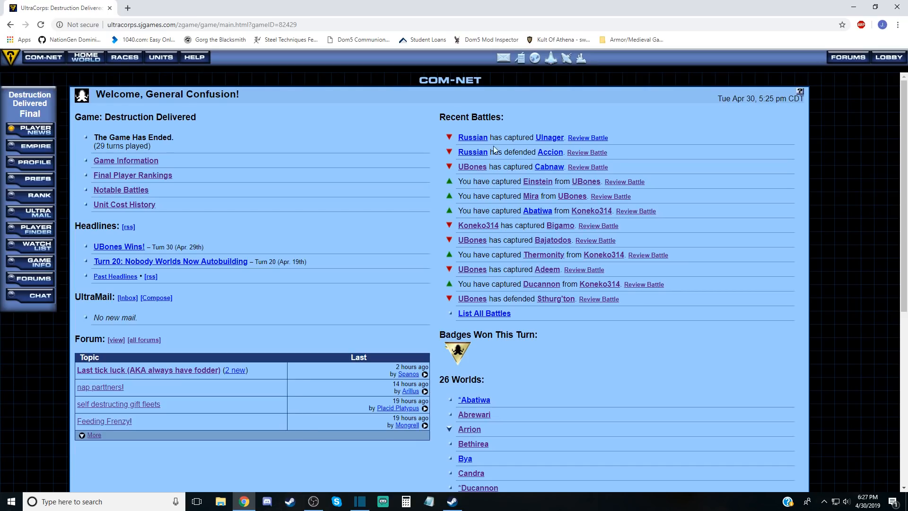
Replay the battle where Accion was defended, jumping to the final round and back.
left_click(587, 137)
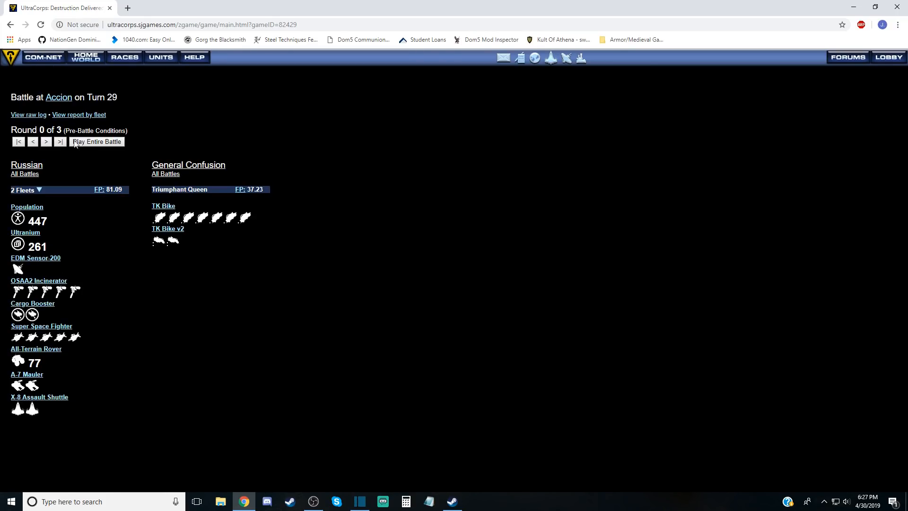
left_click(96, 141)
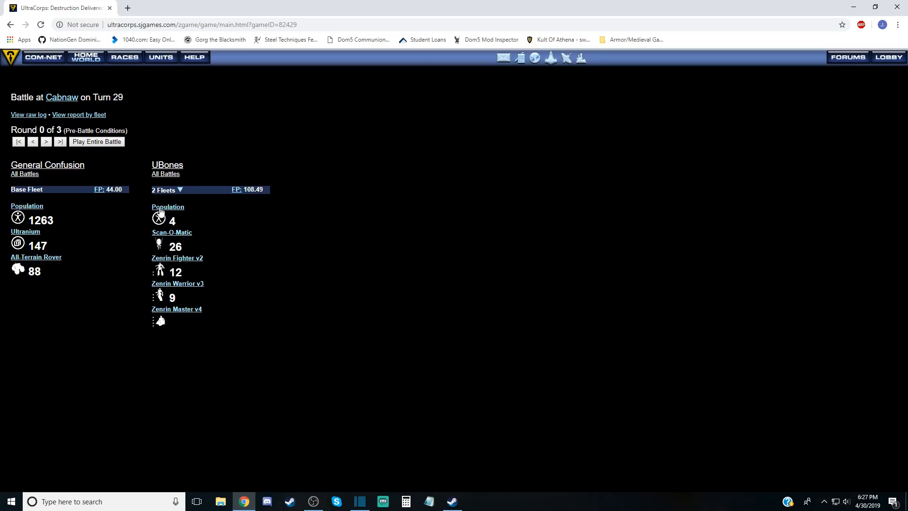
mouse_move(183, 266)
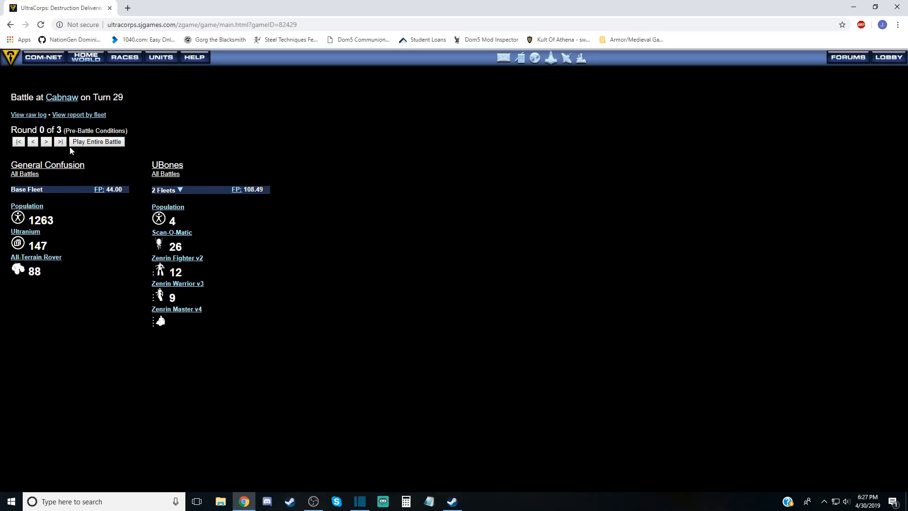
left_click(60, 141)
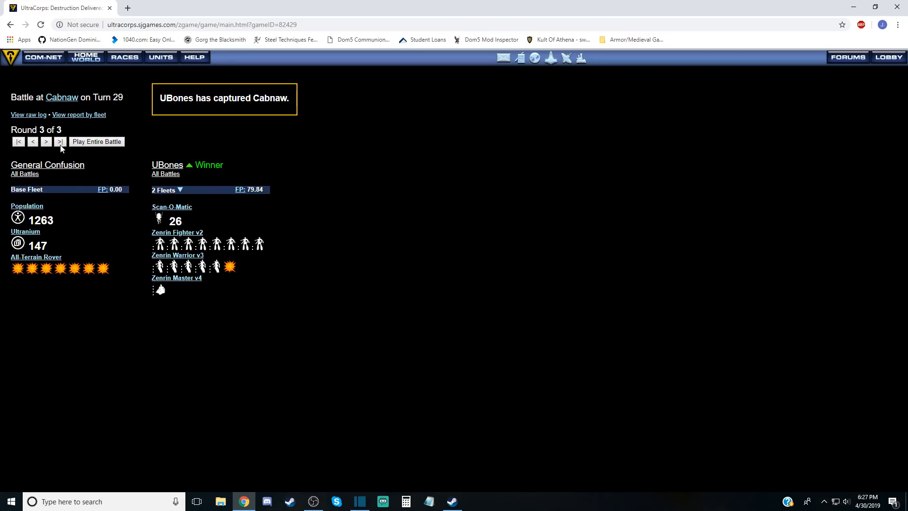
left_click(18, 141)
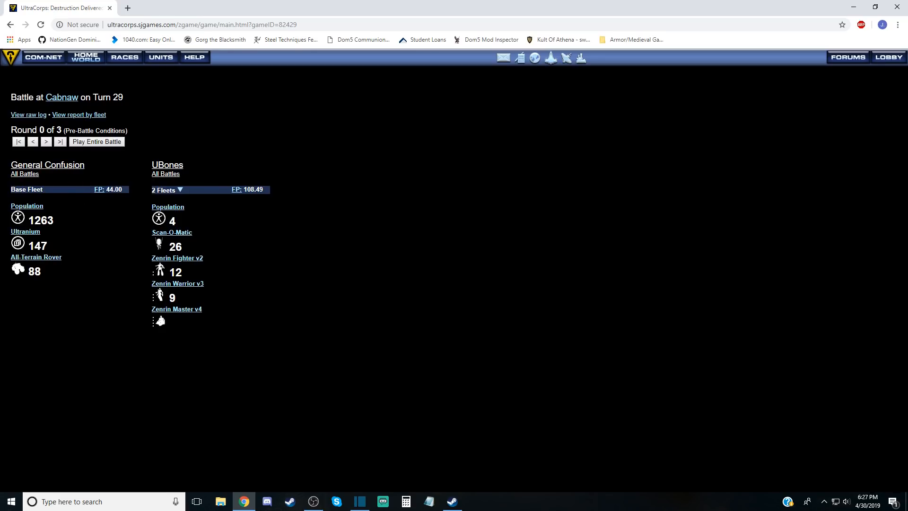
Review the Einstein, Mira and Abatiwa battles, then open Koneko314's capture of Bigamo.
left_click(43, 56)
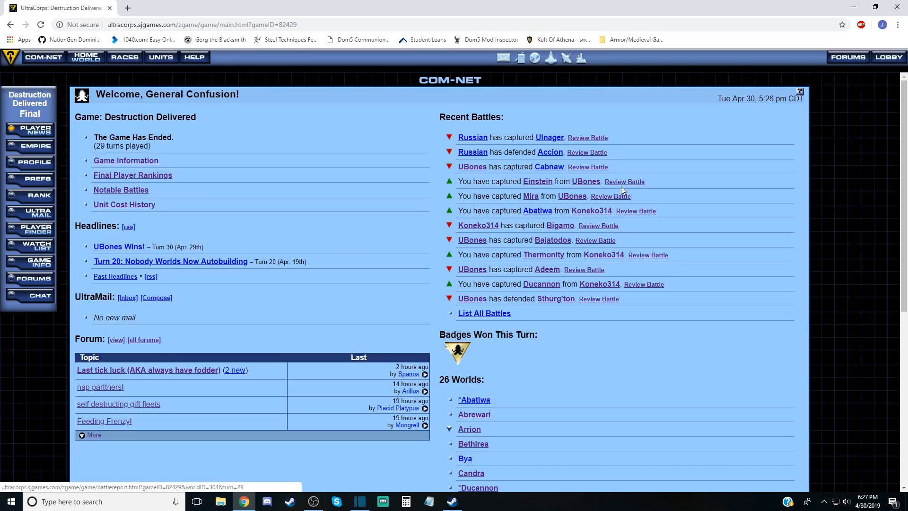
left_click(624, 181)
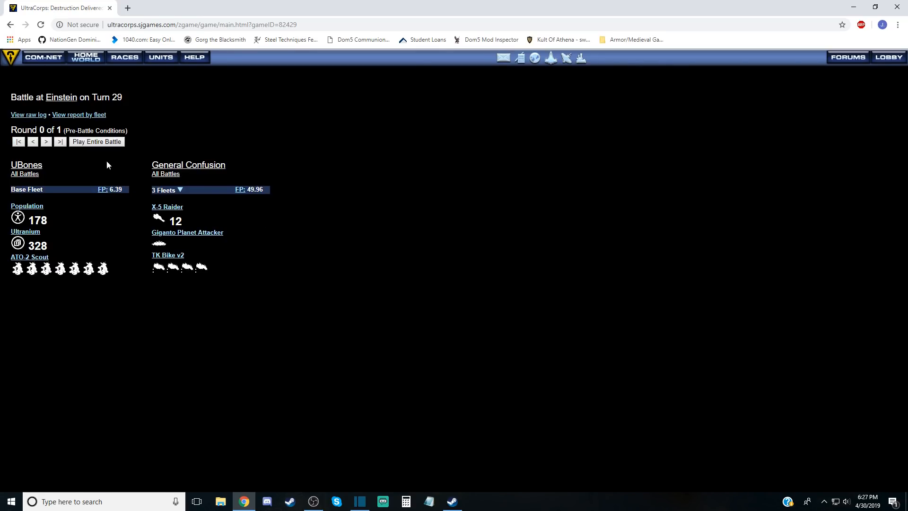
left_click(43, 57)
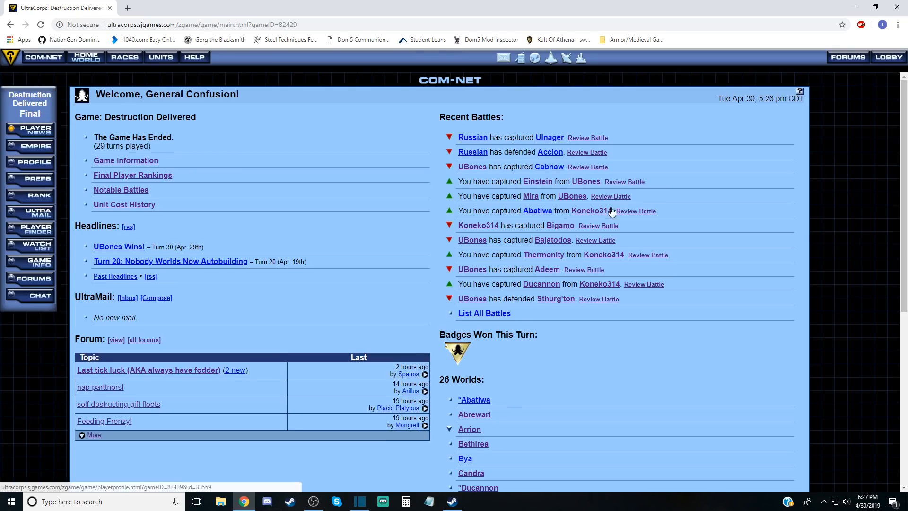
left_click(610, 196)
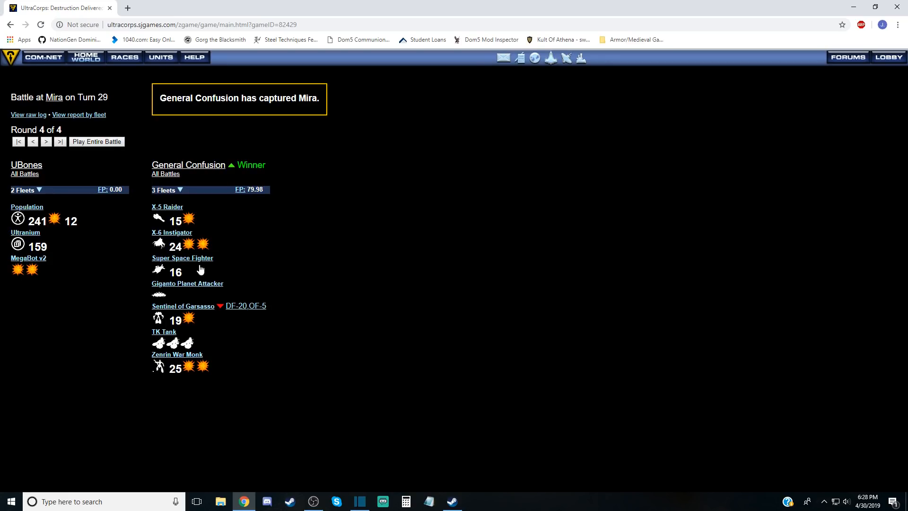
left_click(17, 142)
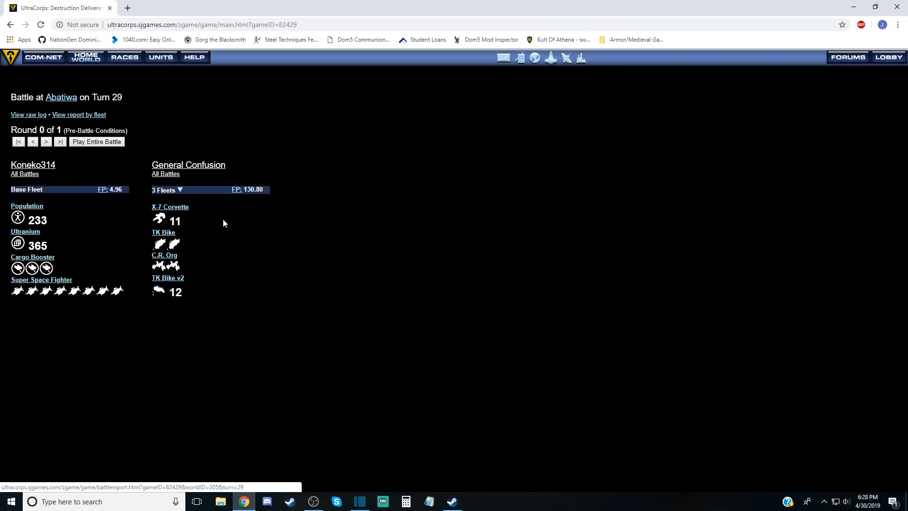
left_click(43, 57)
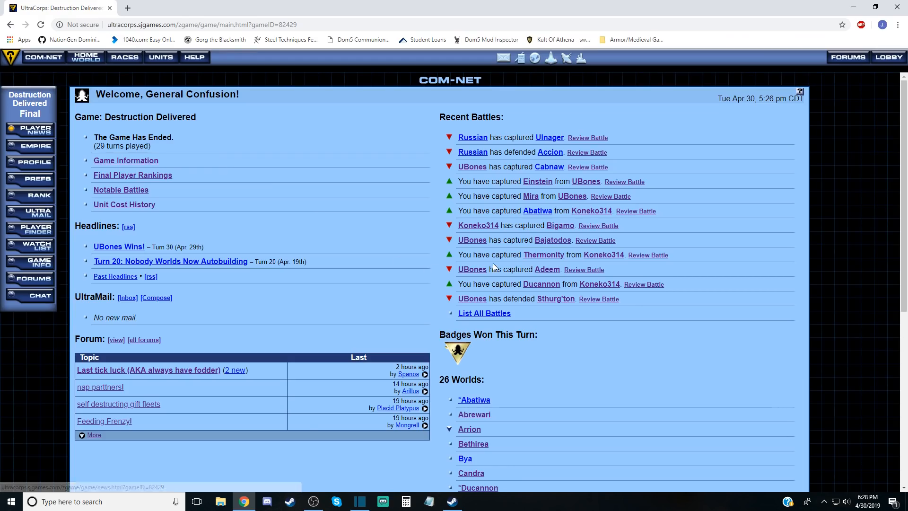
mouse_move(508, 243)
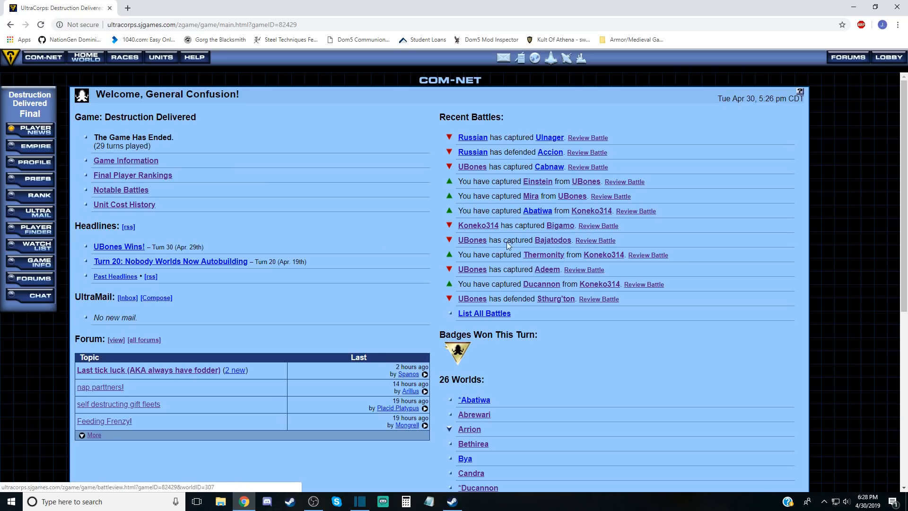
left_click(595, 241)
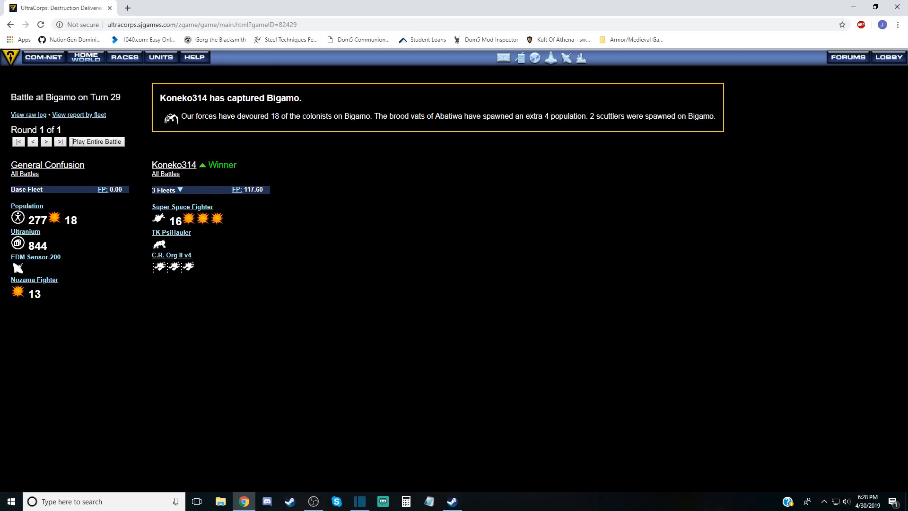
Review the Turn 29 Adeem battle report and return to the overview.
left_click(44, 56)
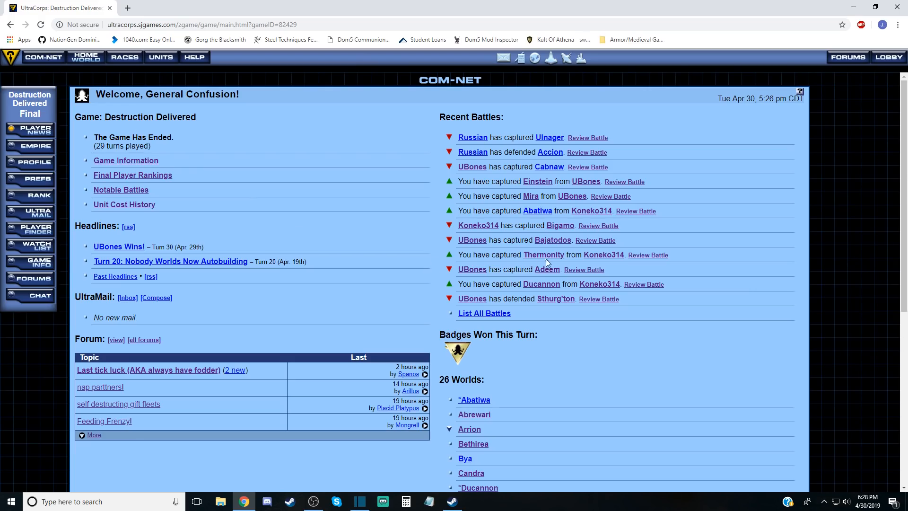
mouse_move(647, 255)
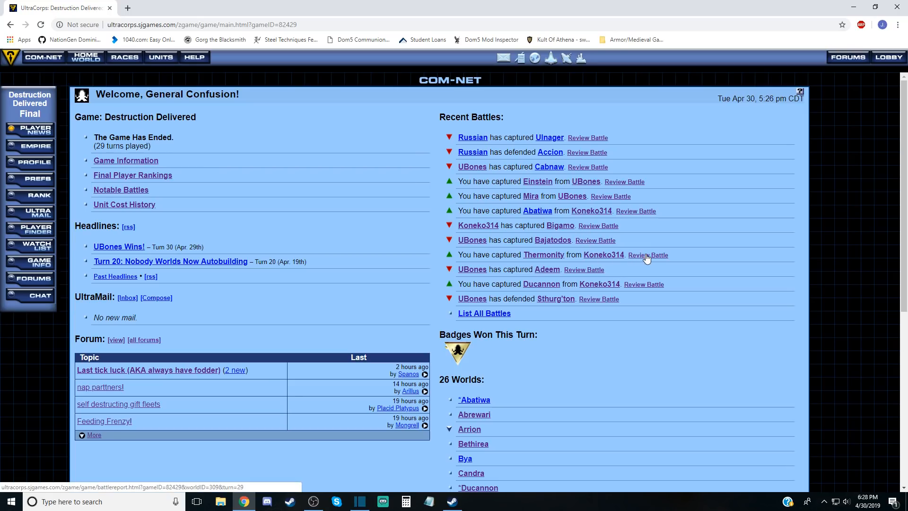
mouse_move(604, 255)
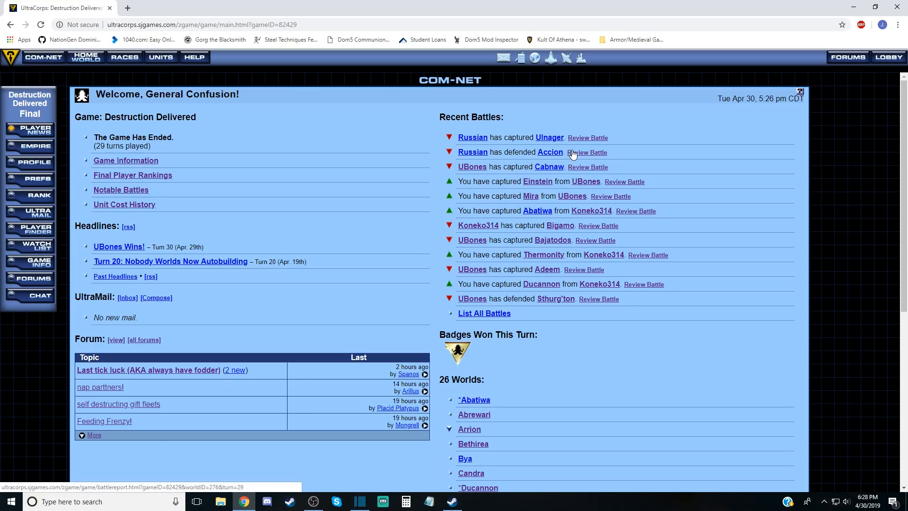
mouse_move(544, 263)
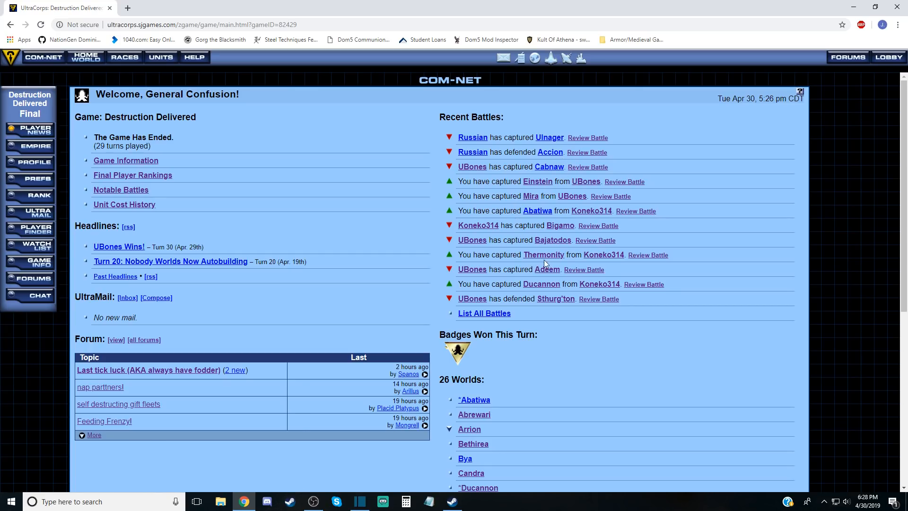
left_click(583, 269)
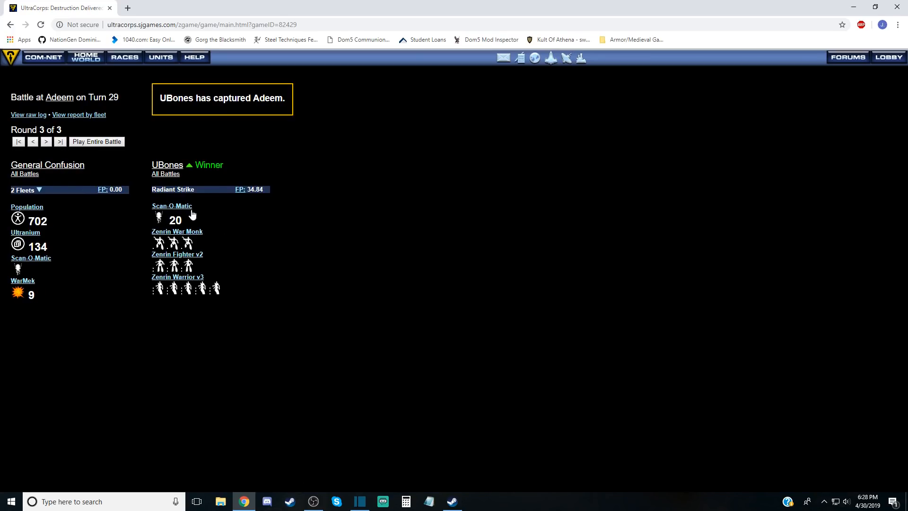
mouse_move(180, 242)
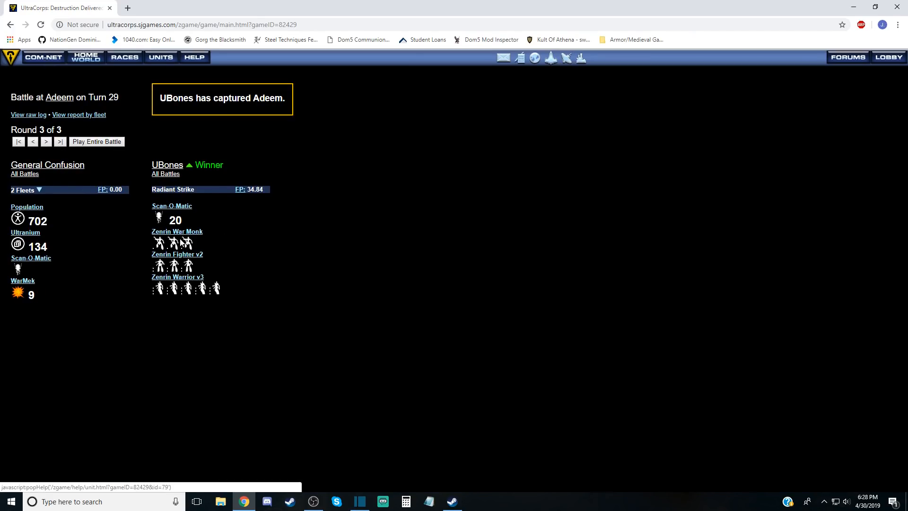
left_click(43, 56)
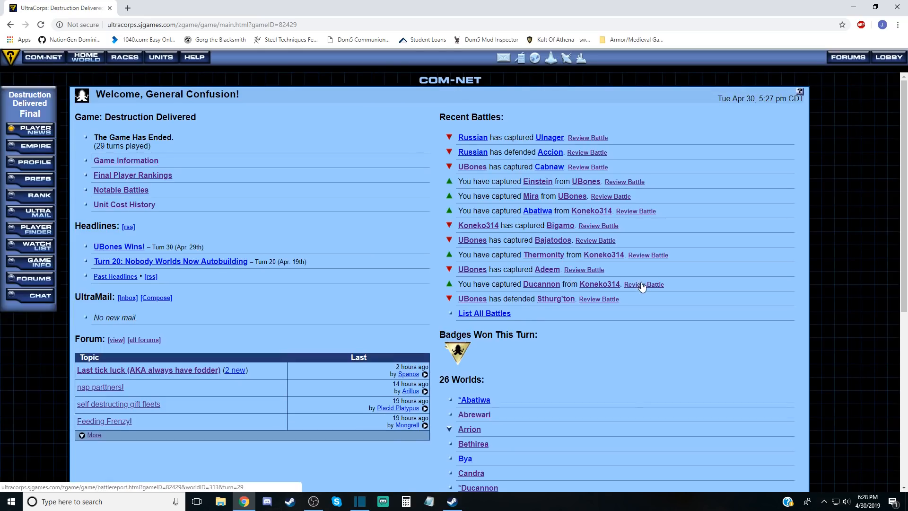
mouse_move(643, 284)
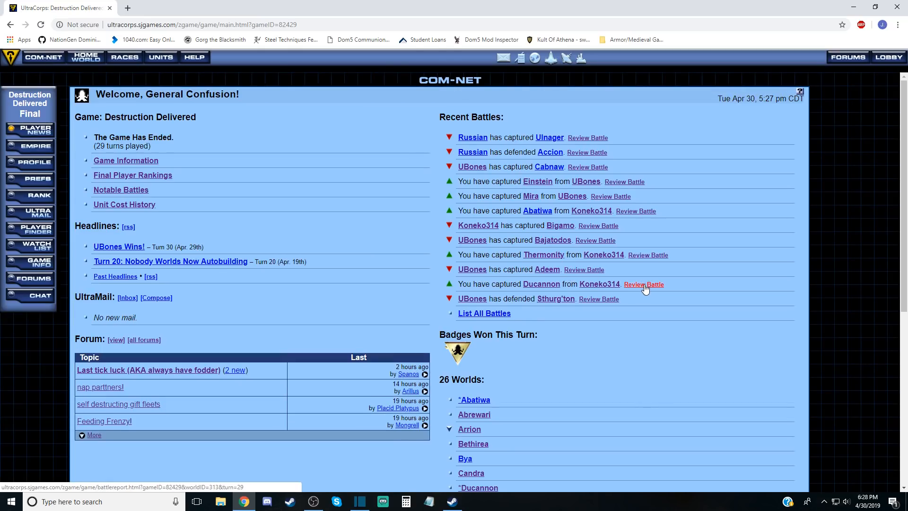
mouse_move(524, 328)
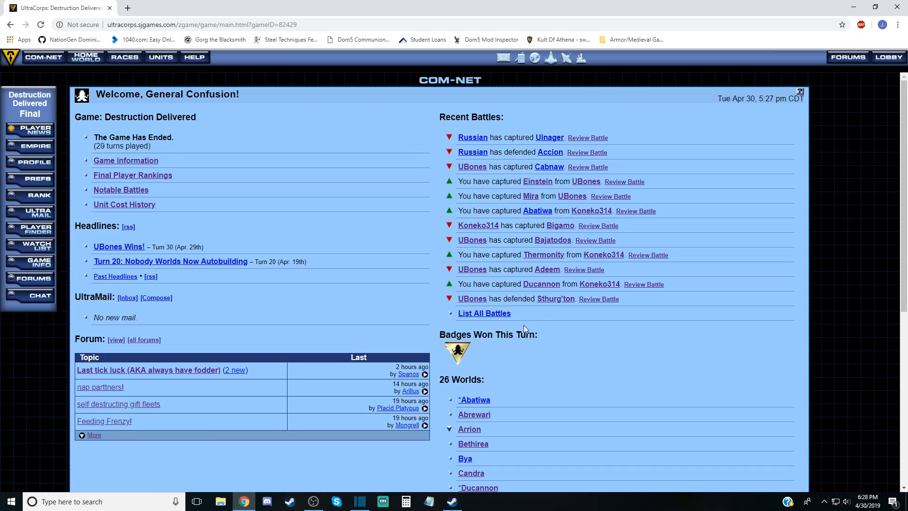
Replay the Sthurg'ton battle to round 4, where UBones defends against General Confusion.
left_click(599, 298)
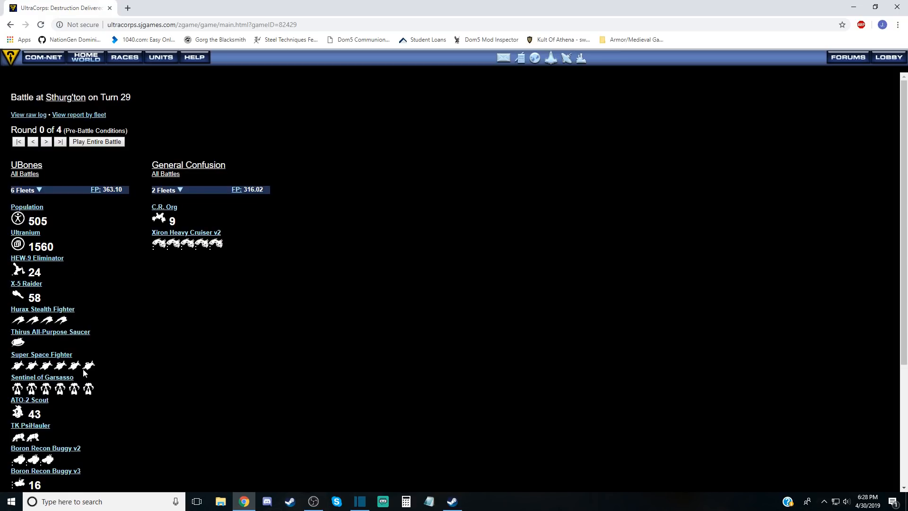
scroll("down", 3)
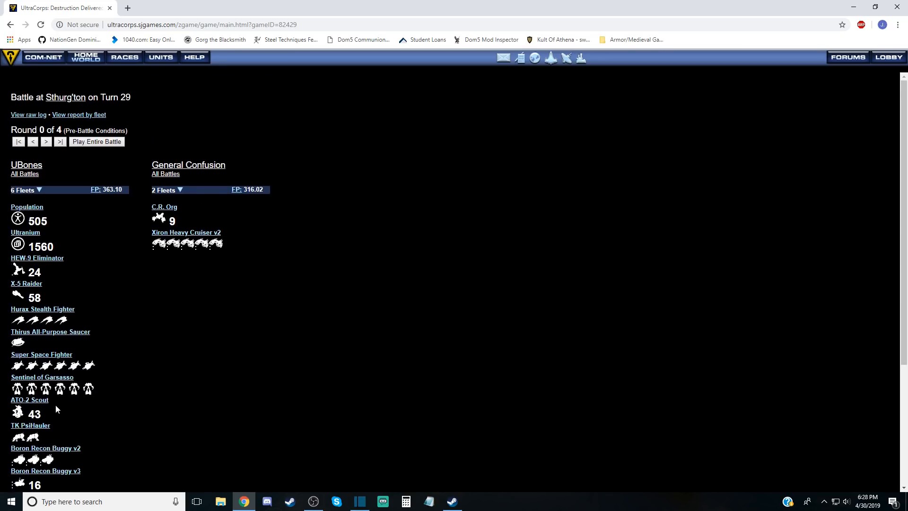
mouse_move(148, 232)
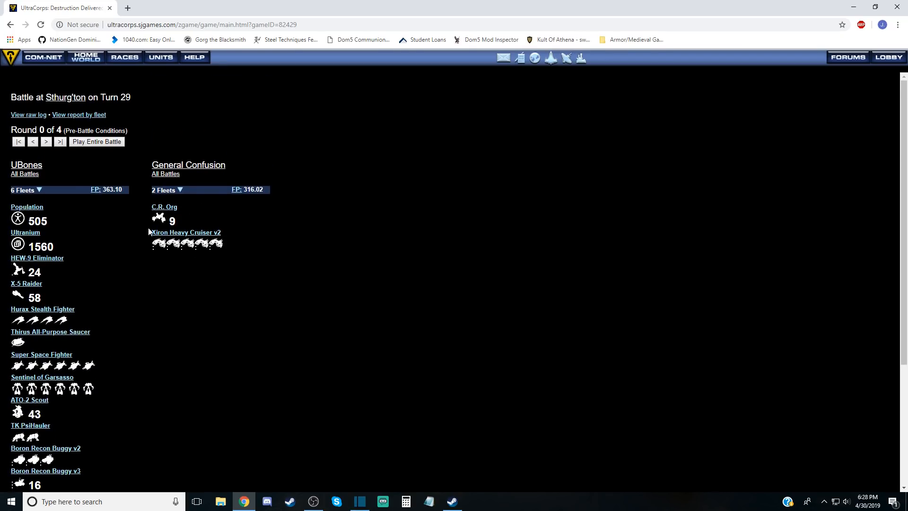
left_click(45, 142)
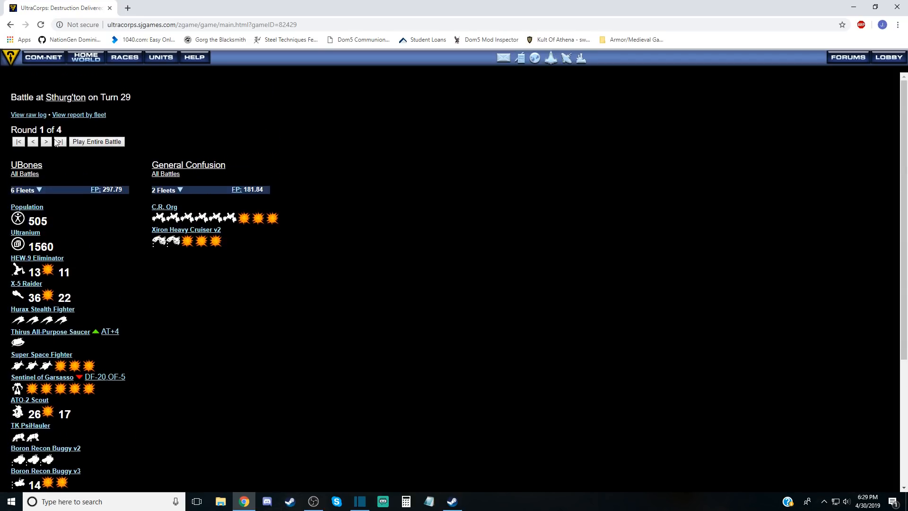
left_click(33, 142)
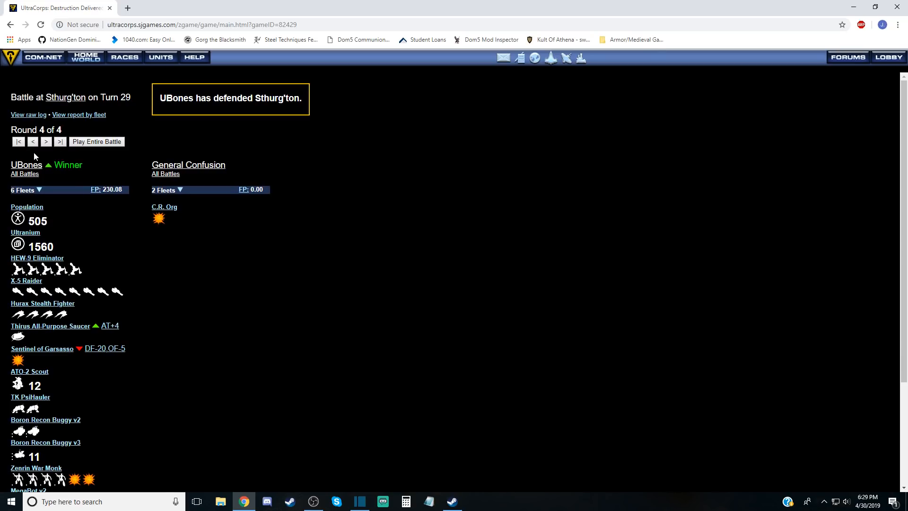
Open the Destruction Delivered Final Player Rankings from the overview and scroll through them.
left_click(43, 57)
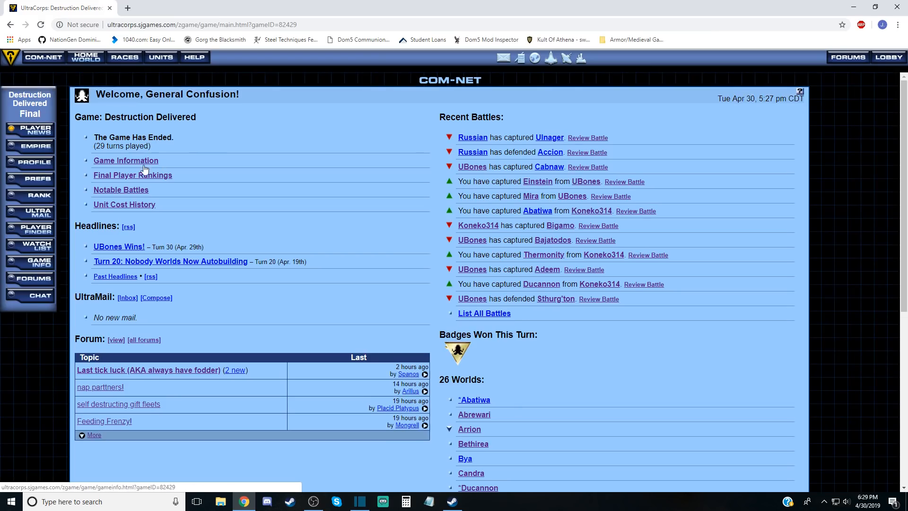
mouse_move(129, 187)
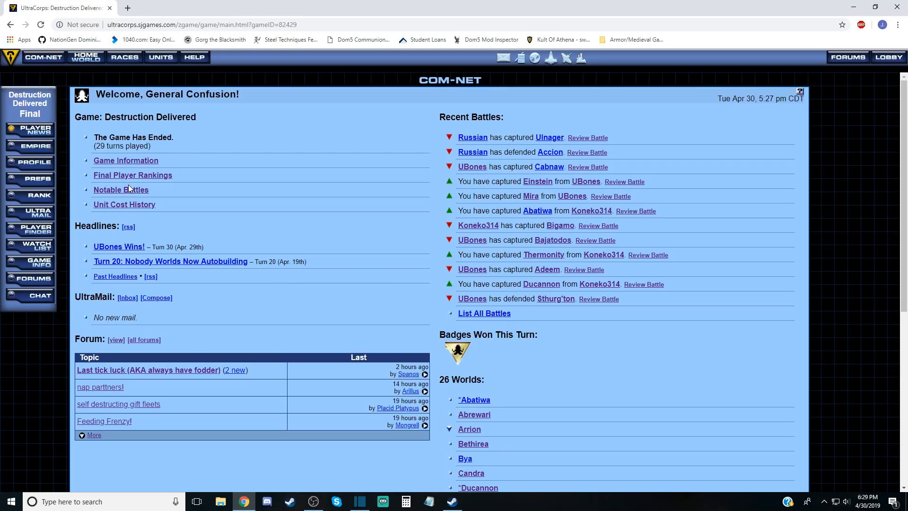
scroll("down", 3)
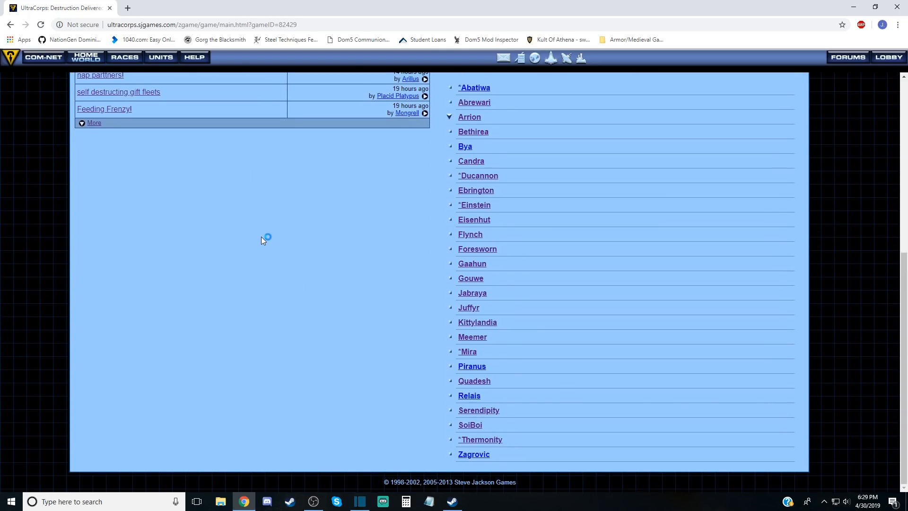
scroll("up", 3)
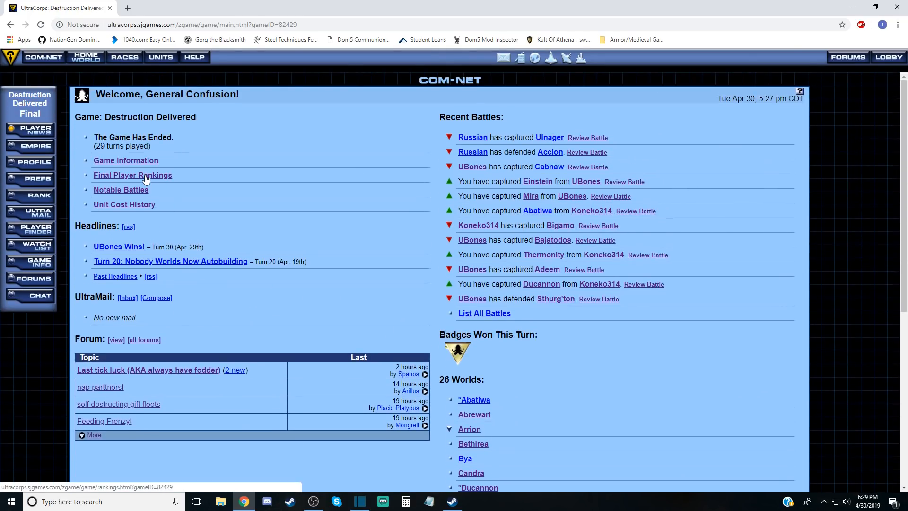
left_click(132, 175)
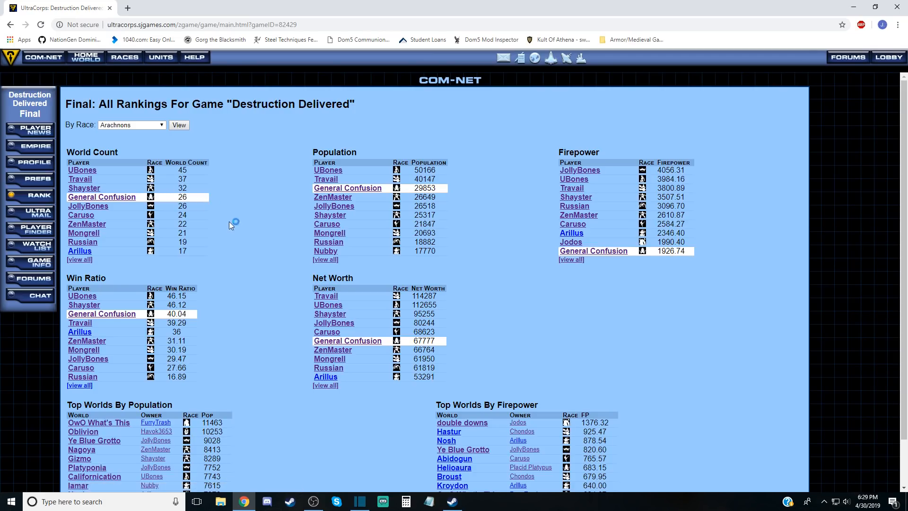
mouse_move(216, 226)
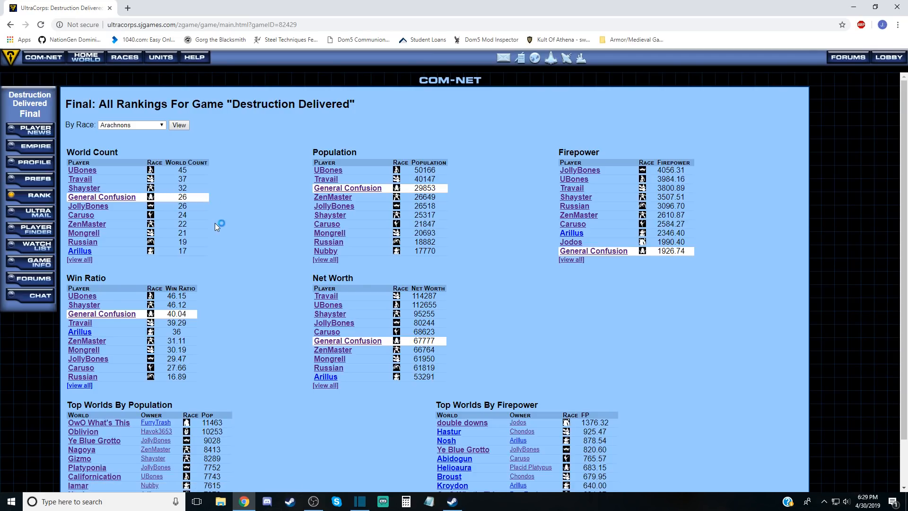
mouse_move(183, 206)
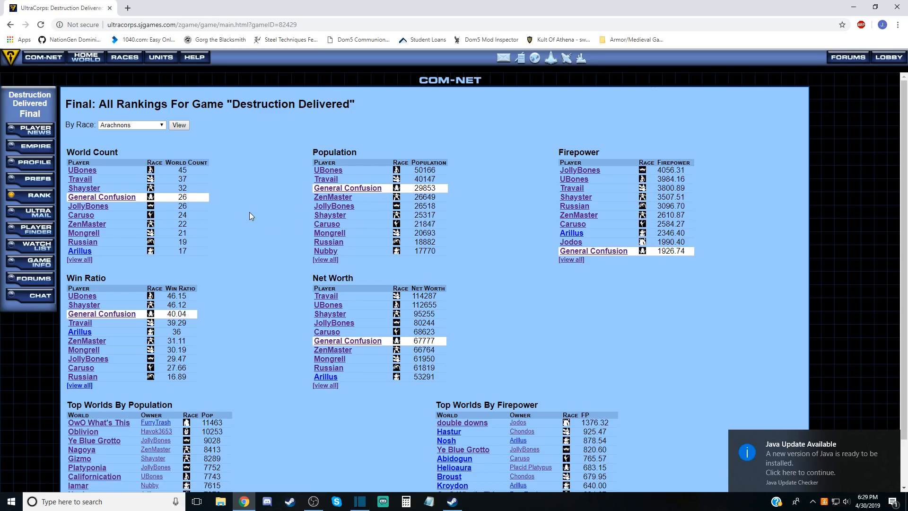
mouse_move(362, 190)
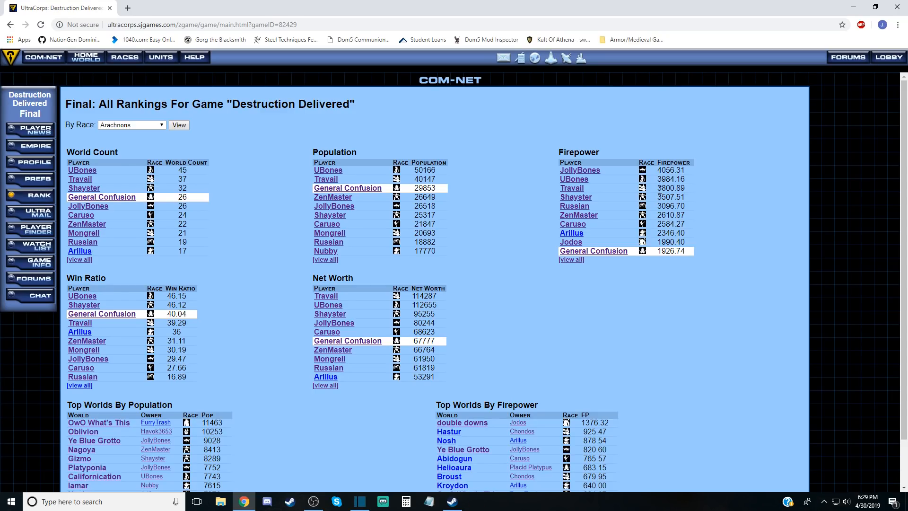
mouse_move(665, 251)
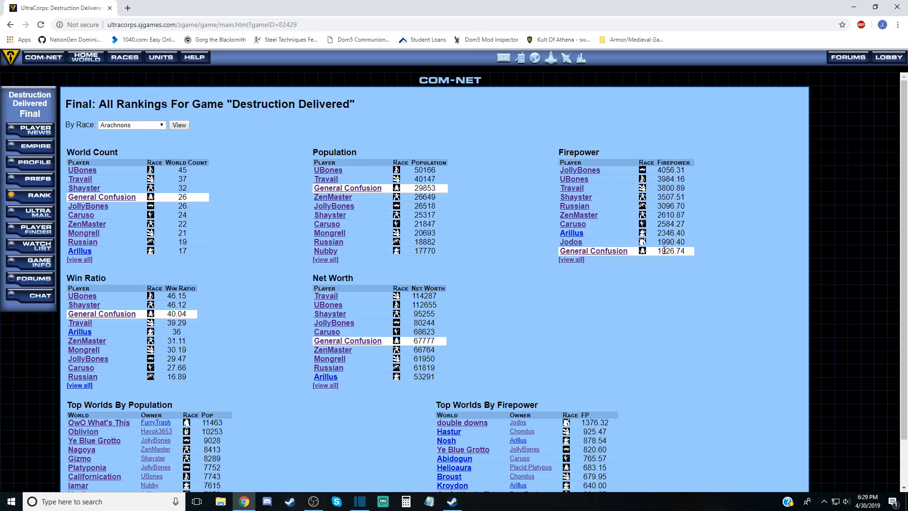
mouse_move(658, 295)
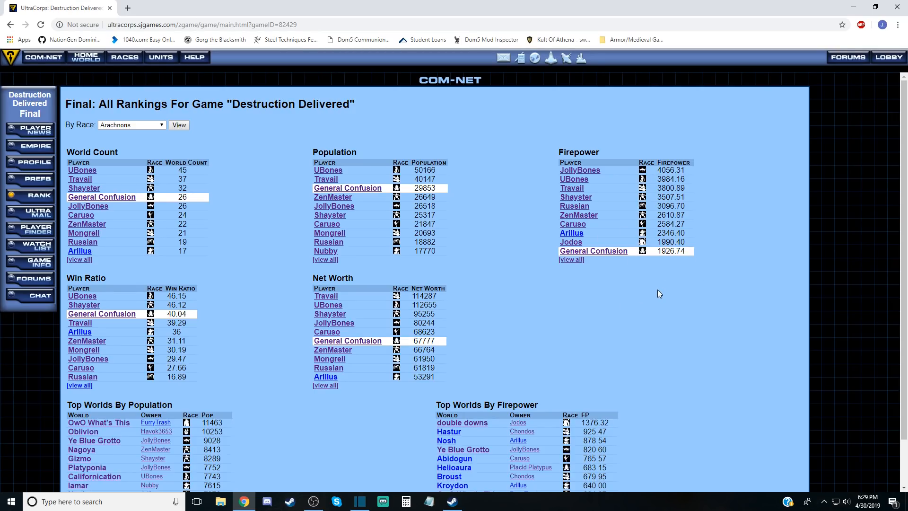
mouse_move(648, 295)
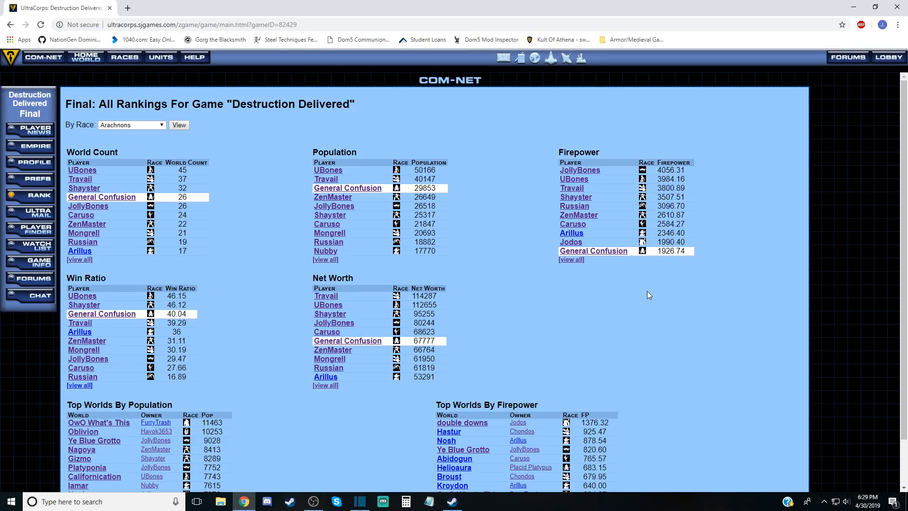
mouse_move(199, 213)
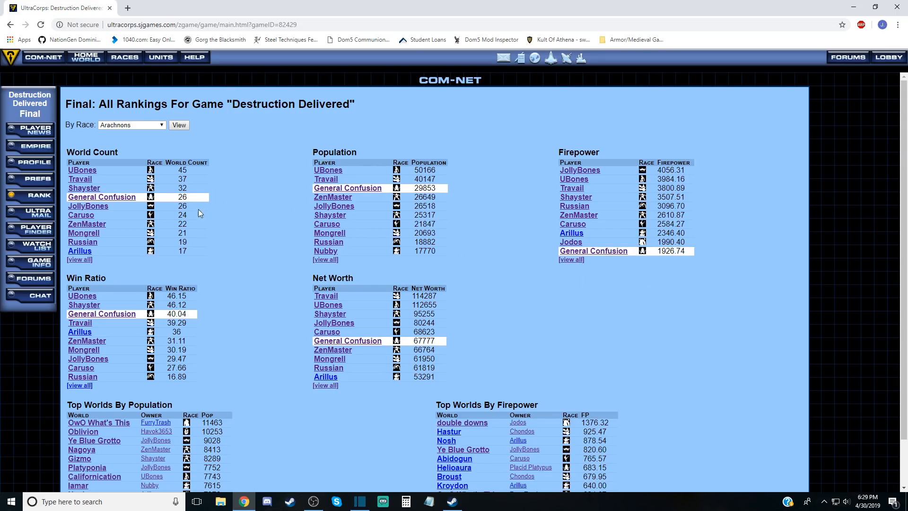
mouse_move(348, 190)
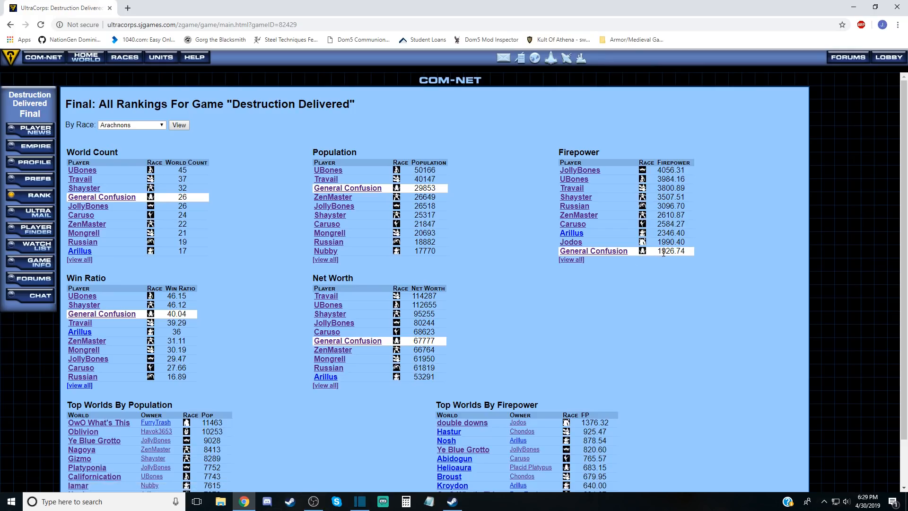
mouse_move(775, 245)
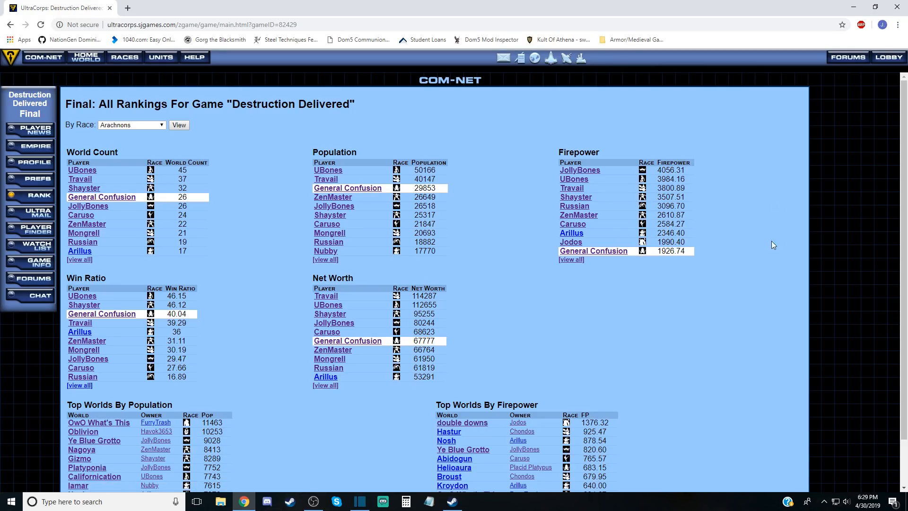
mouse_move(650, 261)
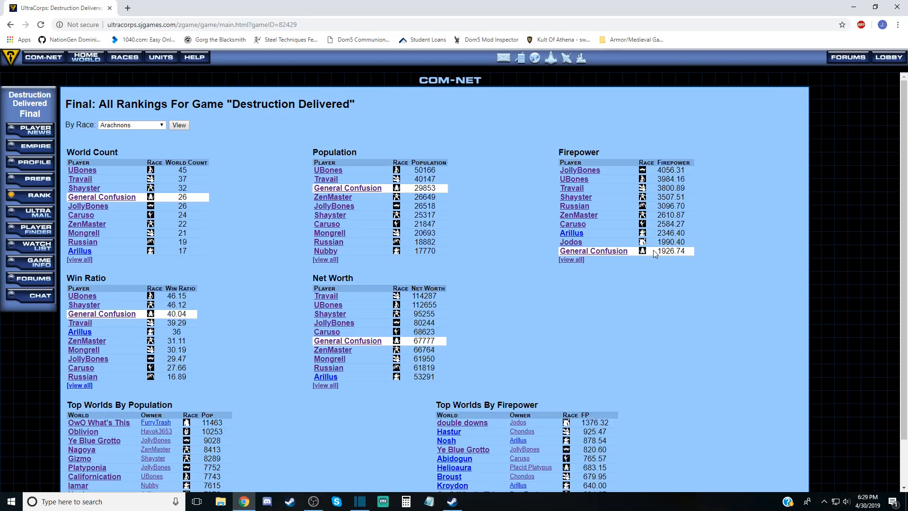
mouse_move(577, 283)
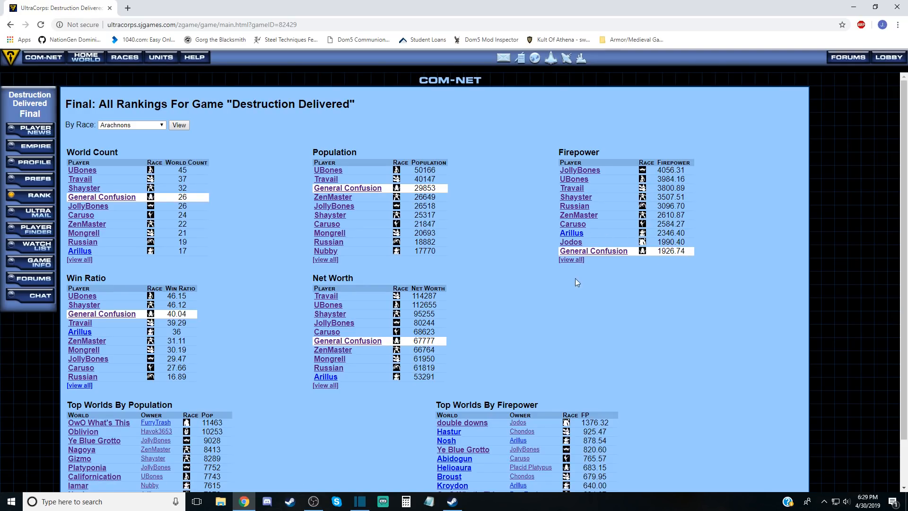
scroll("down", 3)
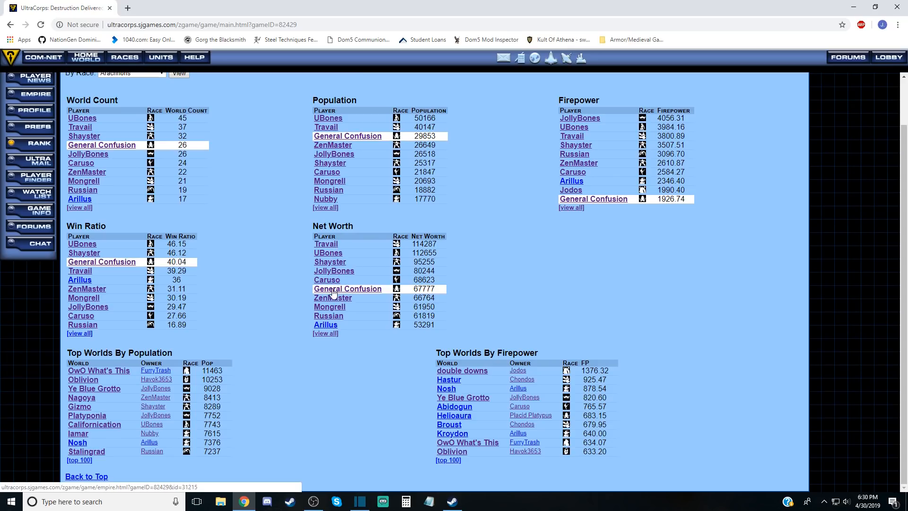
mouse_move(328, 253)
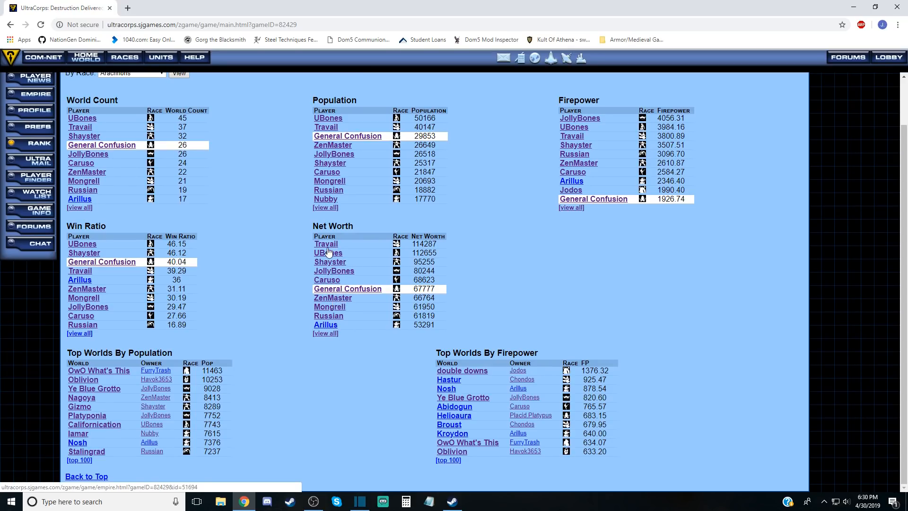
mouse_move(307, 358)
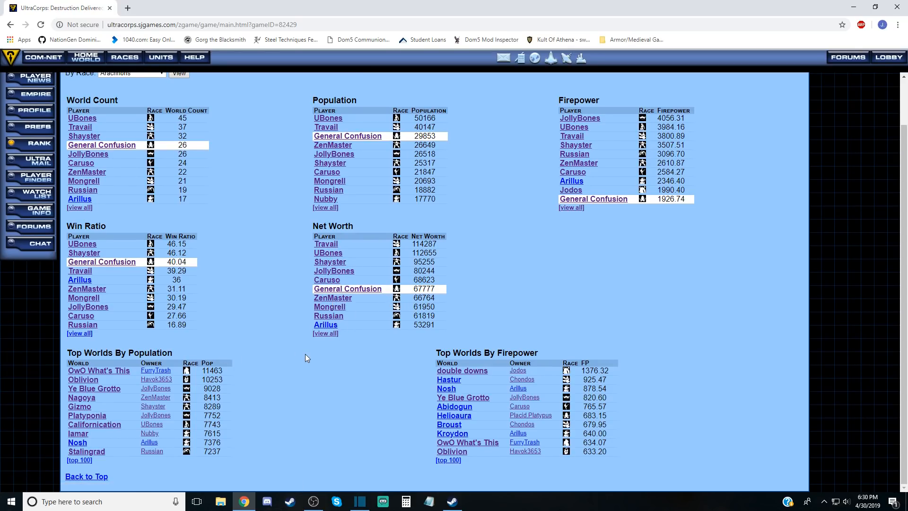
scroll("up", 3)
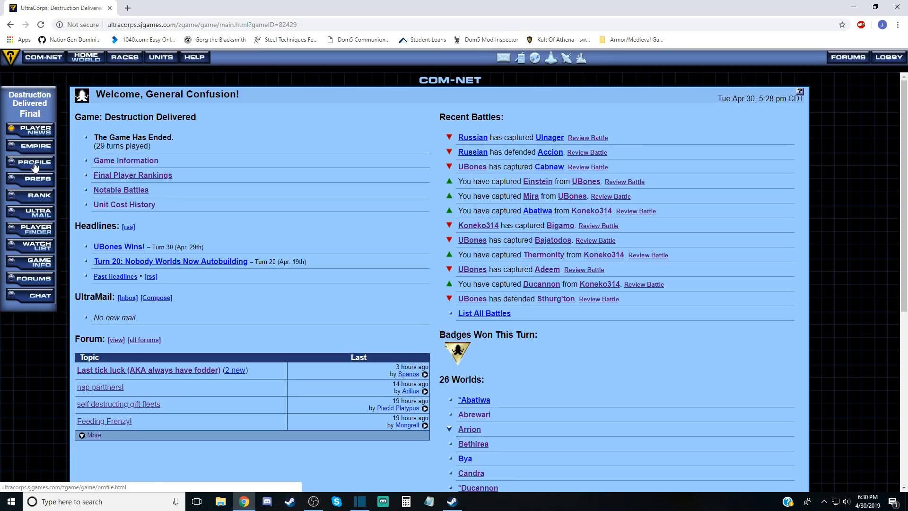
View BeRzErKeR's profile, list completed Mega games, and open the details for Last.
left_click(34, 162)
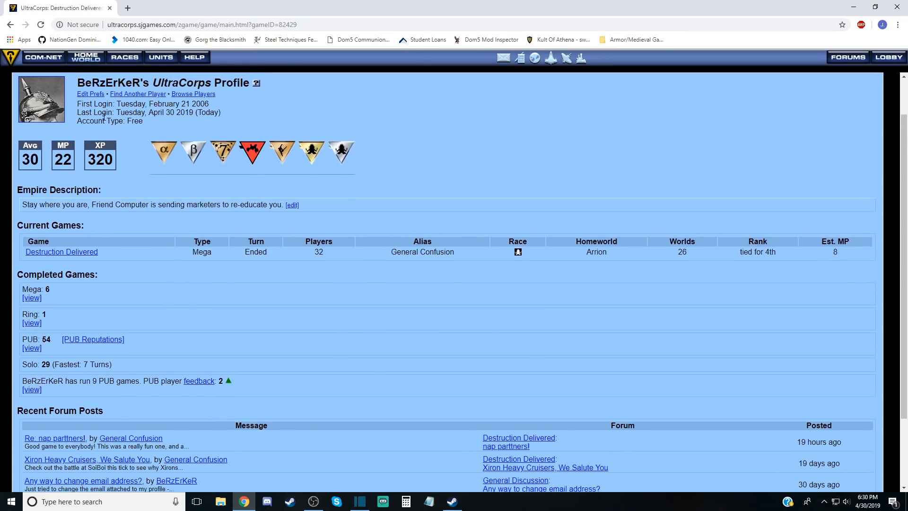
scroll("down", 3)
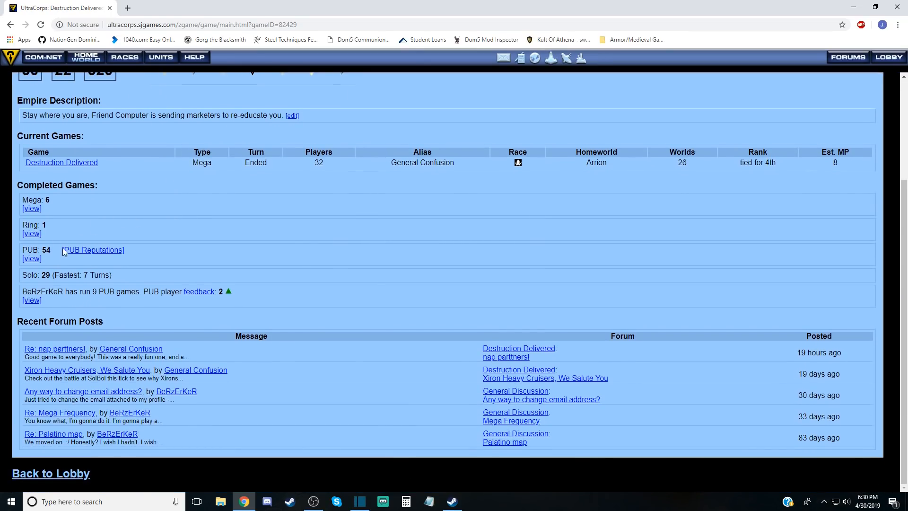
left_click(31, 208)
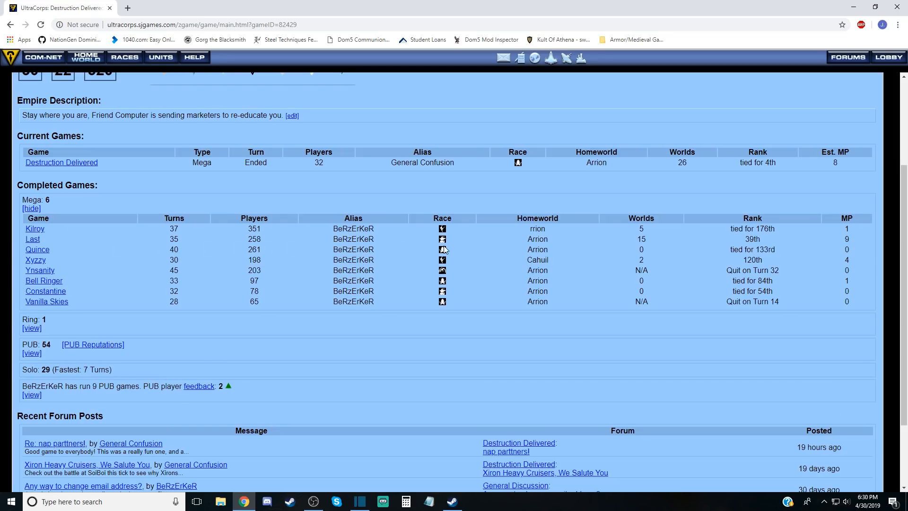
mouse_move(648, 249)
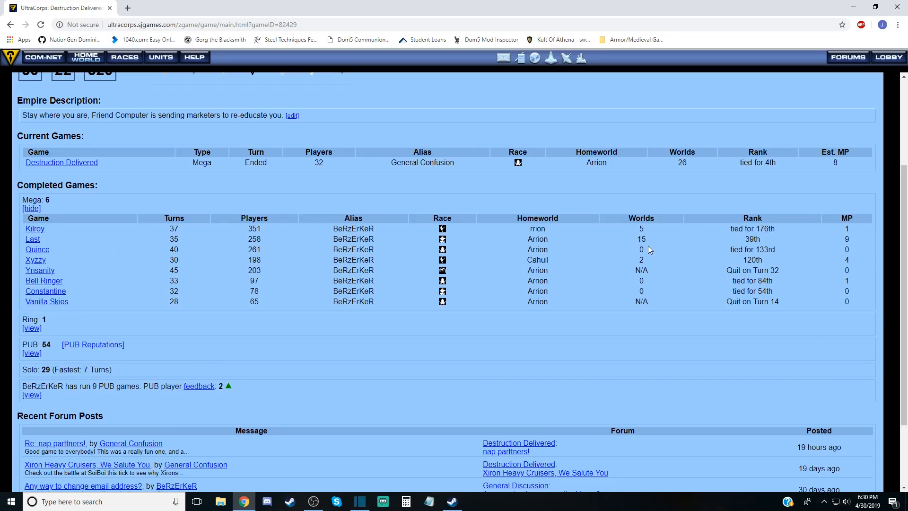
mouse_move(338, 243)
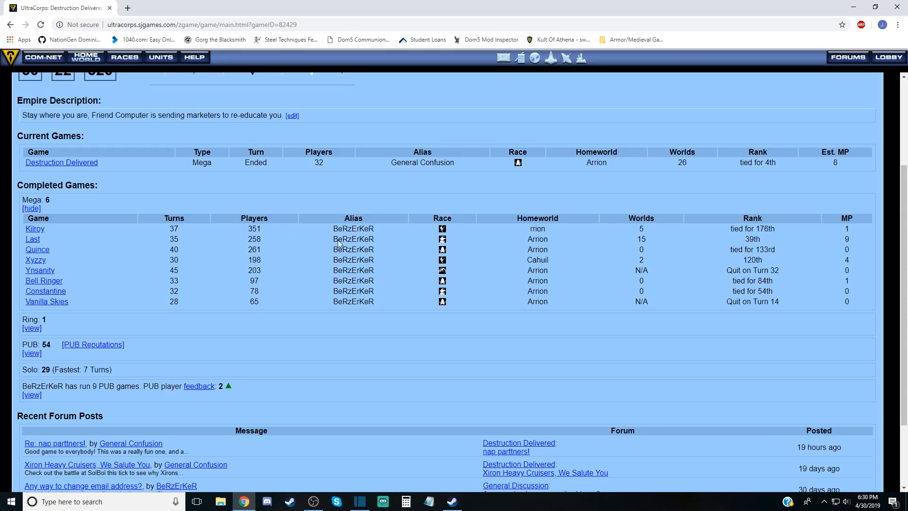
left_click(33, 238)
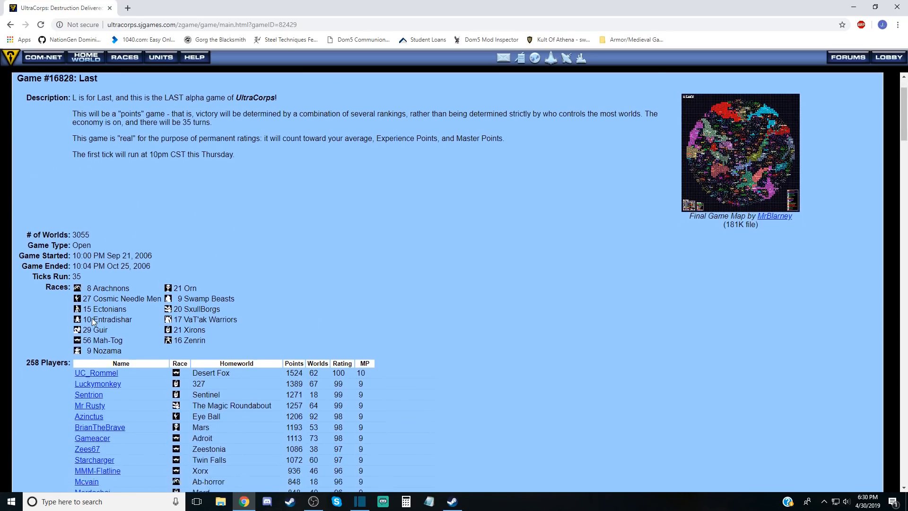
scroll("down", 3)
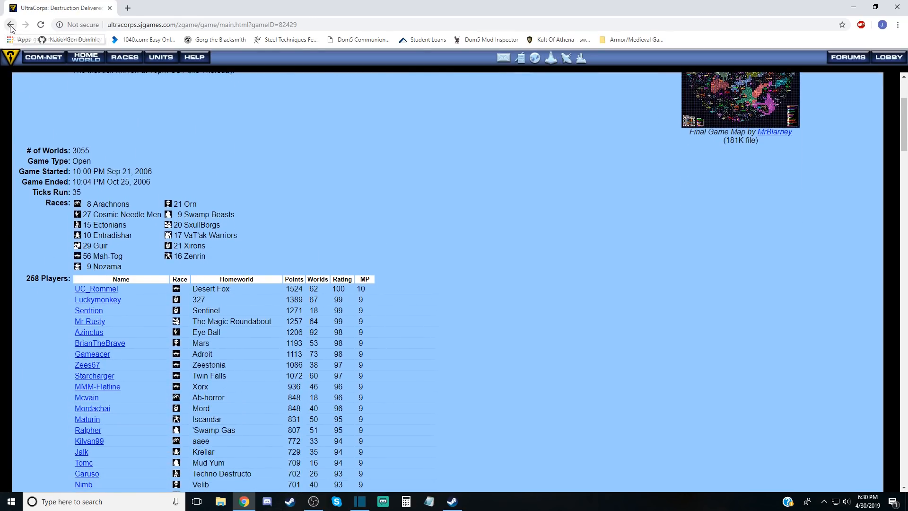
left_click(10, 24)
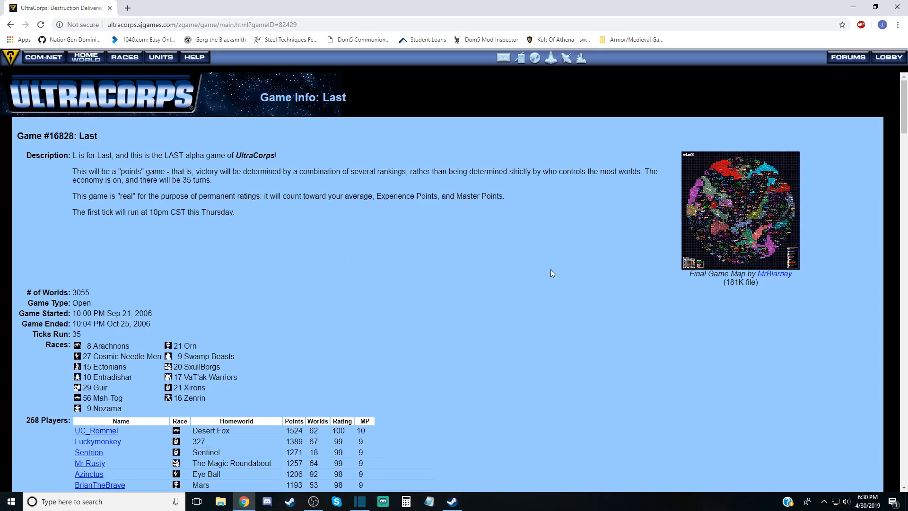
left_click(739, 210)
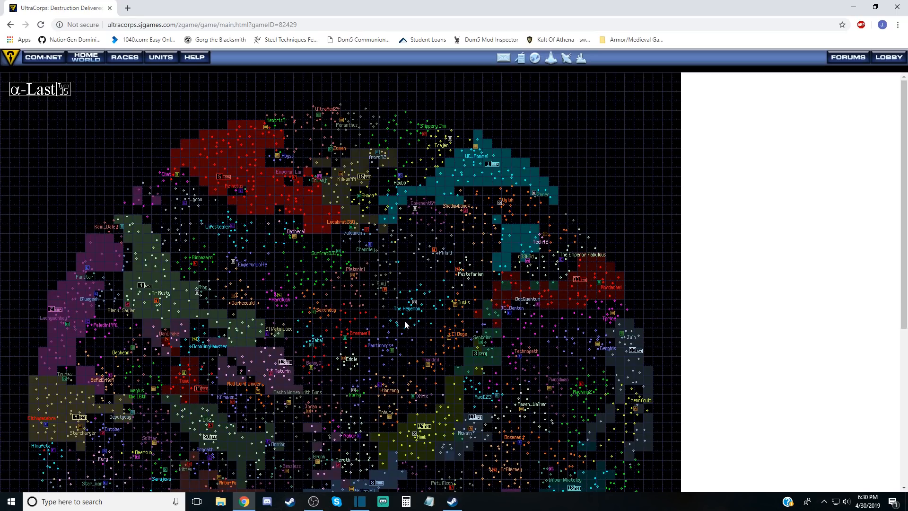
scroll("down", 3)
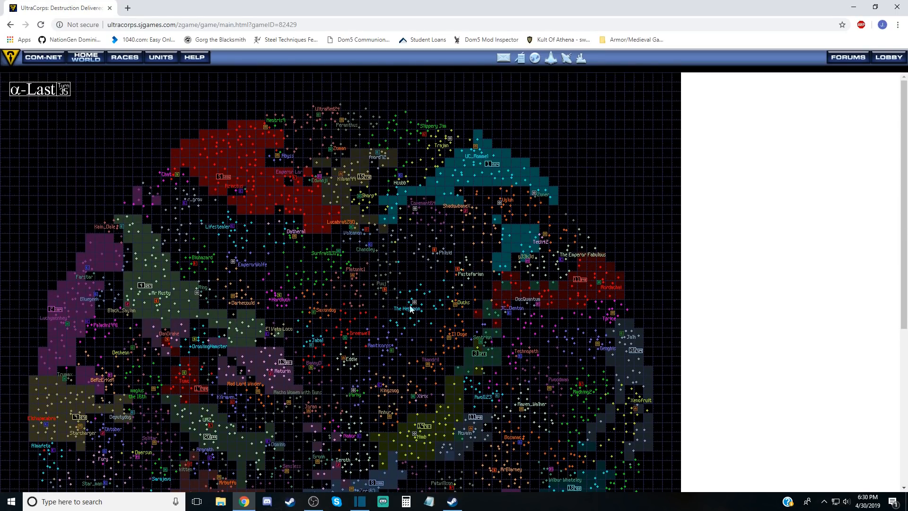
scroll("down", 3)
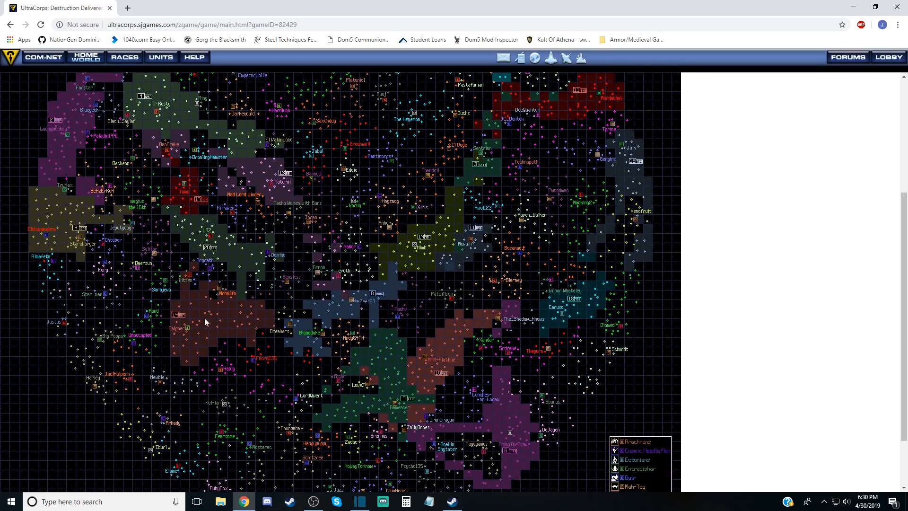
scroll("down", 3)
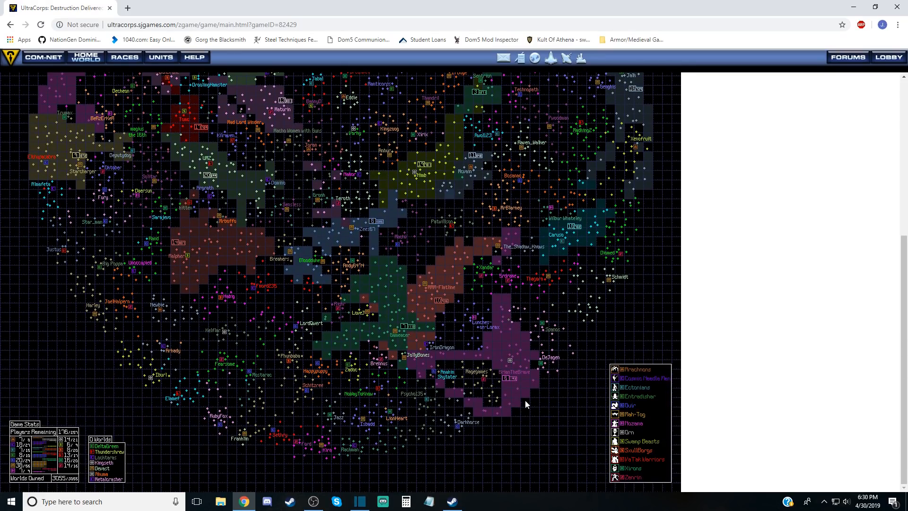
mouse_move(77, 417)
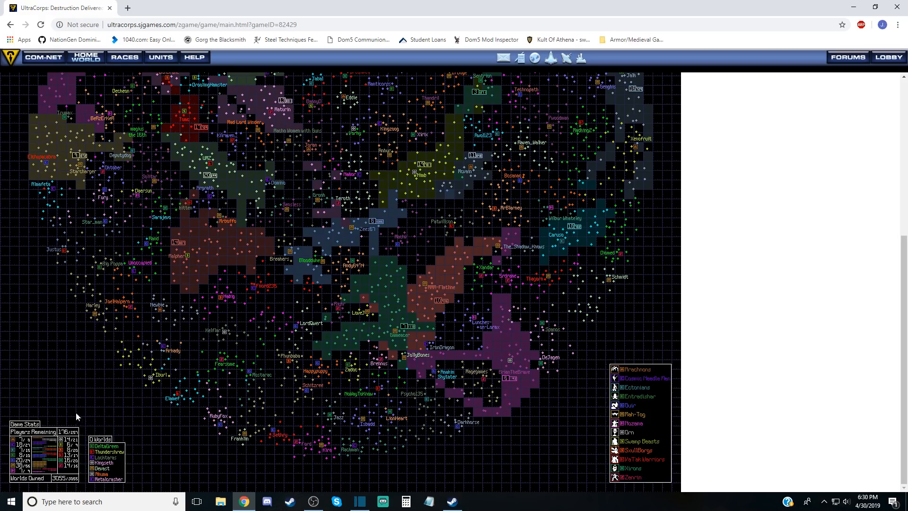
mouse_move(21, 46)
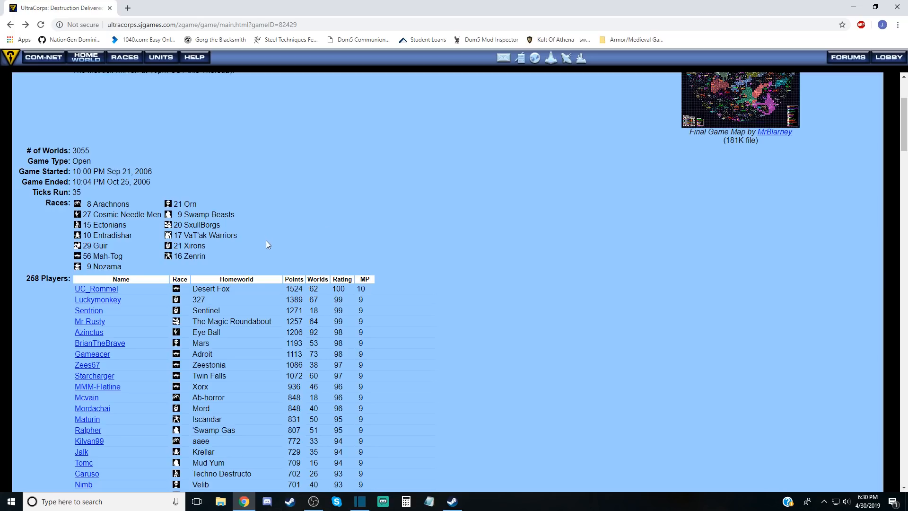
scroll("up", 3)
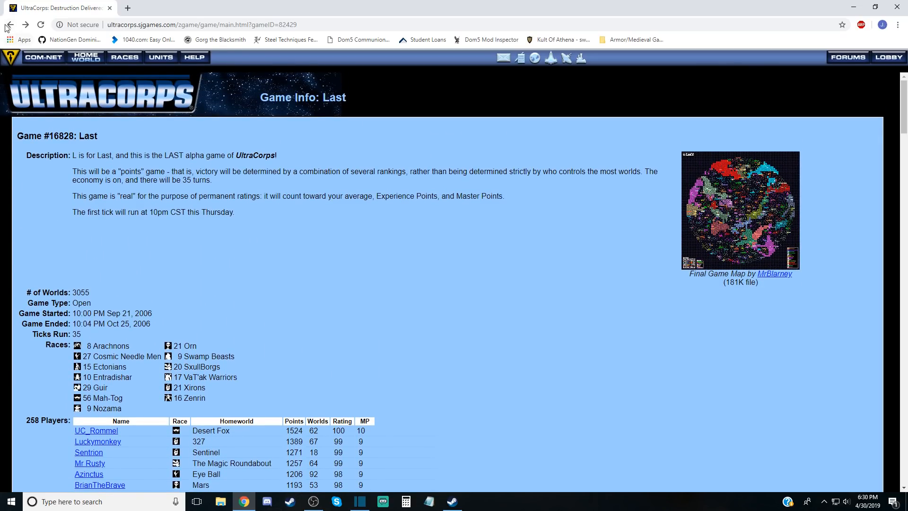
Return via the profile and lobby to Destruction Delivered's Final welcome overview.
left_click(10, 24)
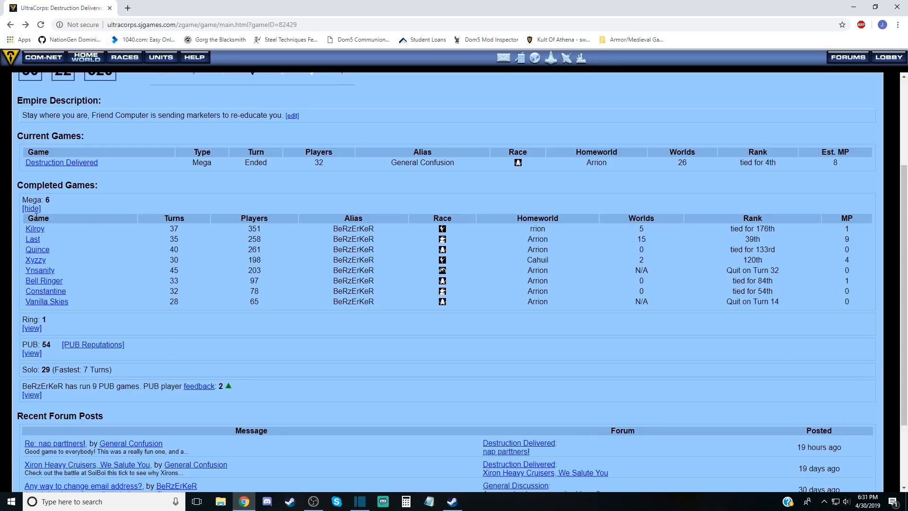
mouse_move(445, 241)
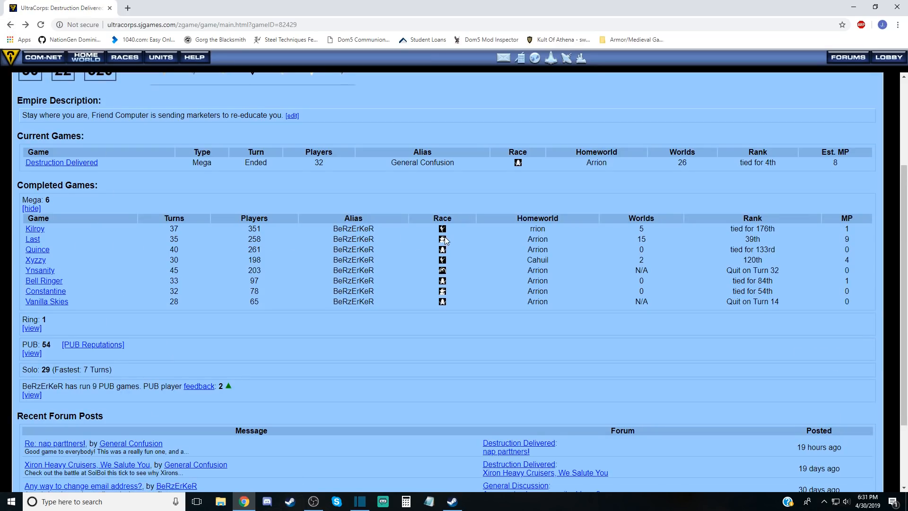
mouse_move(441, 252)
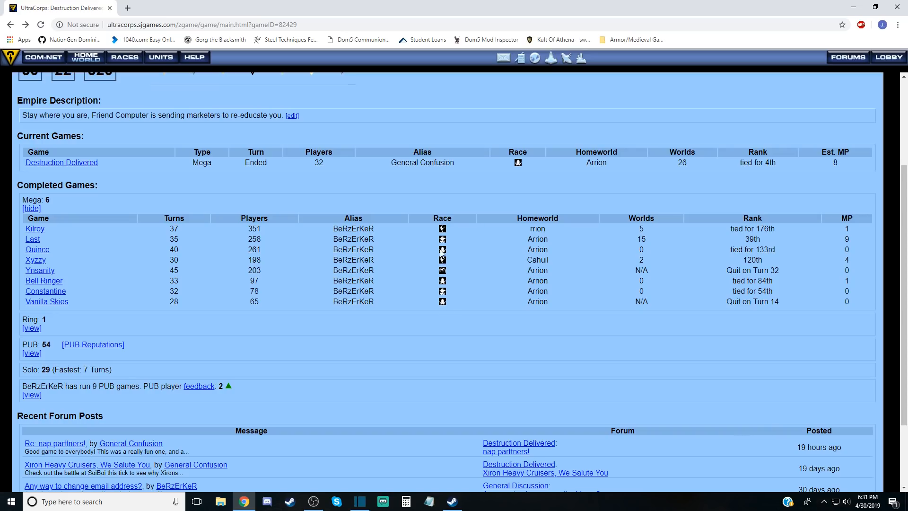
mouse_move(444, 307)
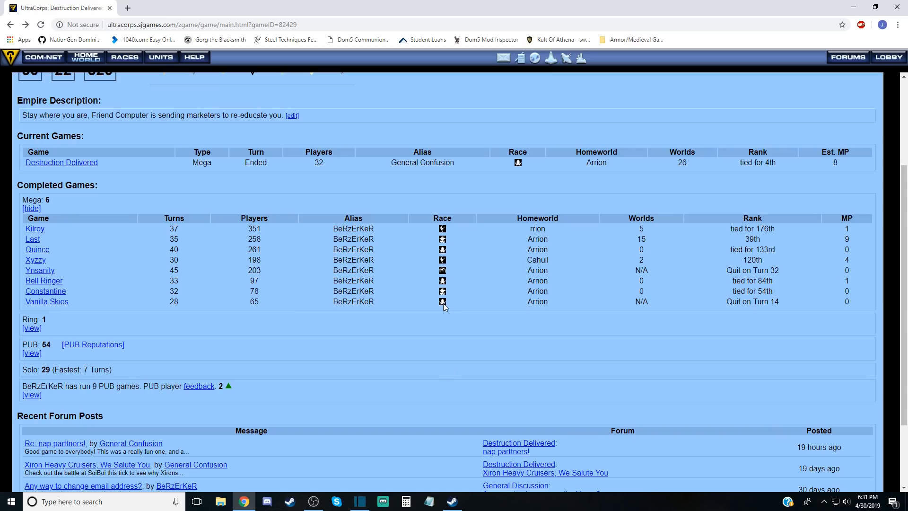
mouse_move(443, 228)
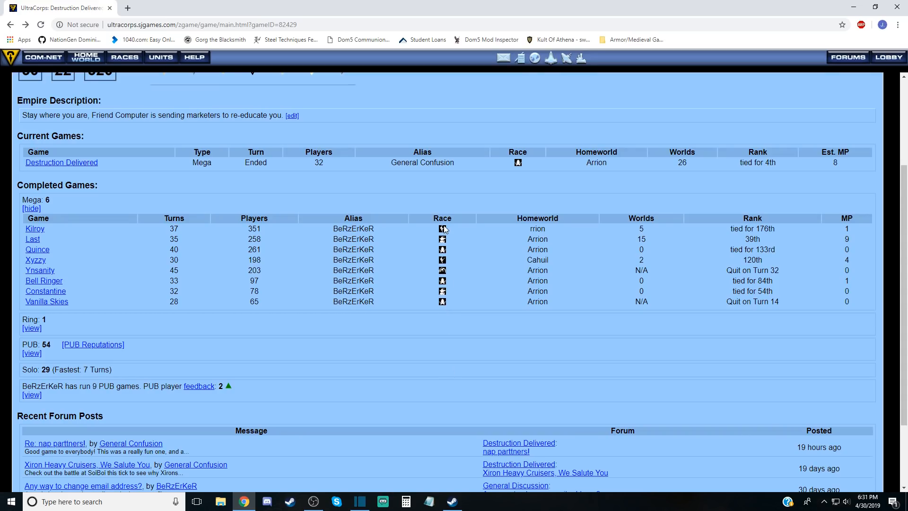
scroll("up", 3)
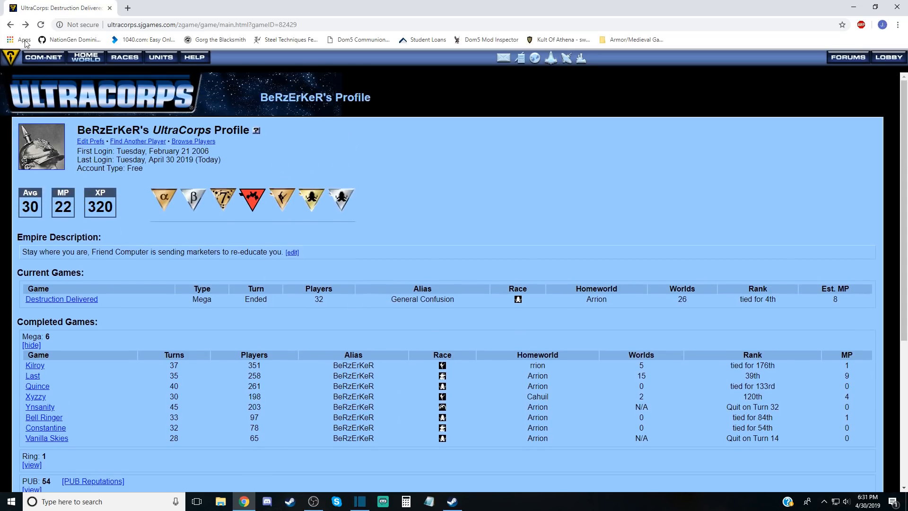
left_click(887, 57)
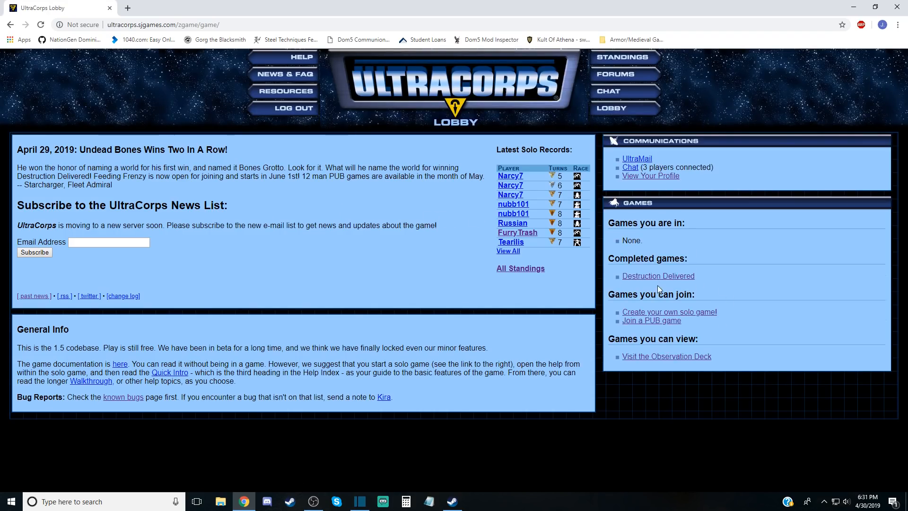
left_click(657, 276)
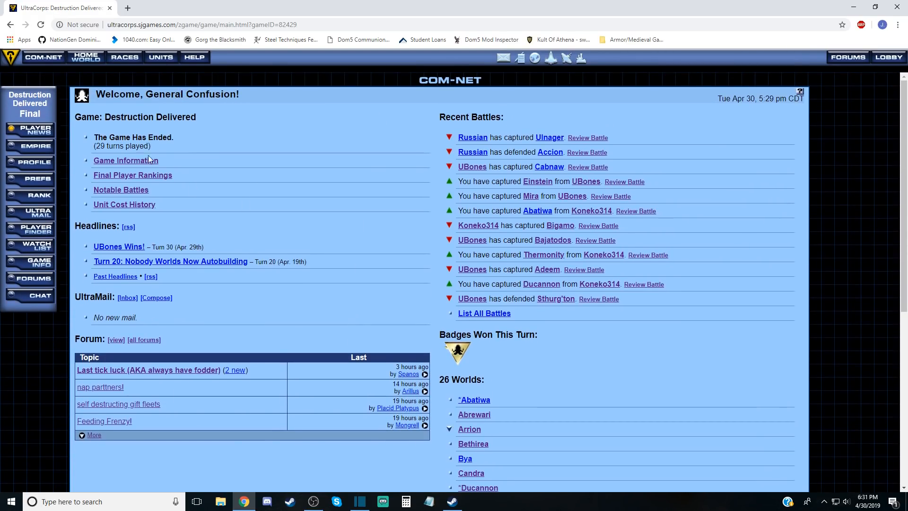
mouse_move(263, 187)
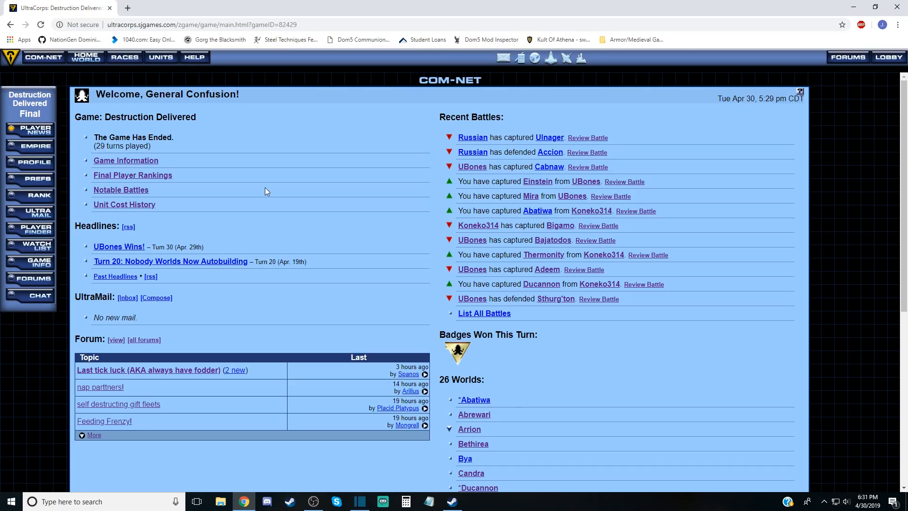
mouse_move(535, 81)
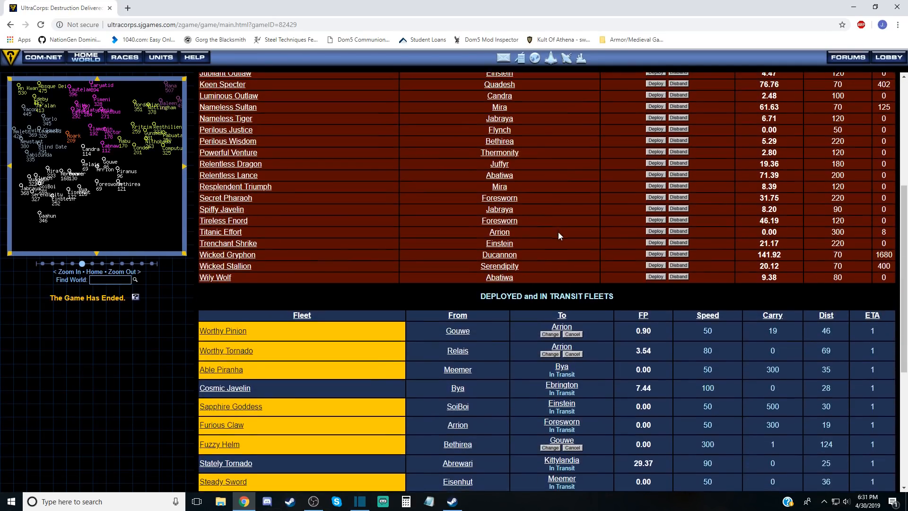
Pan the star map west and open Ebrington, General Confusion's world.
scroll("down", 3)
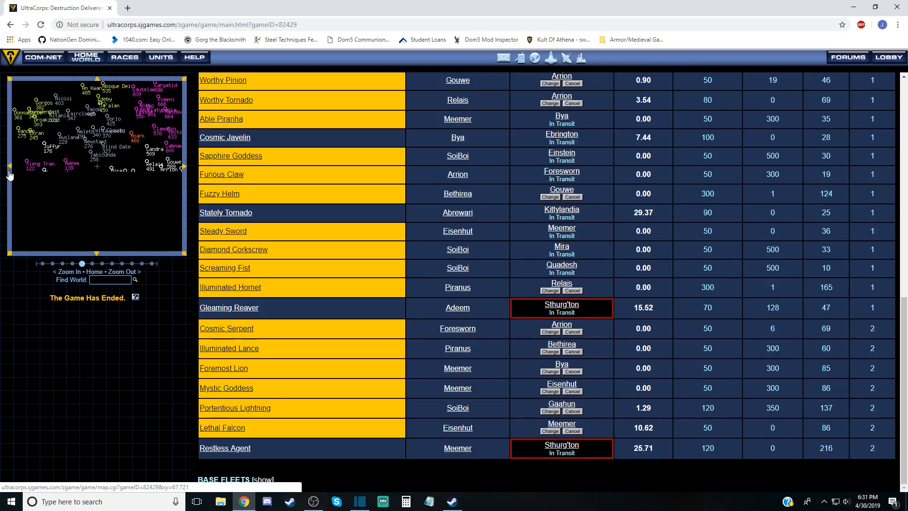
left_click(35, 189)
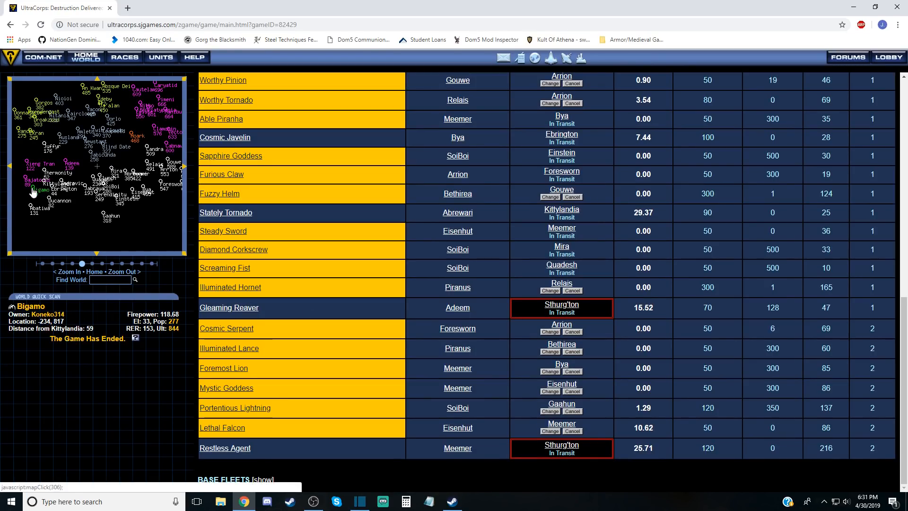
left_click(71, 189)
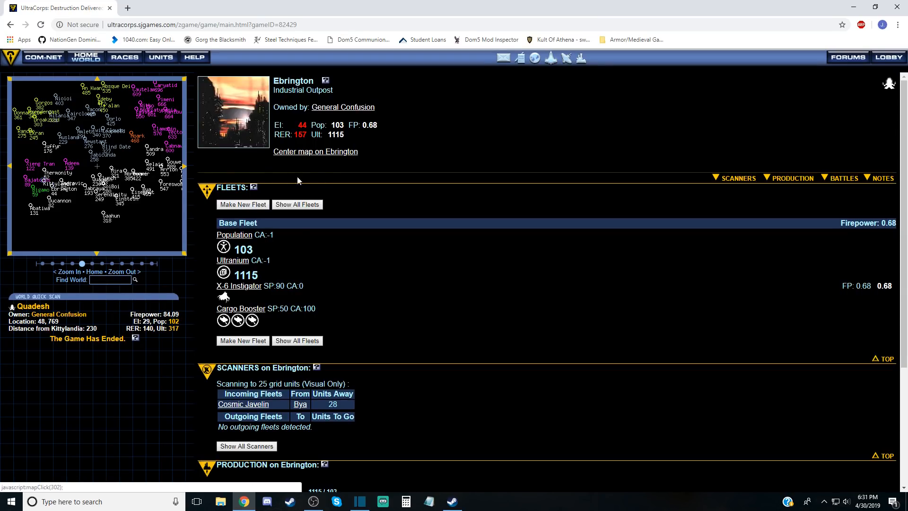
Browse the Kittylandia, Arrion and SoiBoi world pages and their stationed fleets.
left_click(87, 165)
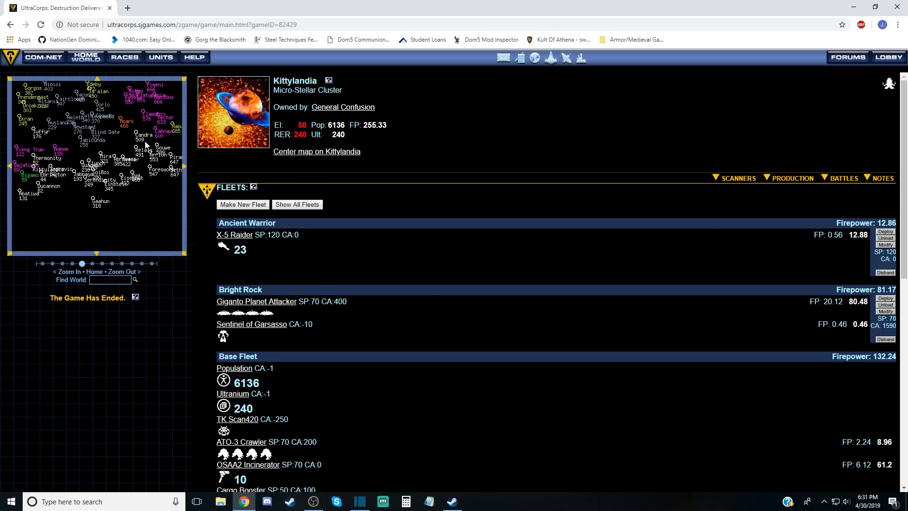
left_click(164, 126)
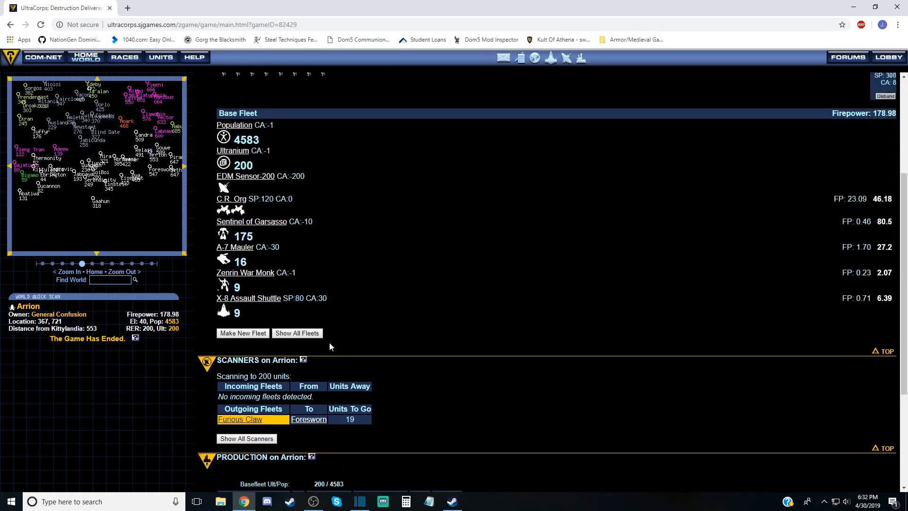
scroll("down", 3)
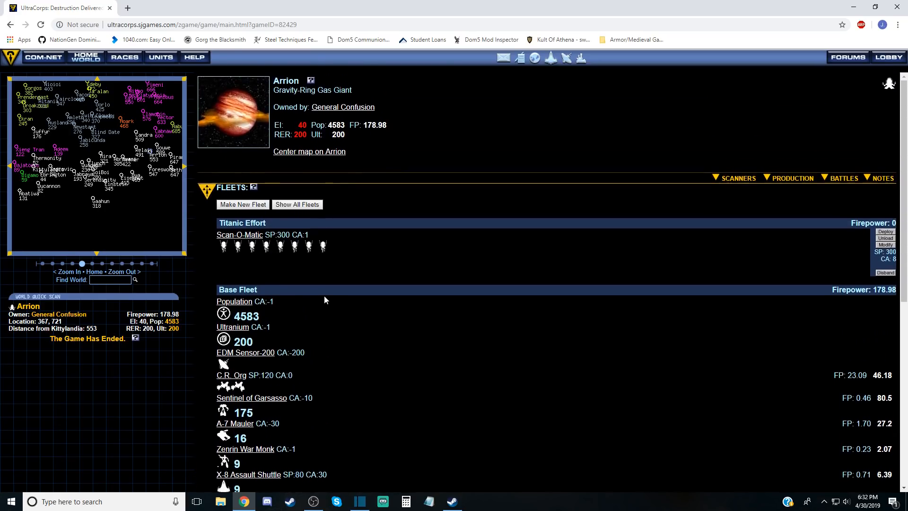
scroll("down", 3)
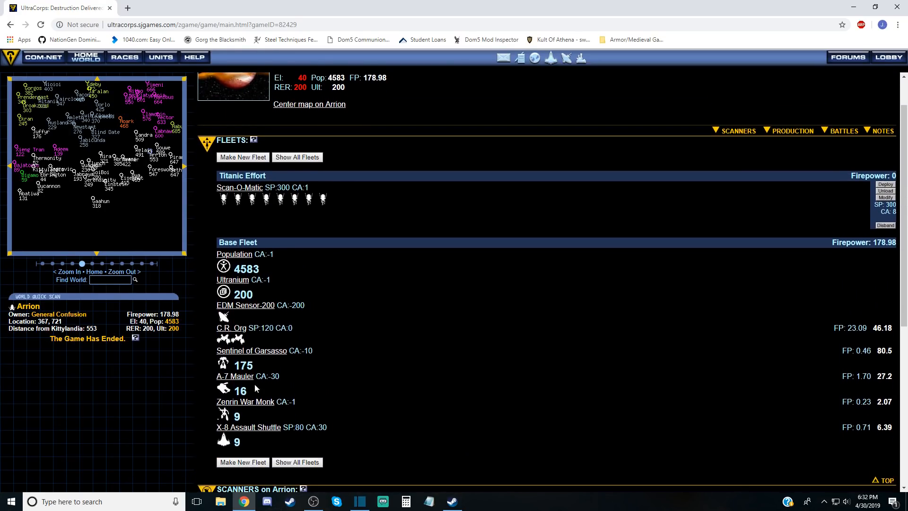
mouse_move(127, 152)
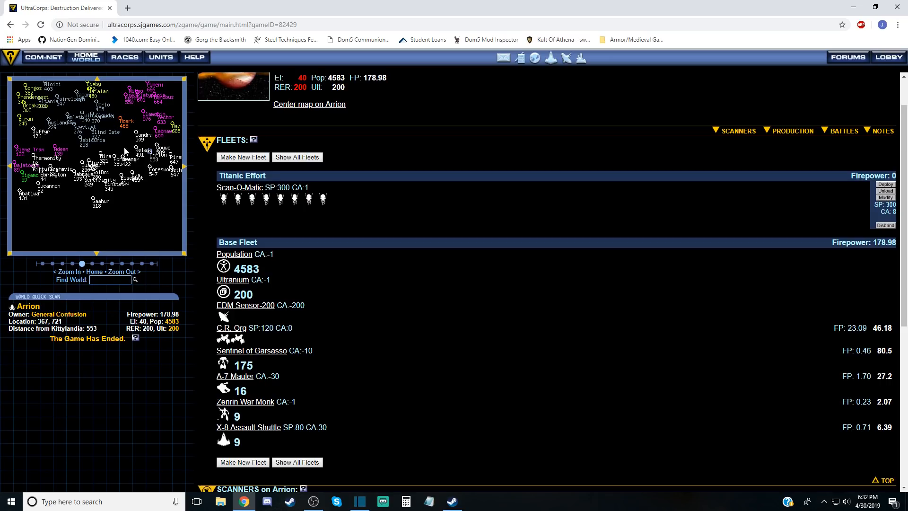
left_click(93, 172)
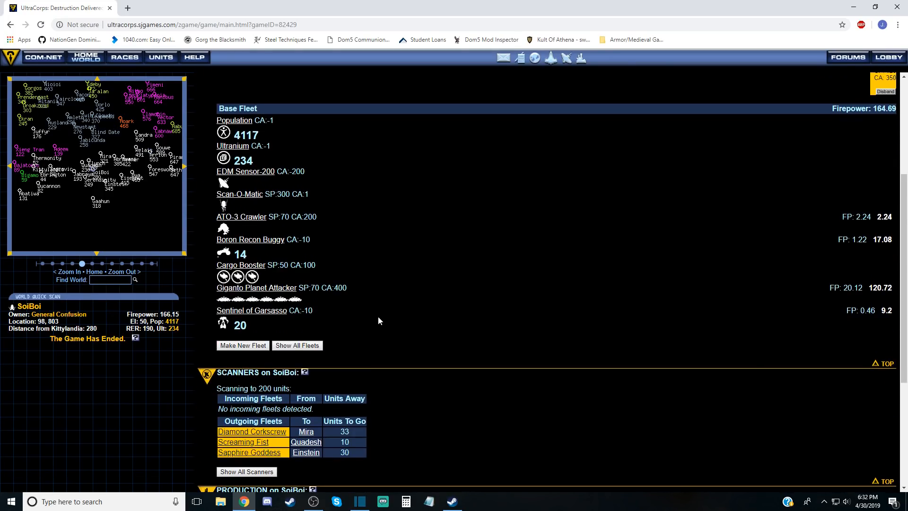
scroll("up", 3)
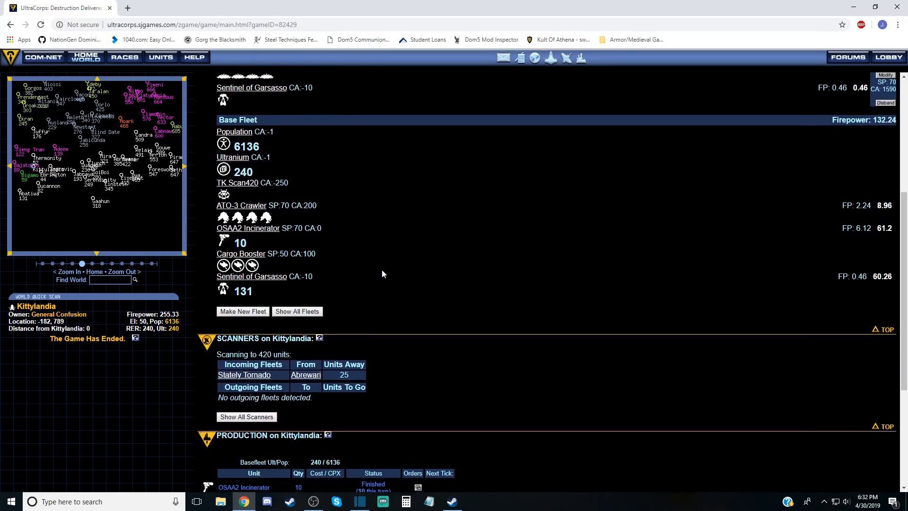
Return to the game overview and display the Final Player Rankings.
left_click(43, 56)
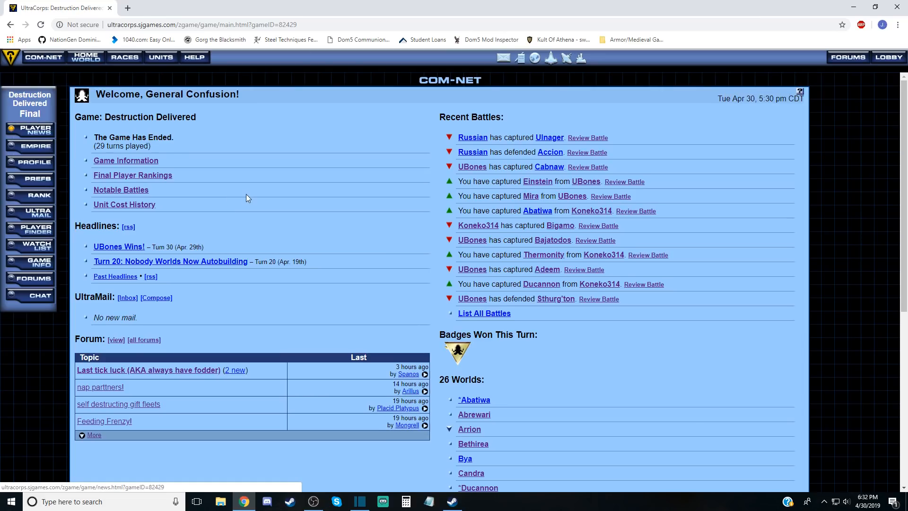
left_click(132, 175)
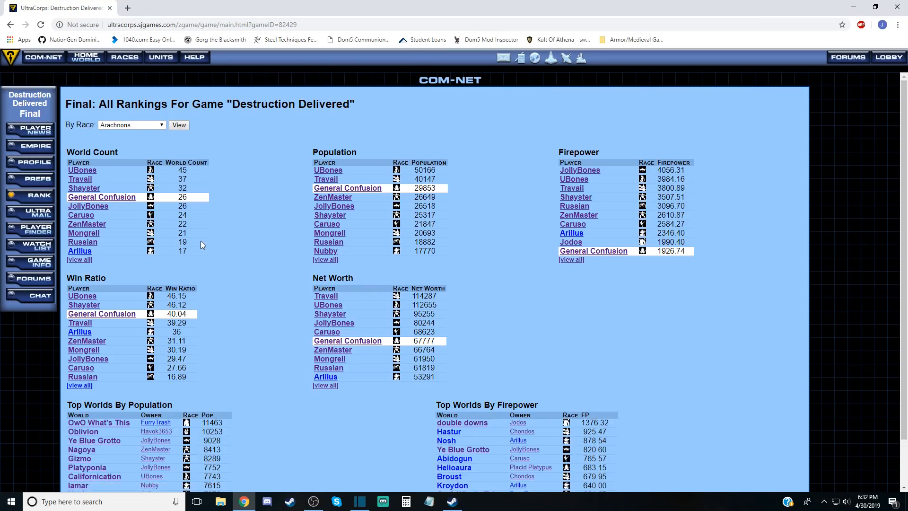
mouse_move(268, 244)
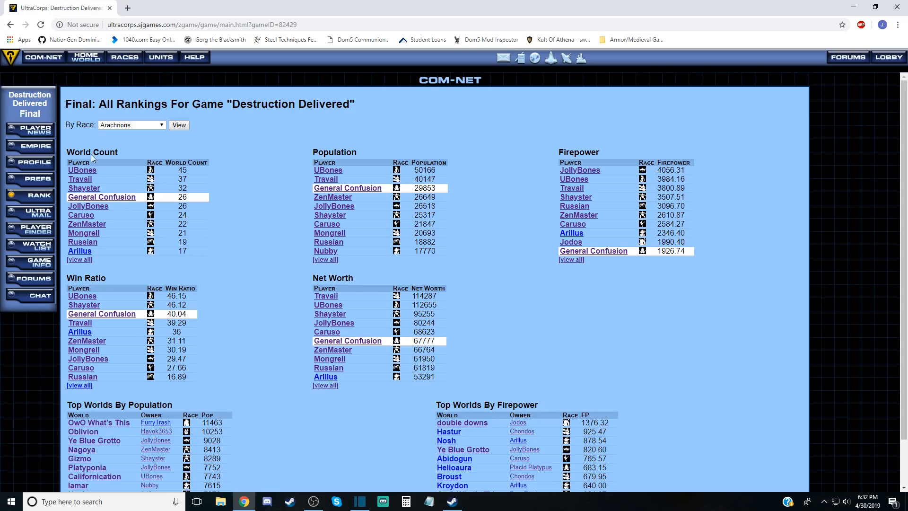
mouse_move(30, 145)
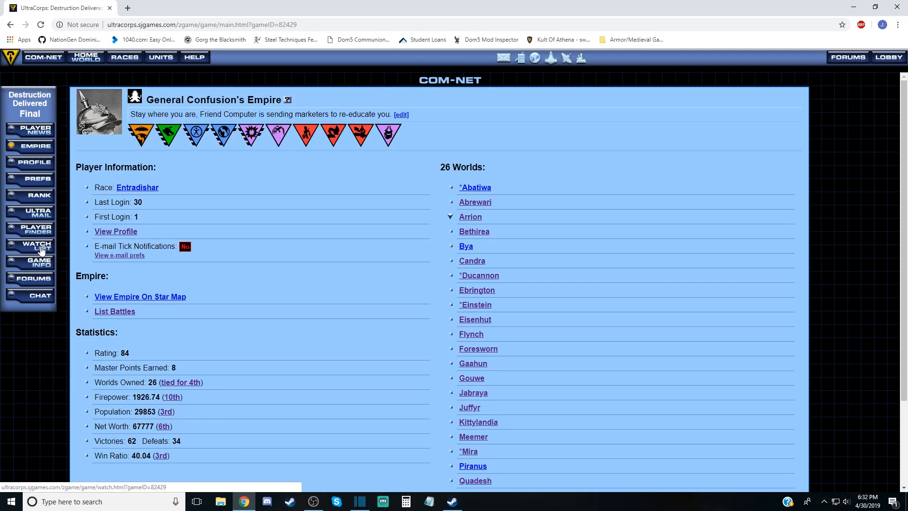
Show the Watch List with tracked players' worlds, population and firepower.
left_click(29, 245)
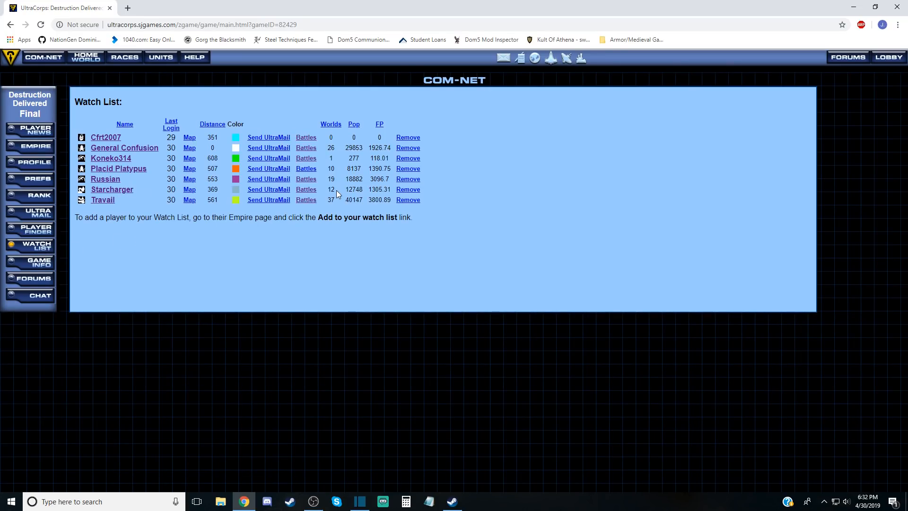
mouse_move(126, 176)
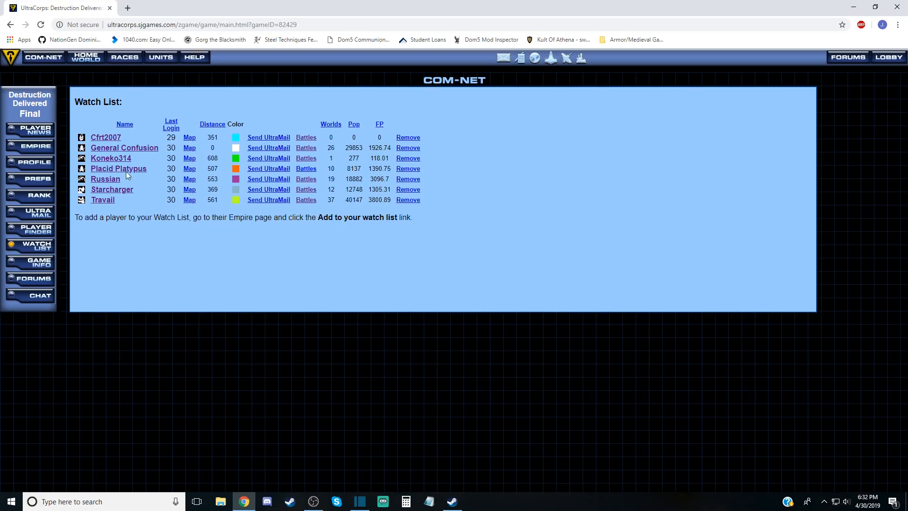
mouse_move(540, 162)
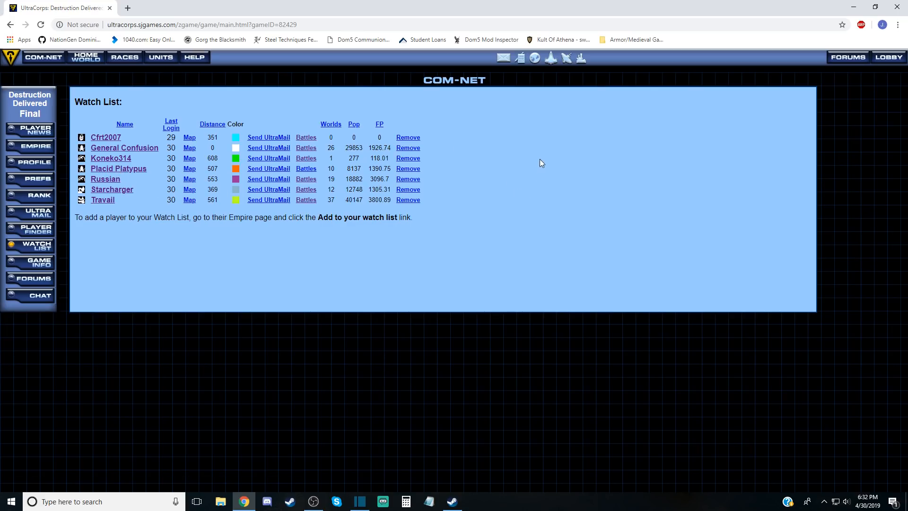
mouse_move(630, 193)
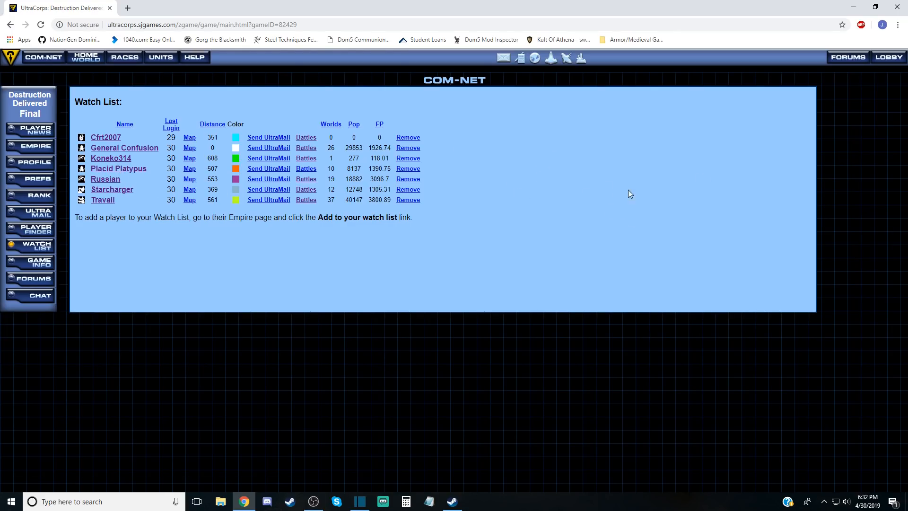
mouse_move(618, 228)
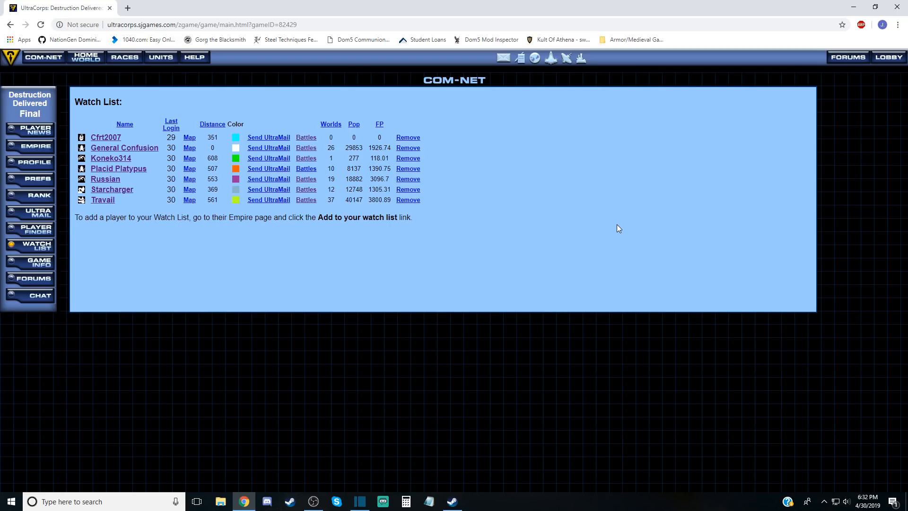
mouse_move(355, 237)
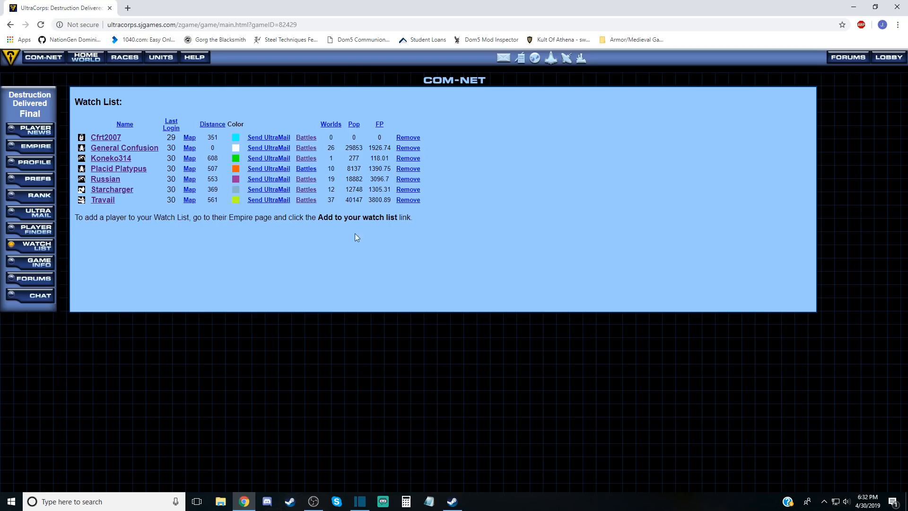
mouse_move(121, 171)
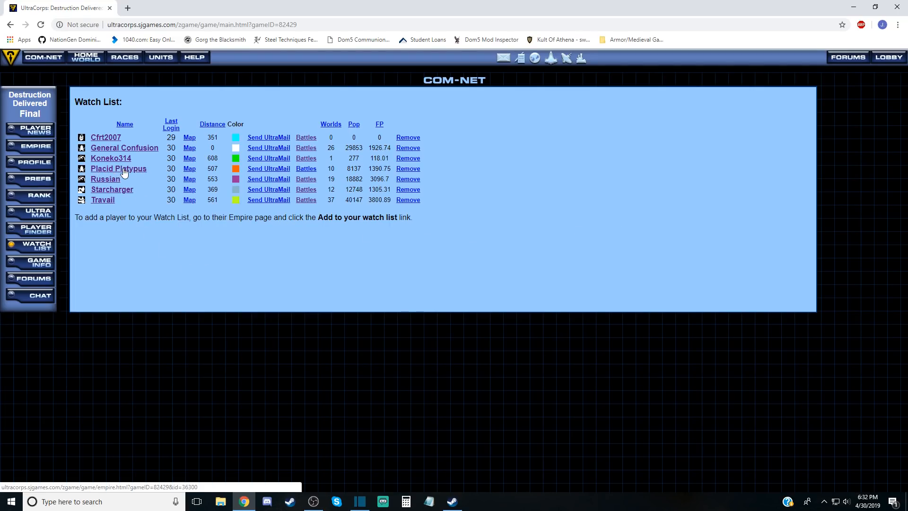
left_click(118, 168)
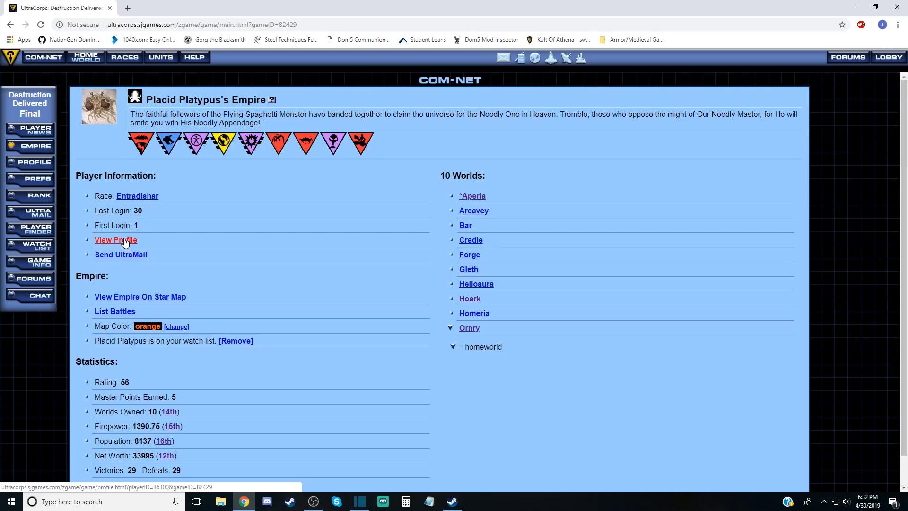
left_click(115, 240)
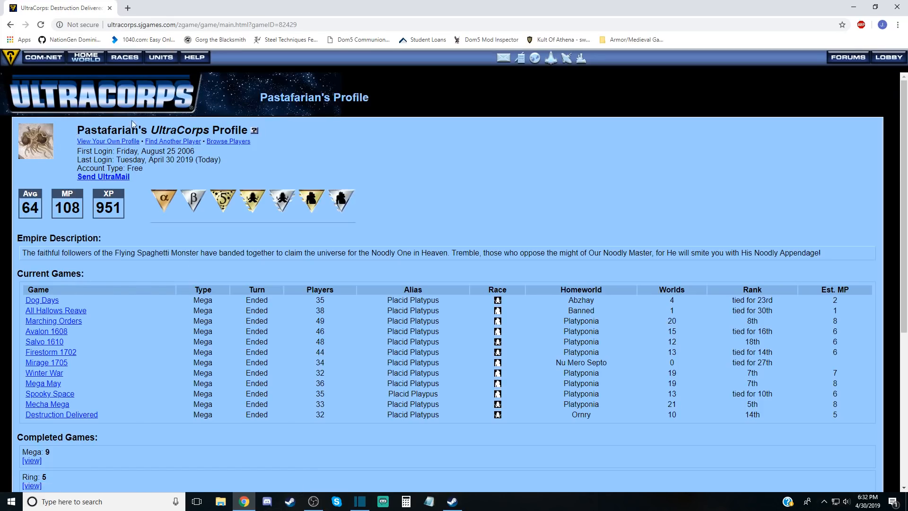
mouse_move(11, 24)
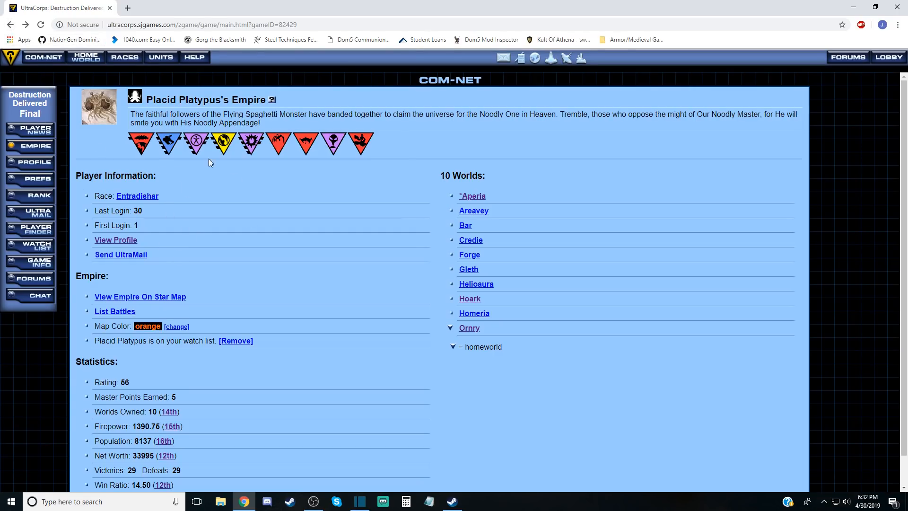
left_click(43, 57)
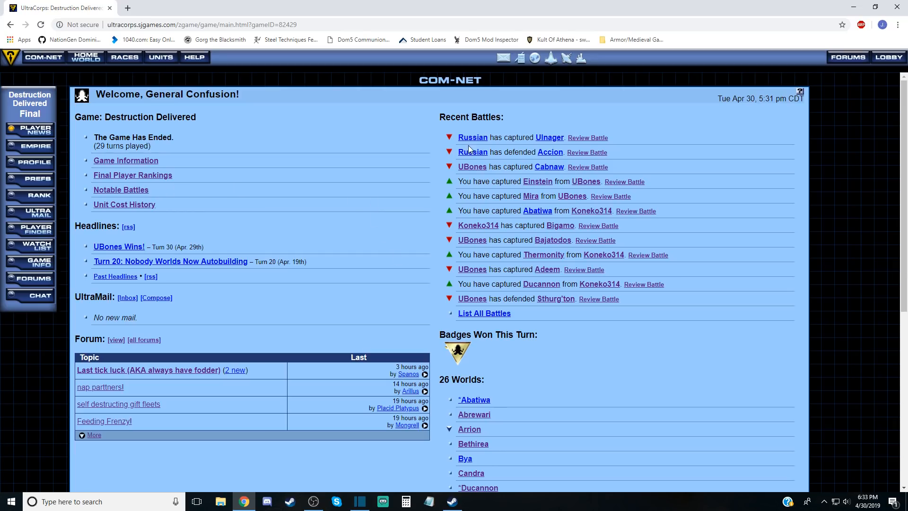
View UBones's empire and UndeadBones's profile, then return to UBones's empire page.
left_click(472, 167)
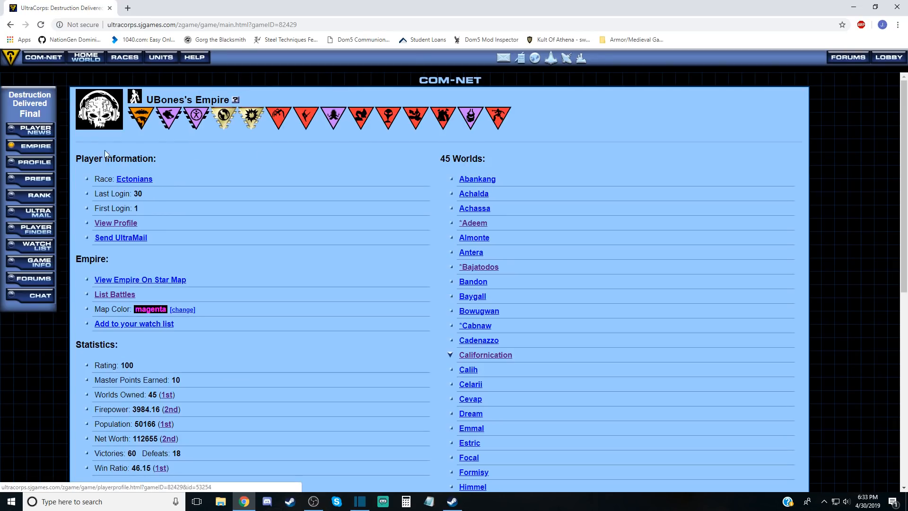
mouse_move(115, 222)
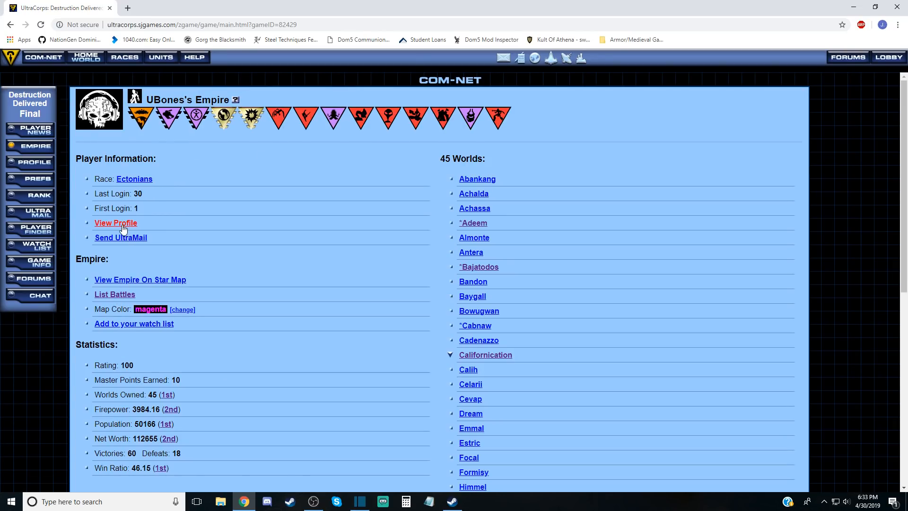
left_click(115, 223)
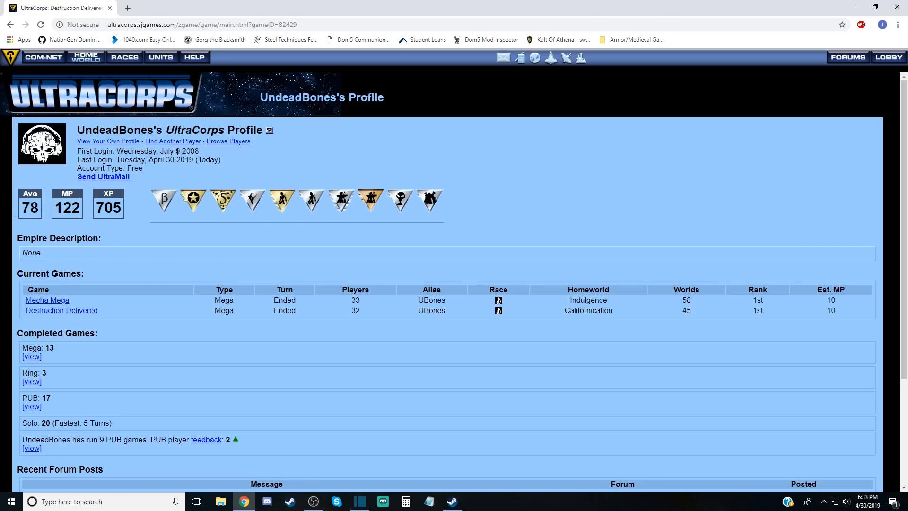
mouse_move(246, 160)
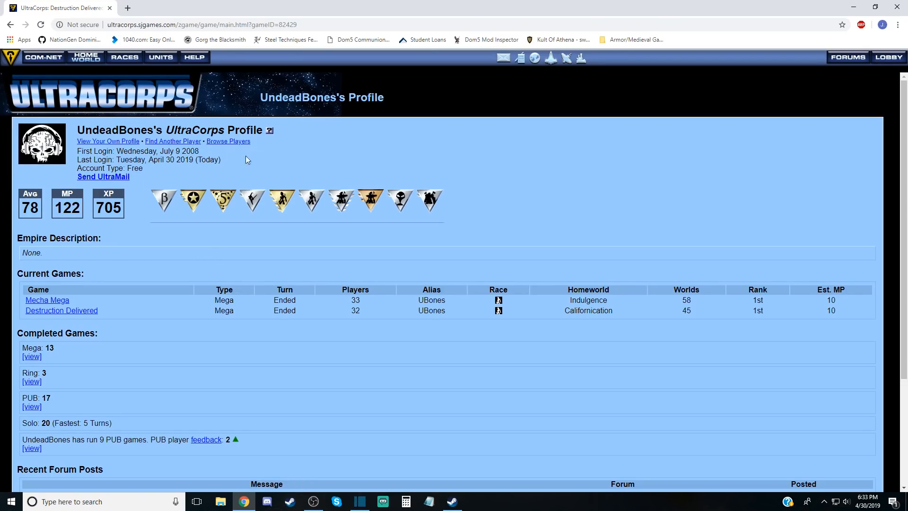
mouse_move(193, 149)
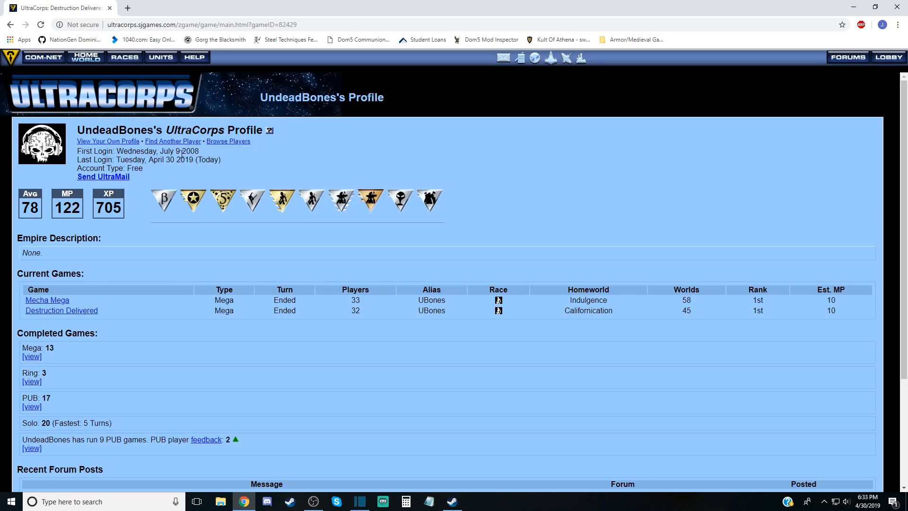
mouse_move(149, 253)
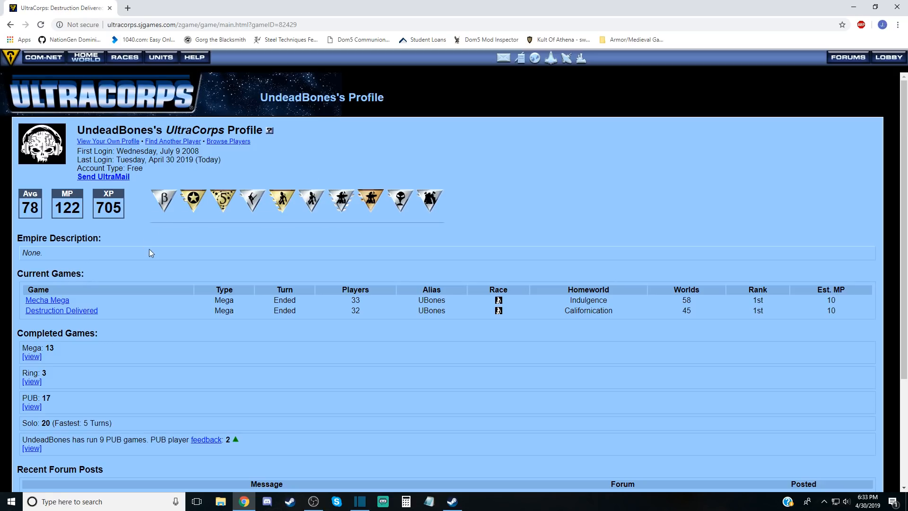
left_click(29, 204)
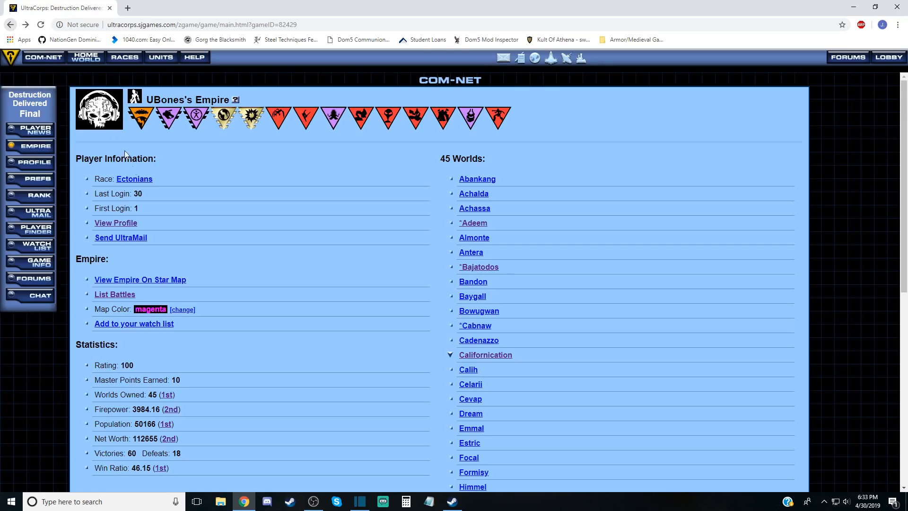
left_click(43, 57)
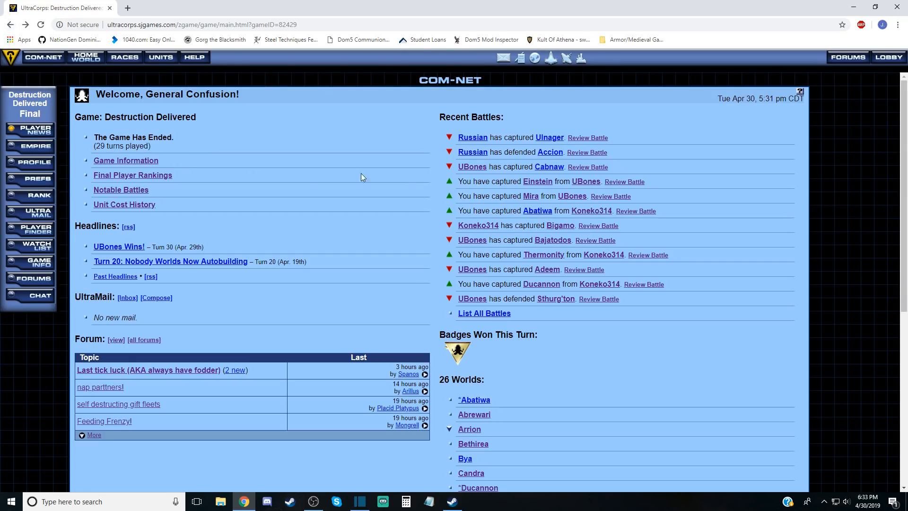
mouse_move(116, 271)
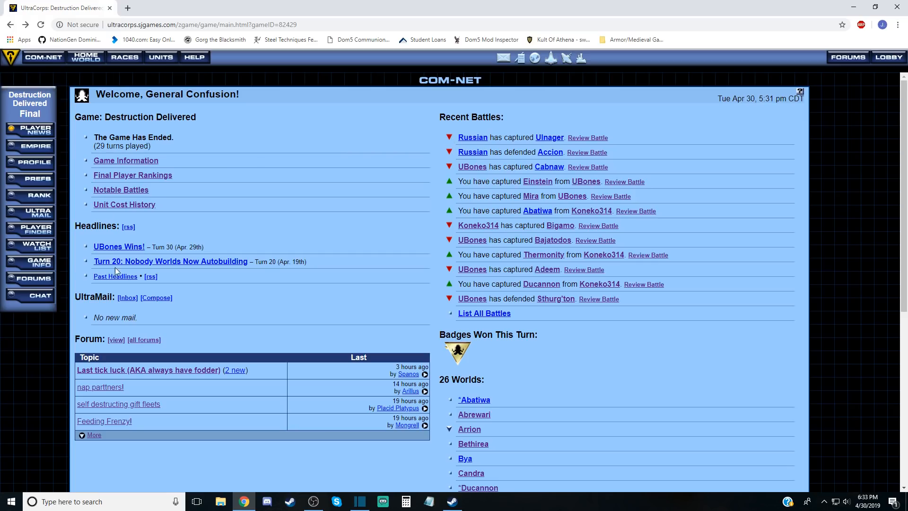
left_click(473, 137)
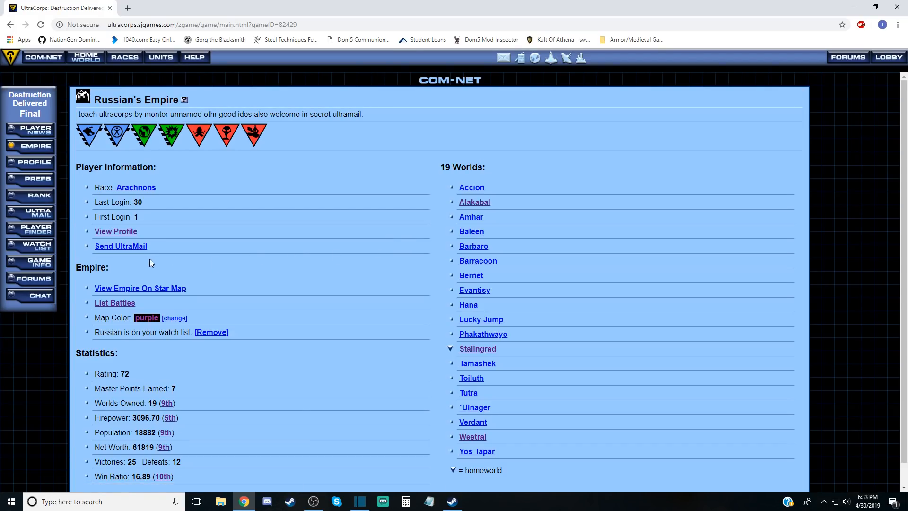
left_click(116, 231)
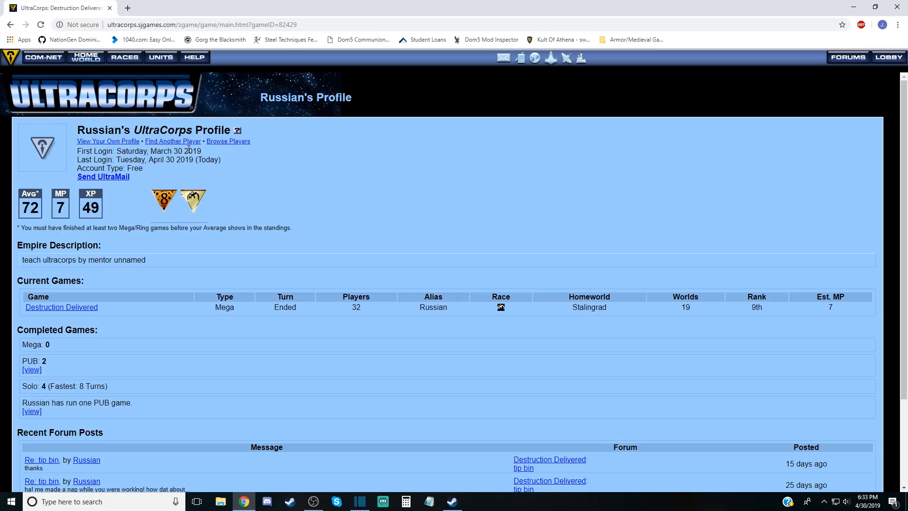
scroll("down", 3)
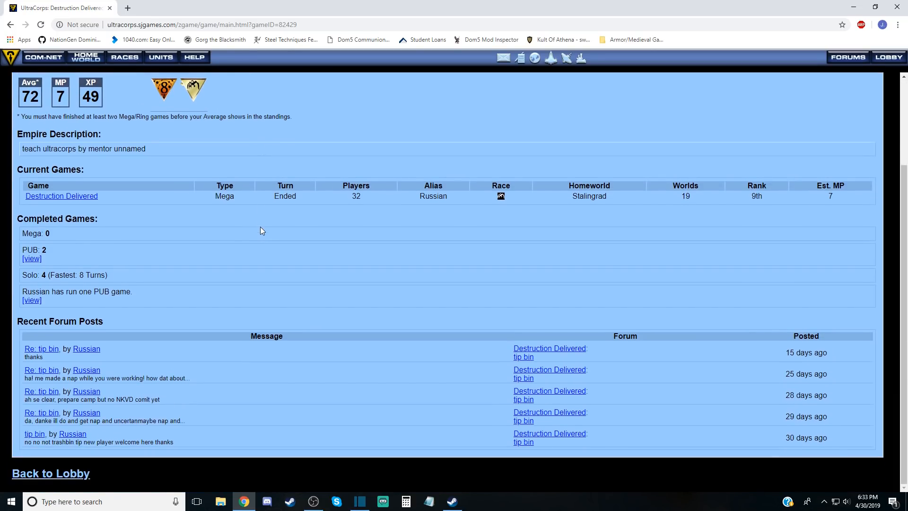
mouse_move(382, 204)
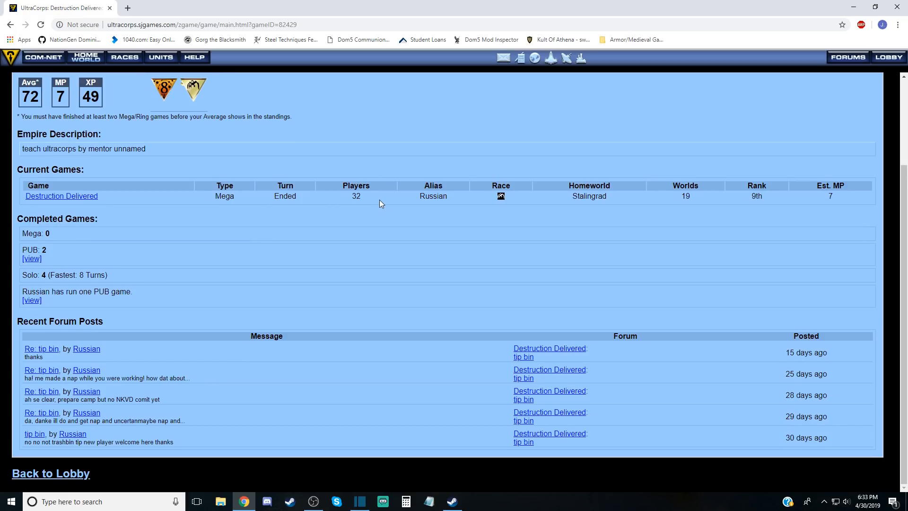
mouse_move(756, 194)
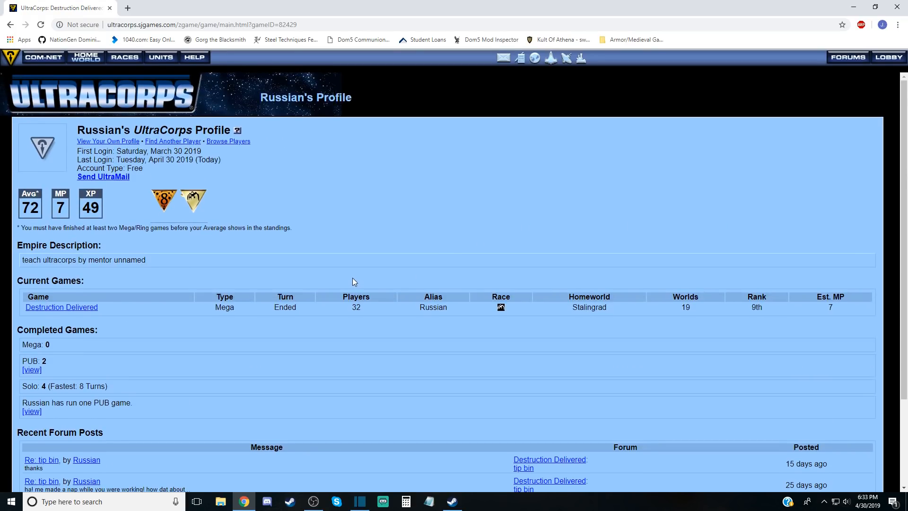
mouse_move(10, 24)
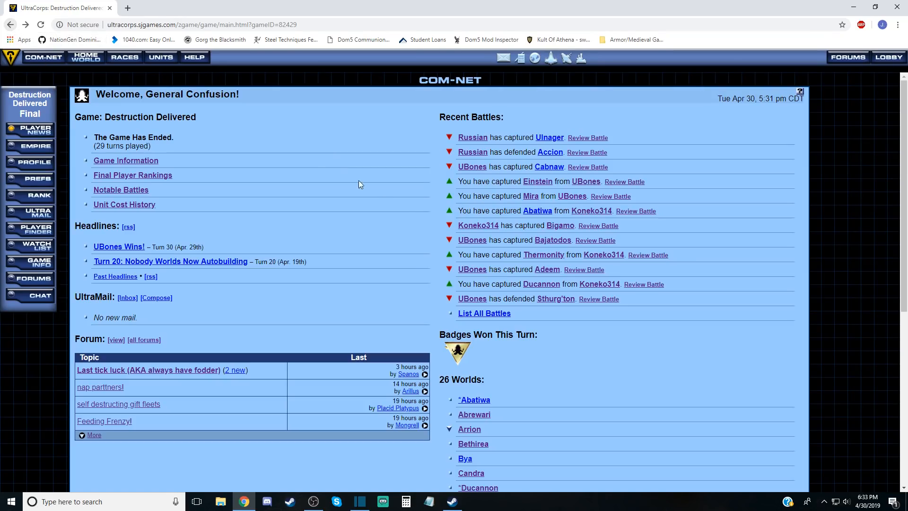
mouse_move(550, 235)
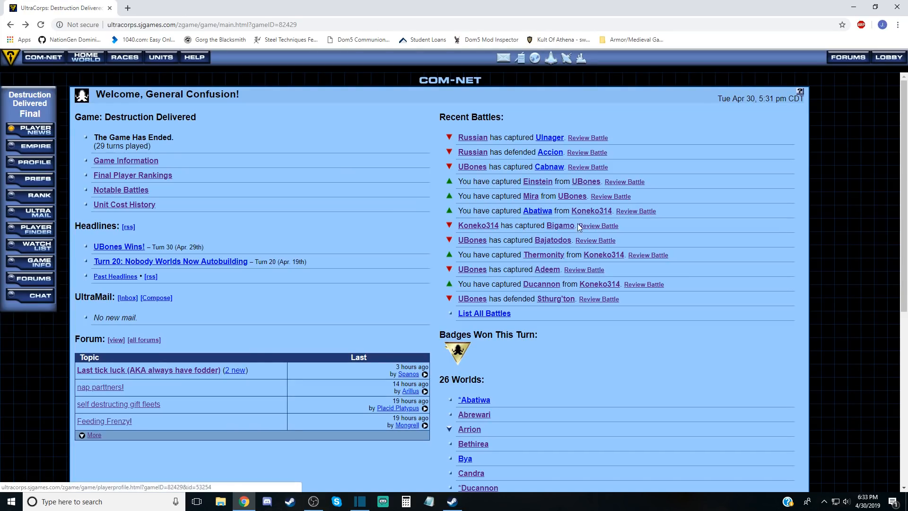
Go back through notable battles to the Destruction Delivered final rankings.
left_click(121, 189)
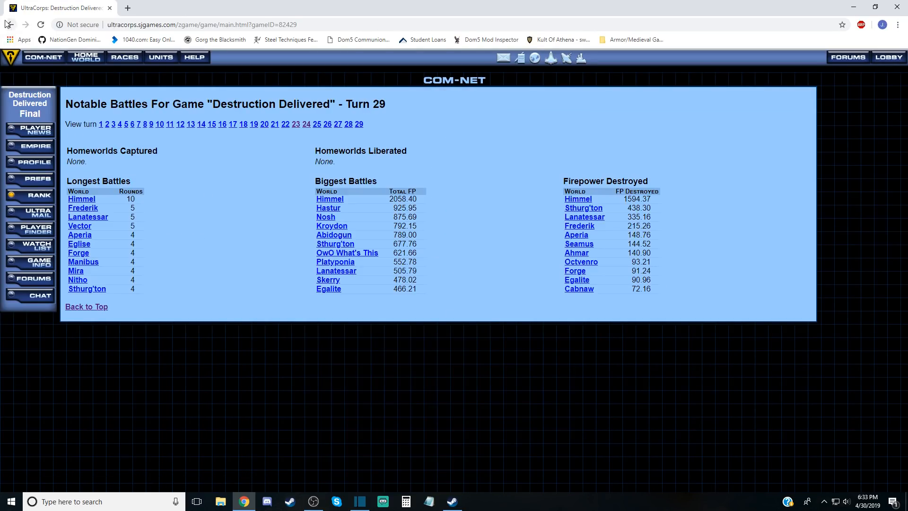
left_click(28, 195)
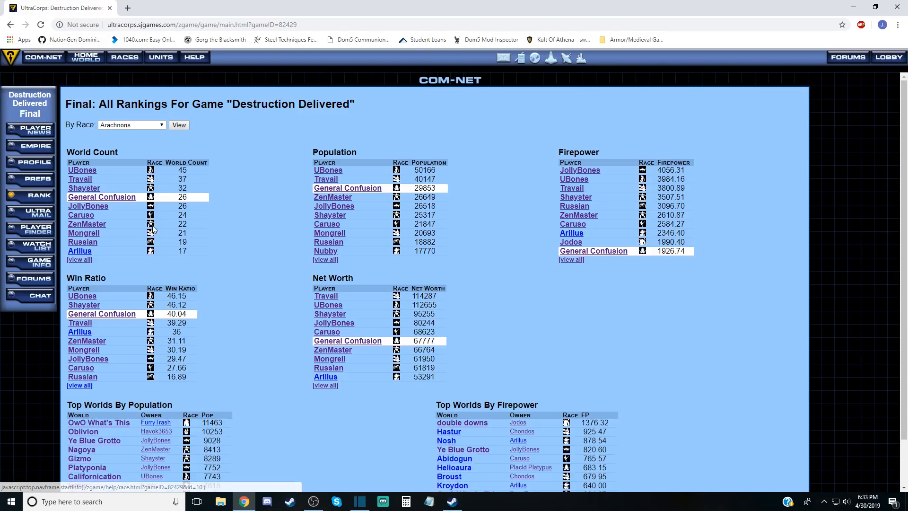
mouse_move(82, 241)
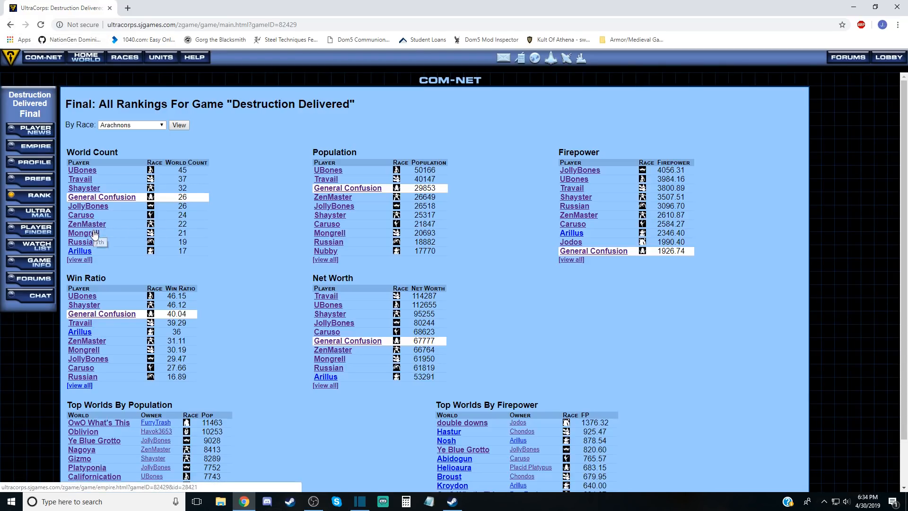
View Arillus's empire and profile, then return to the final rankings.
left_click(80, 250)
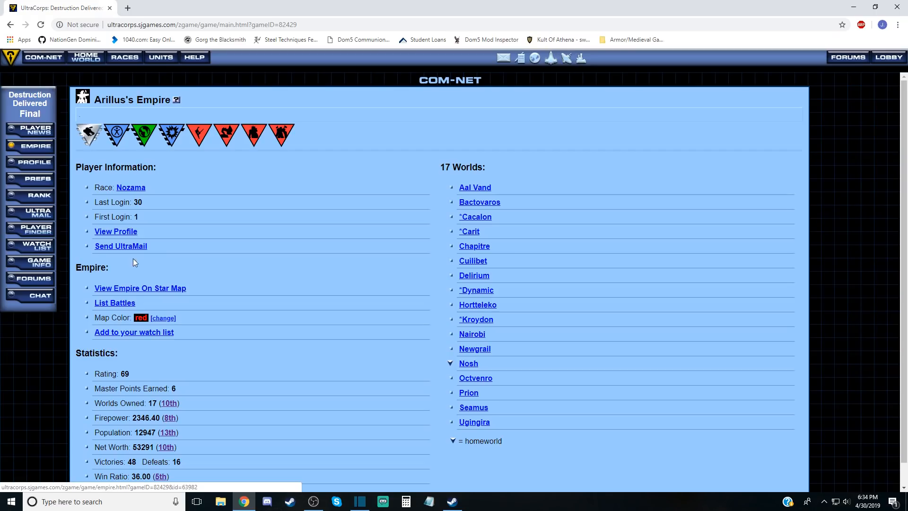
left_click(116, 231)
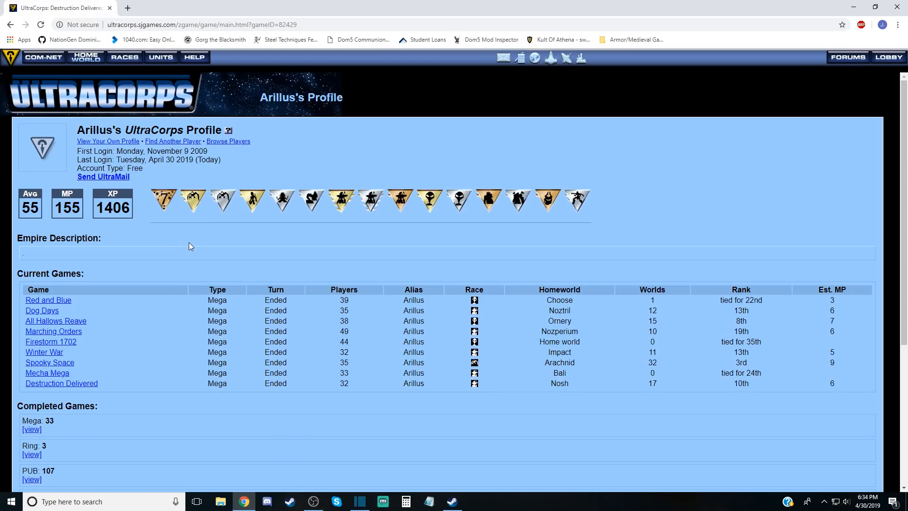
left_click(10, 25)
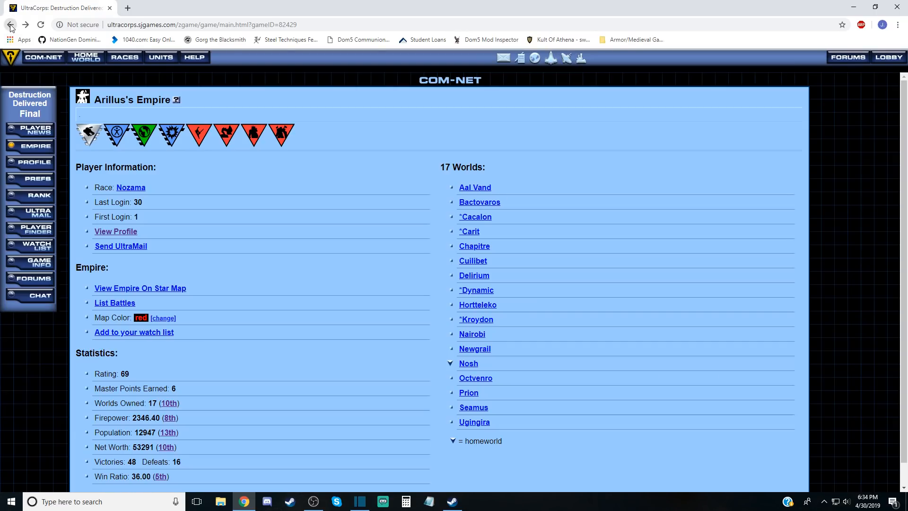
left_click(10, 25)
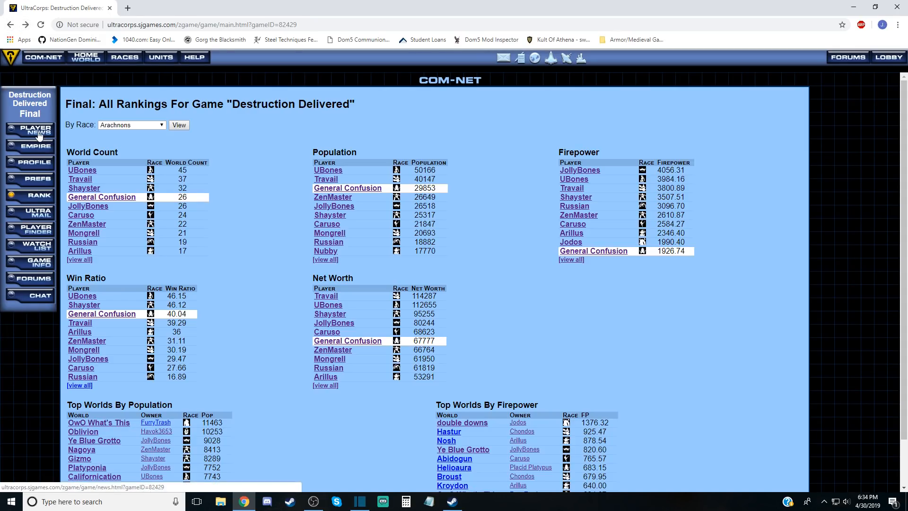
left_click(29, 129)
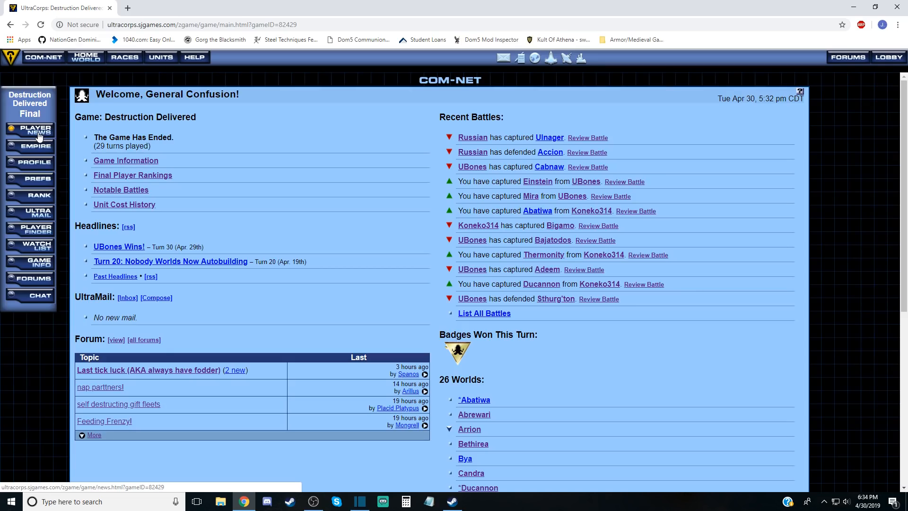
mouse_move(294, 238)
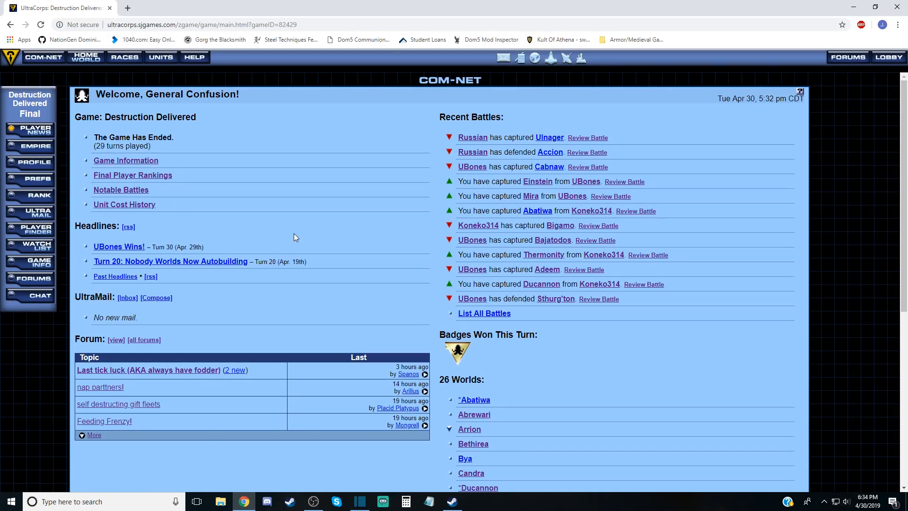
mouse_move(134, 178)
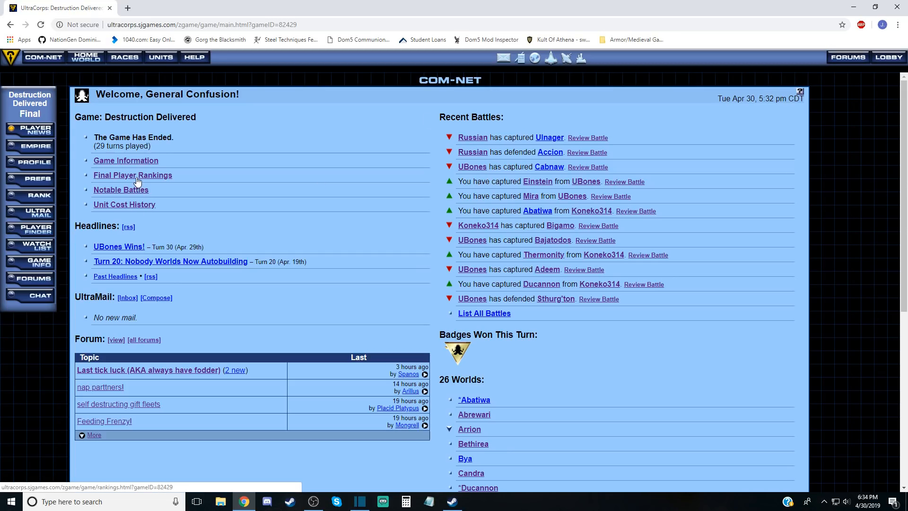
left_click(132, 175)
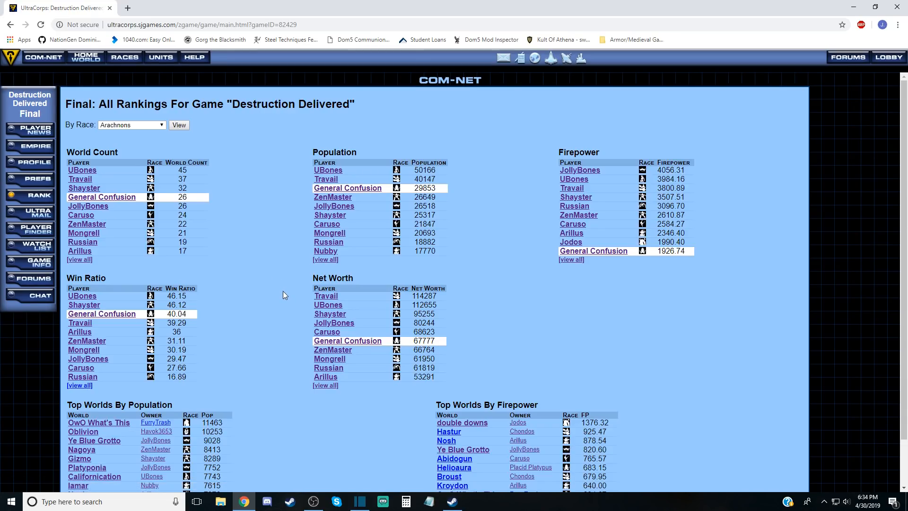